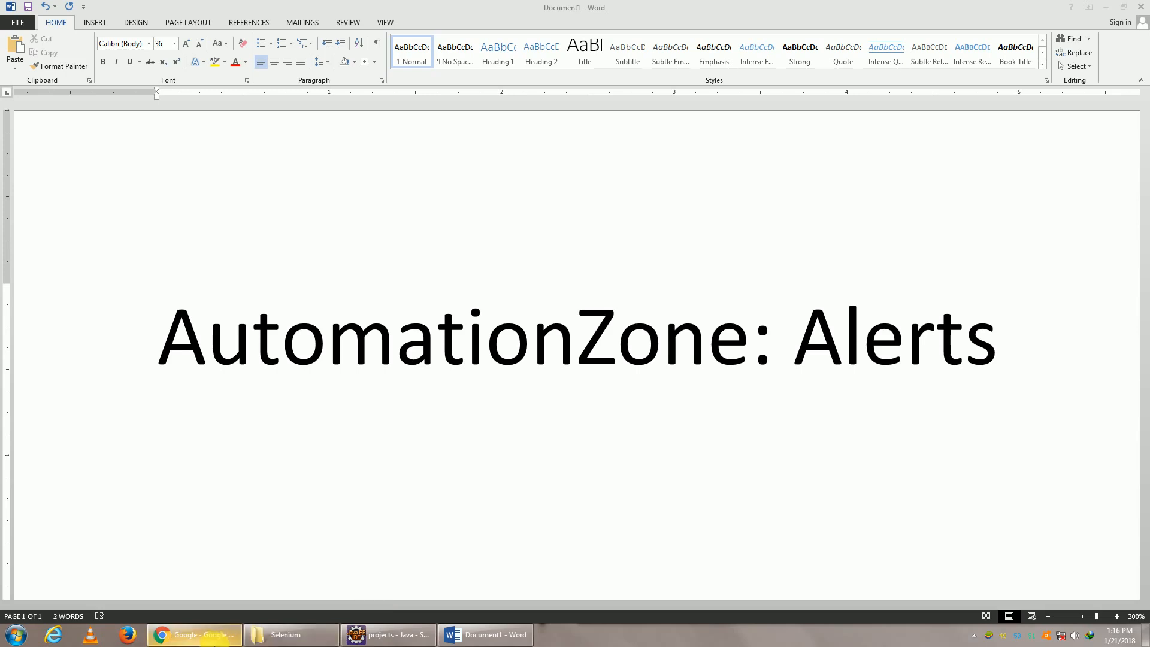
Search Google for w3schools in Chrome
click(194, 635)
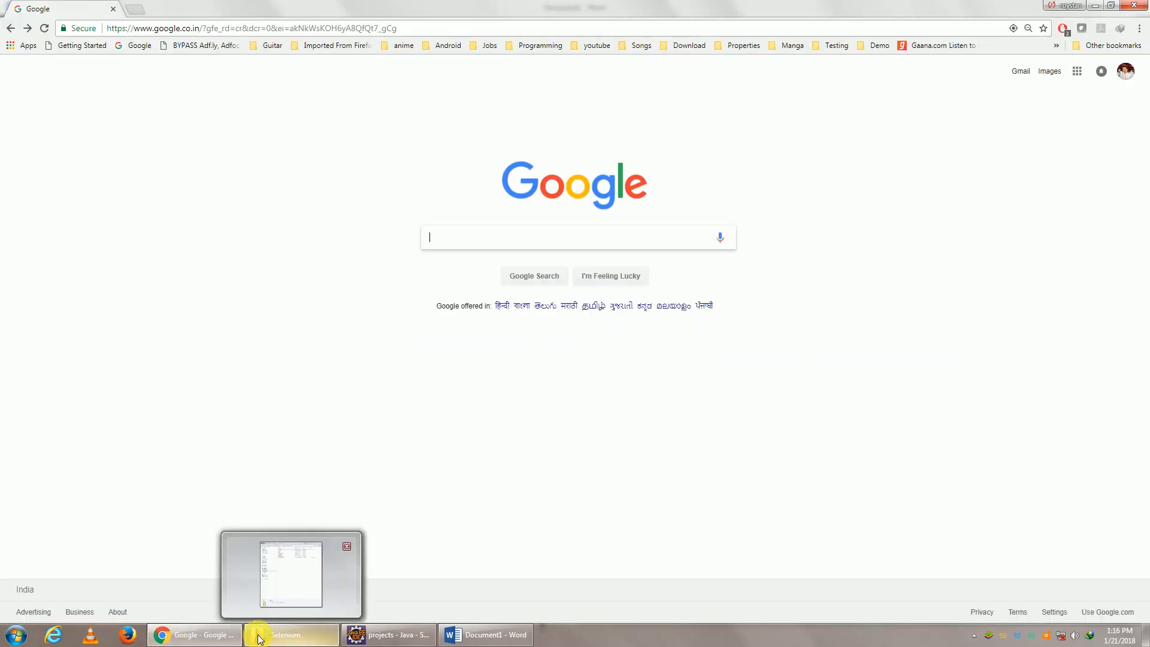
text(w3)
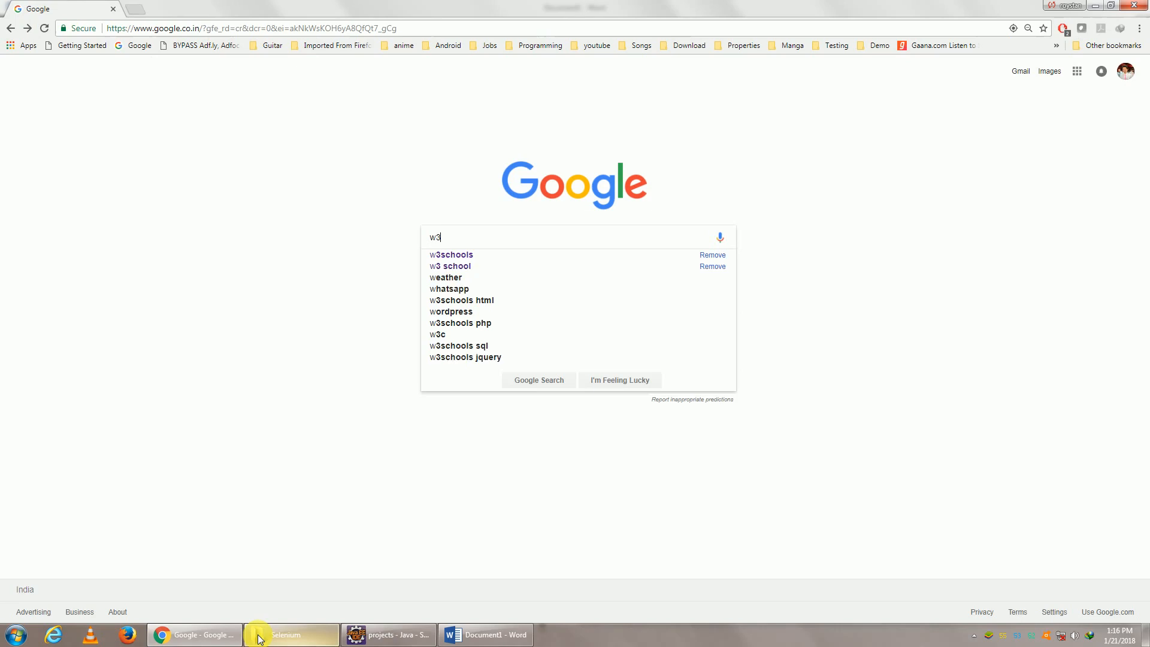
click(452, 254)
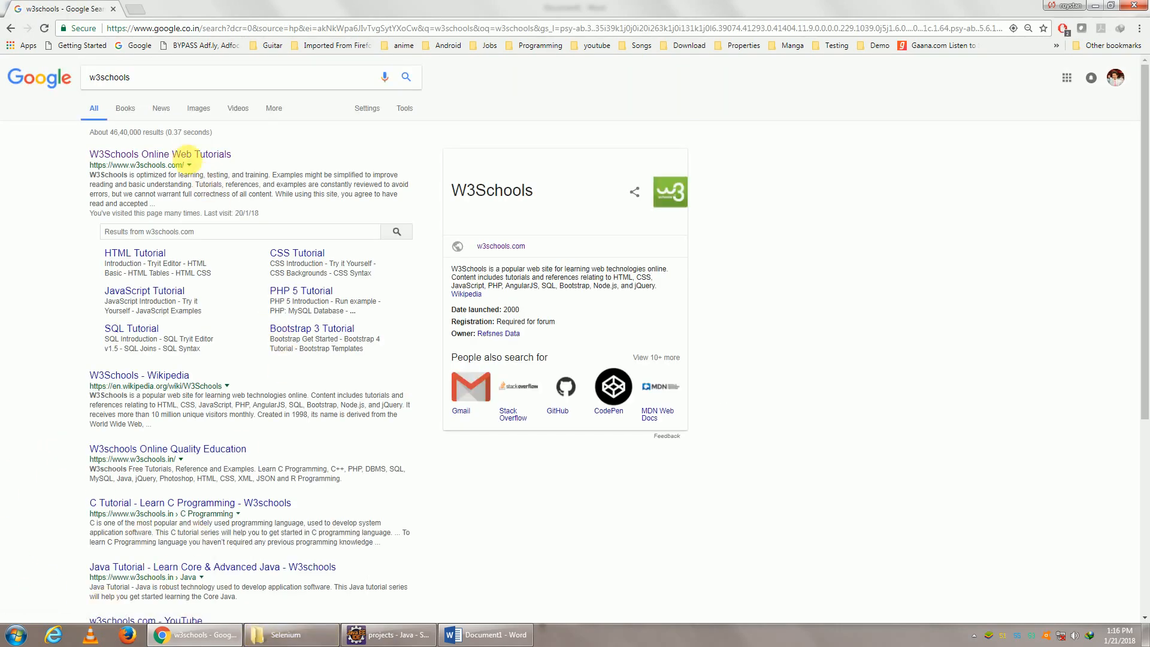
Open W3Schools' JavaScript Tutorial and scroll its topic list to JS Browser BOM
click(158, 154)
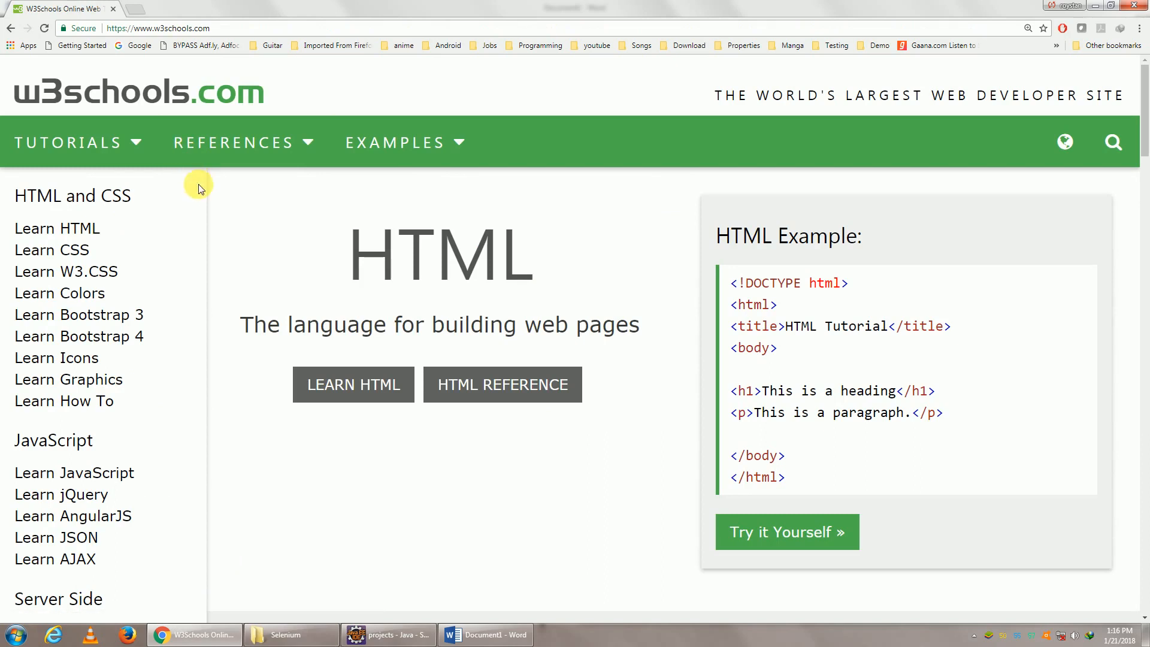
click(73, 473)
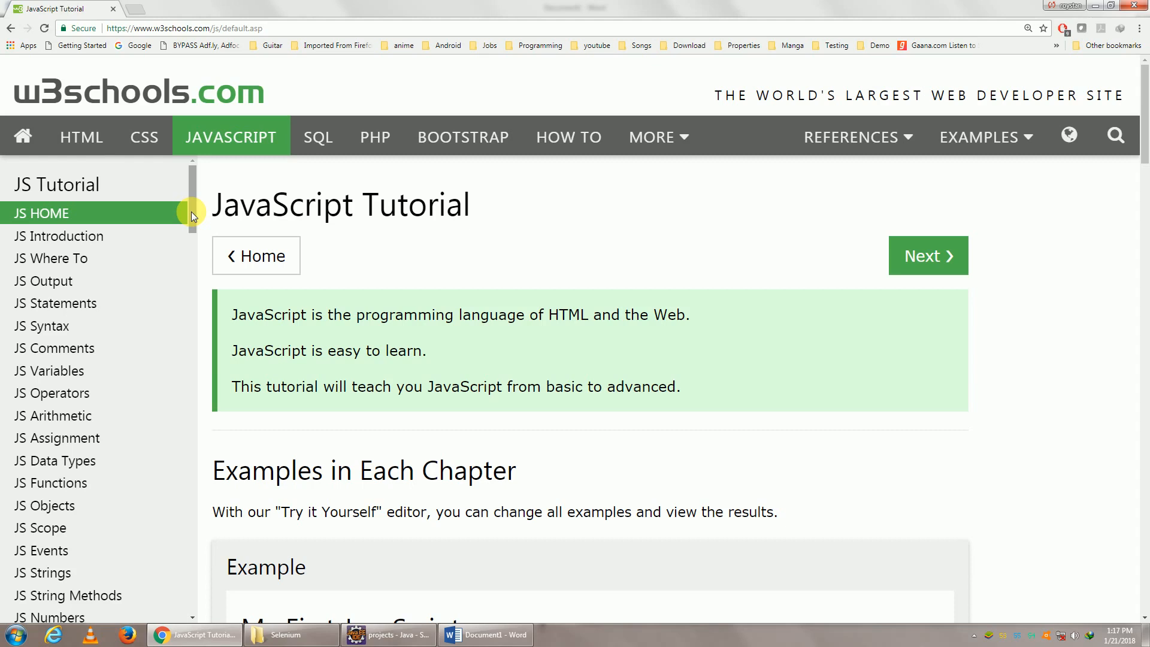
mouse_move(196, 222)
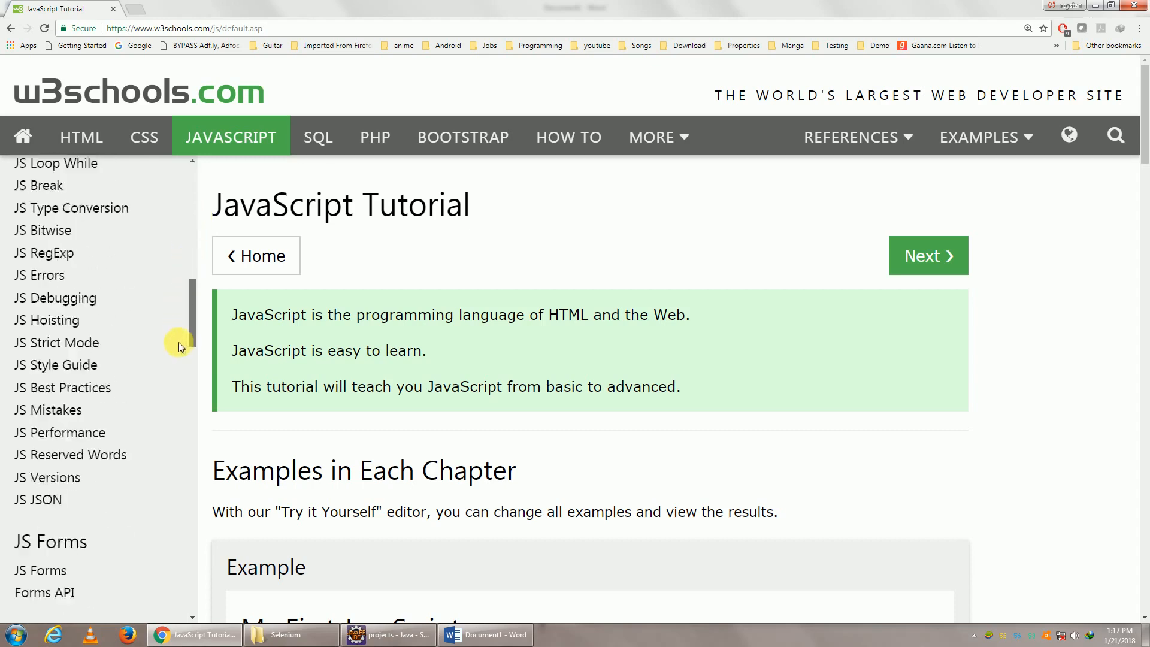
scroll(down, 3)
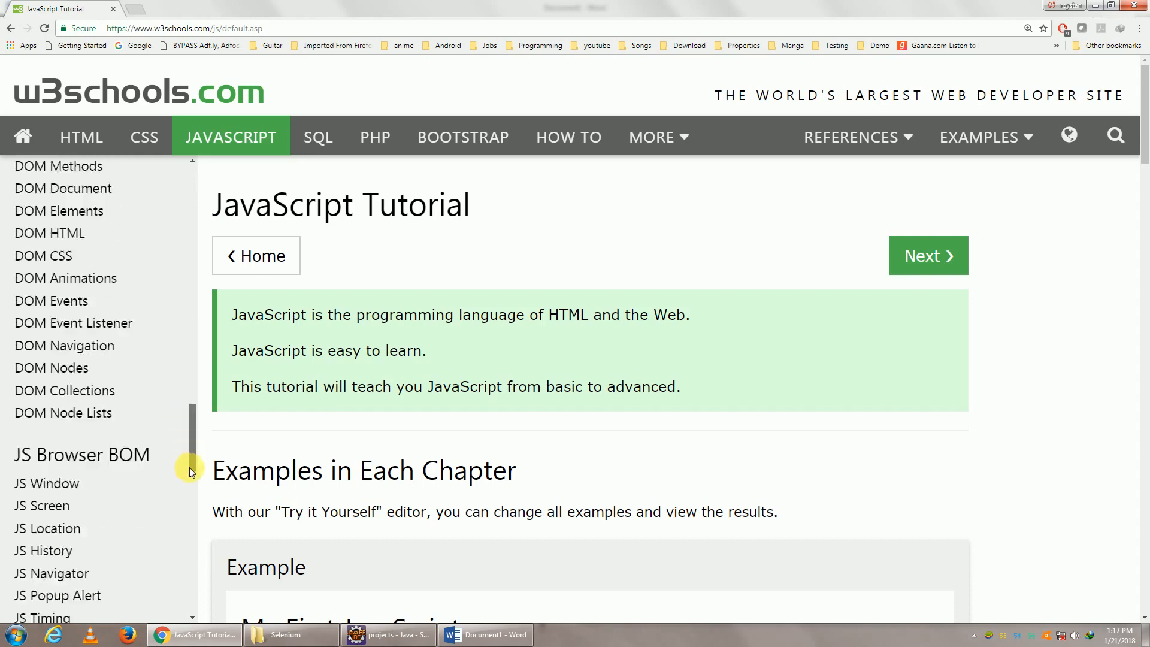
scroll(down, 3)
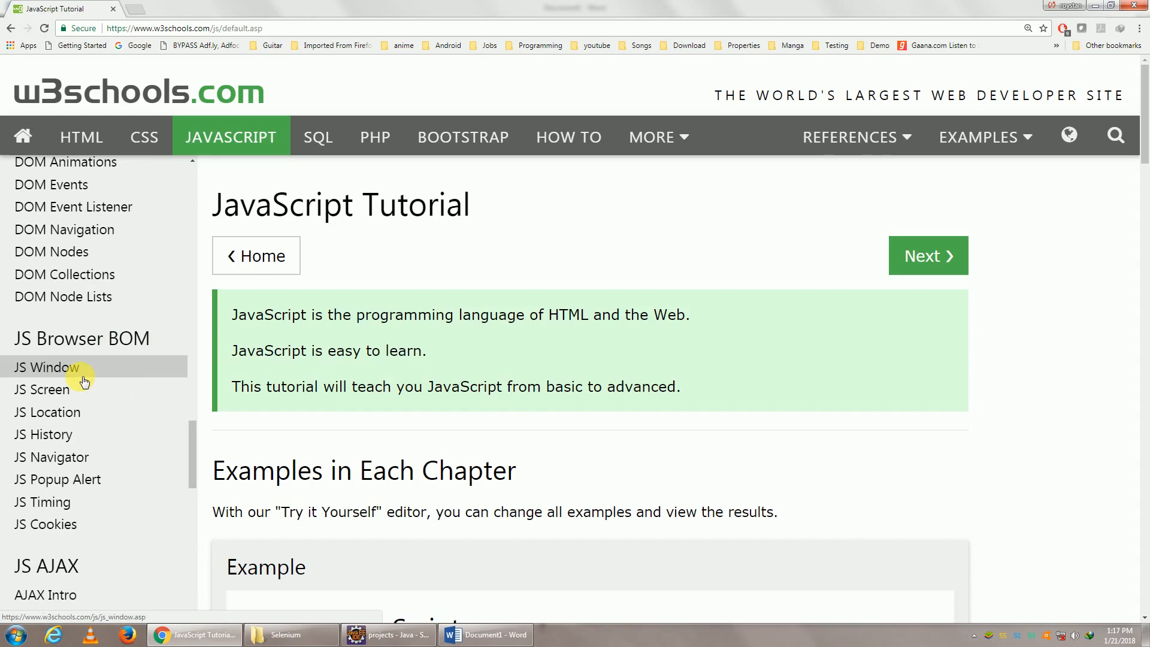
mouse_move(33, 479)
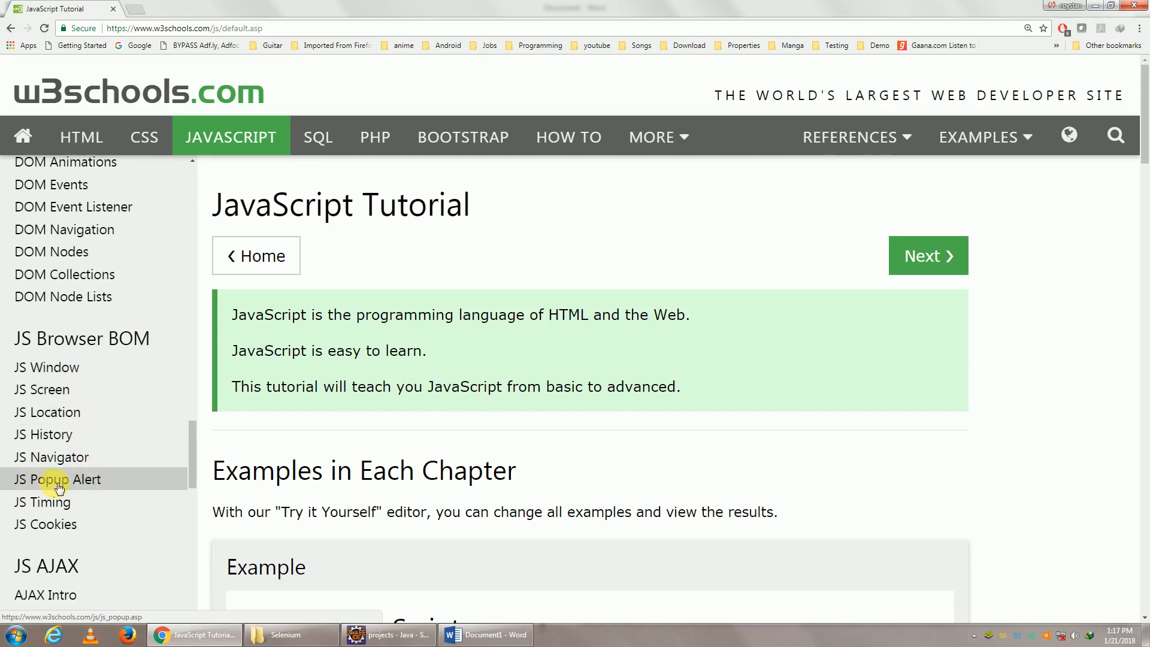
Run the JS Popup Alert Box example in the Tryit Editor and dismiss 'I am an alert box!'
click(58, 479)
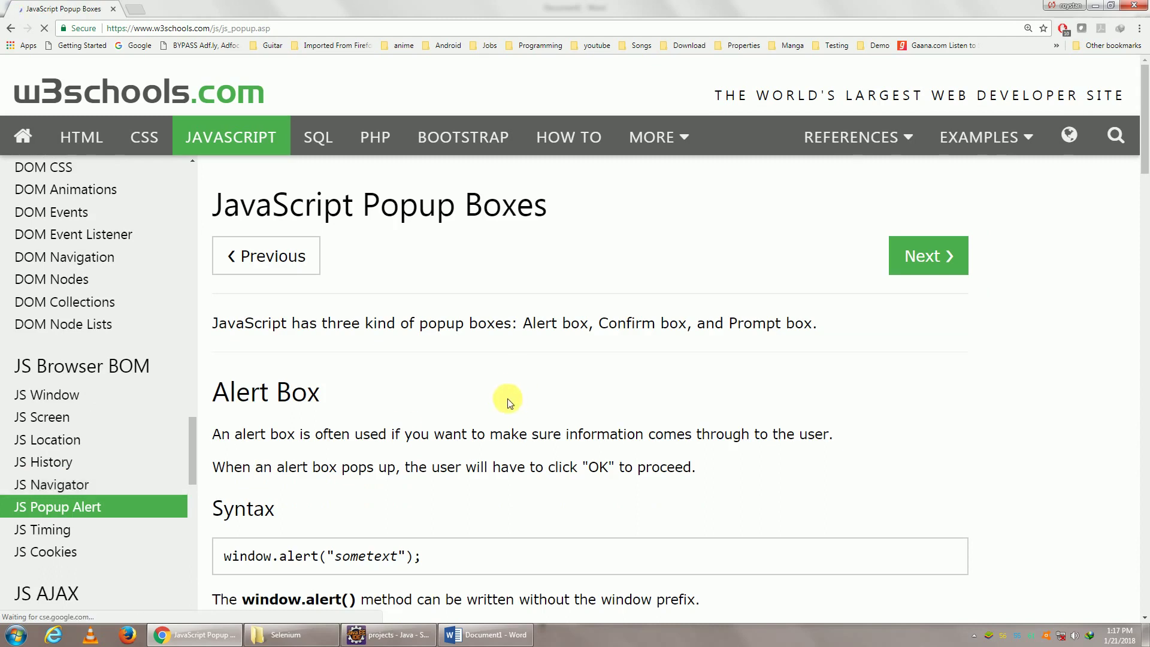
scroll(down, 3)
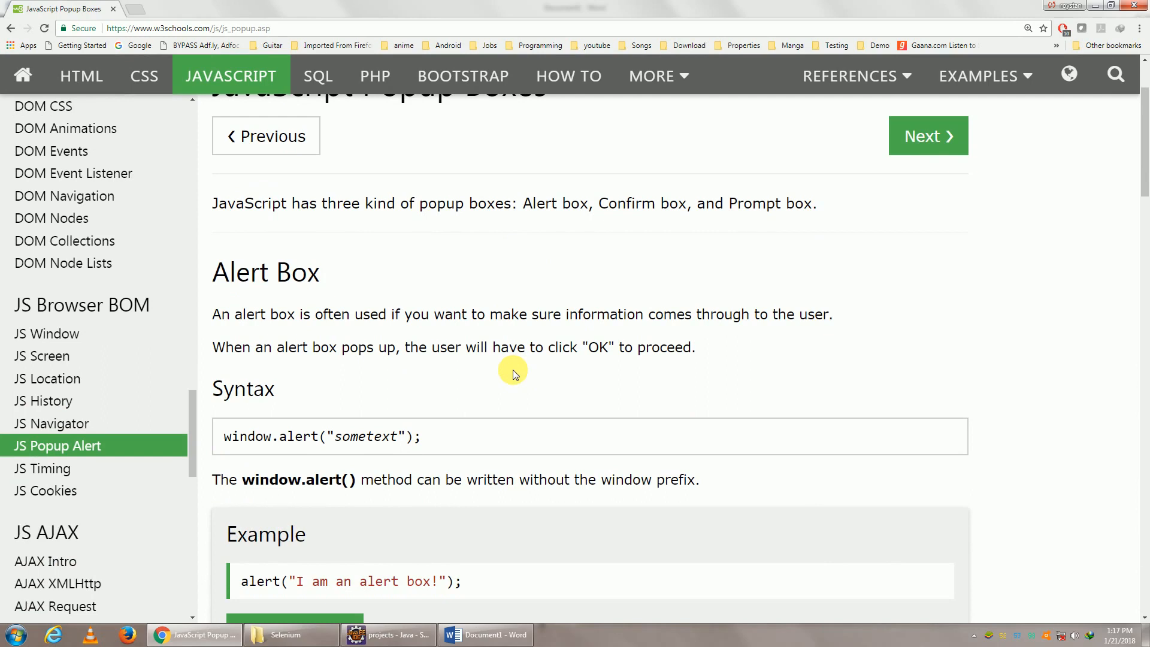
double_click(249, 272)
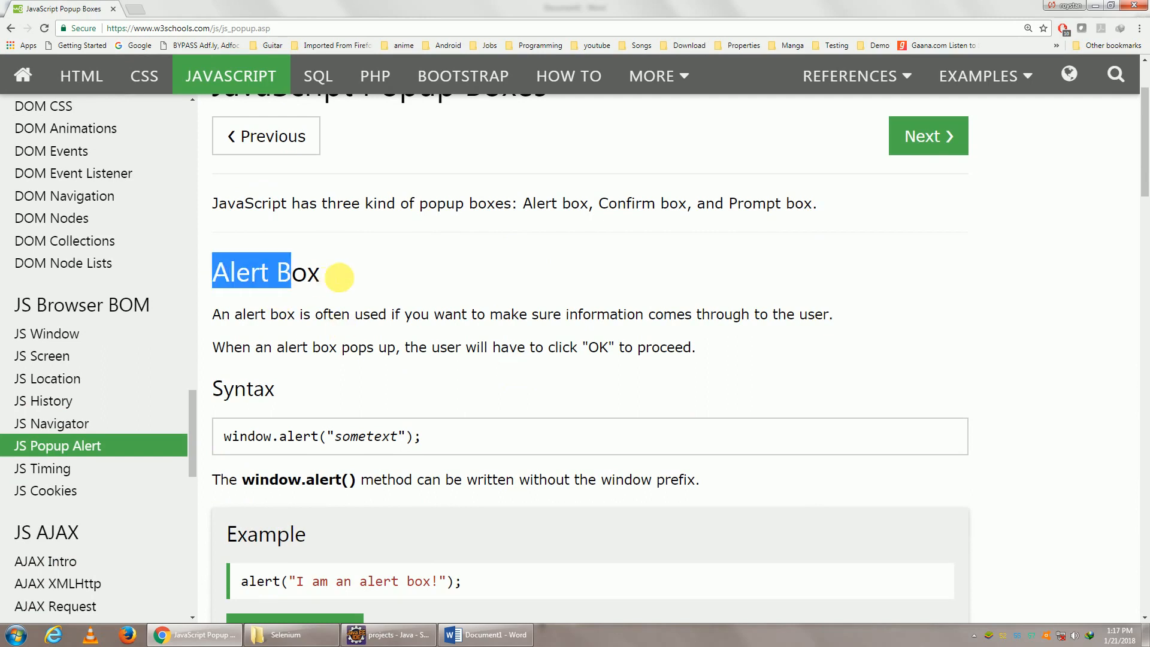
scroll(down, 3)
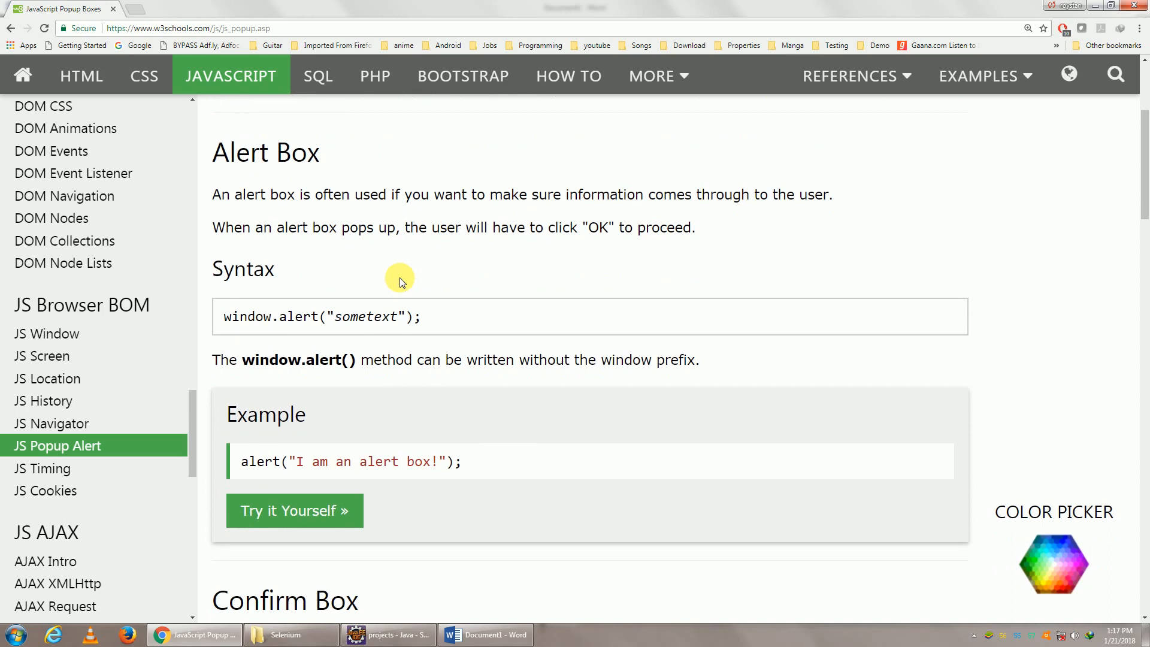
mouse_move(297, 532)
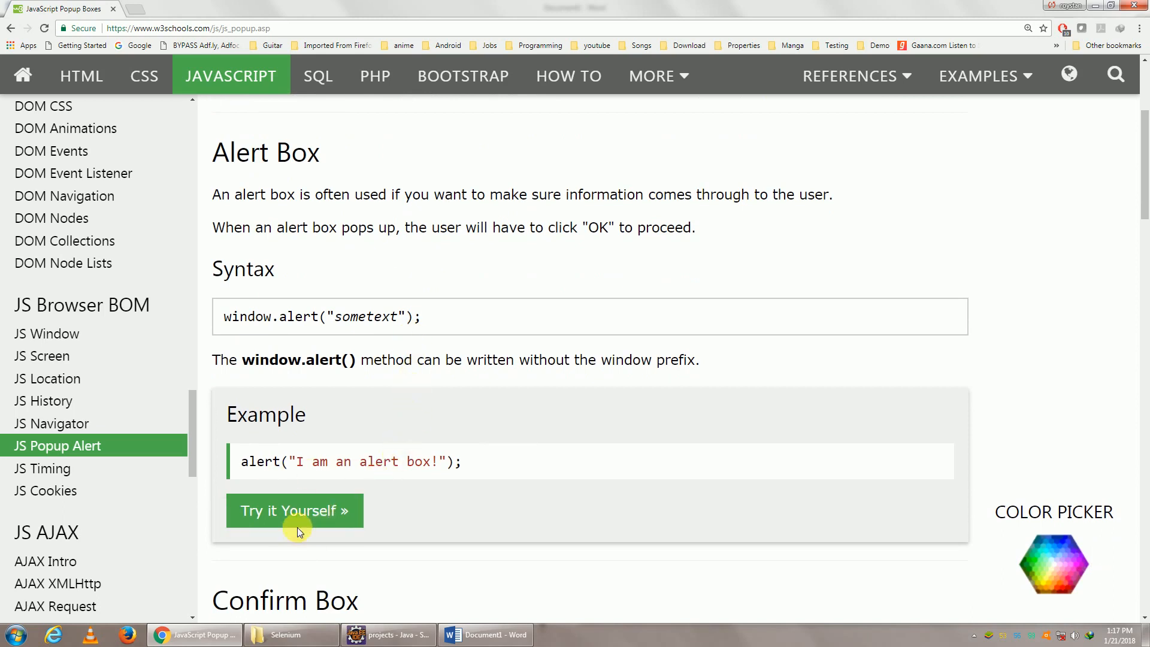
click(293, 511)
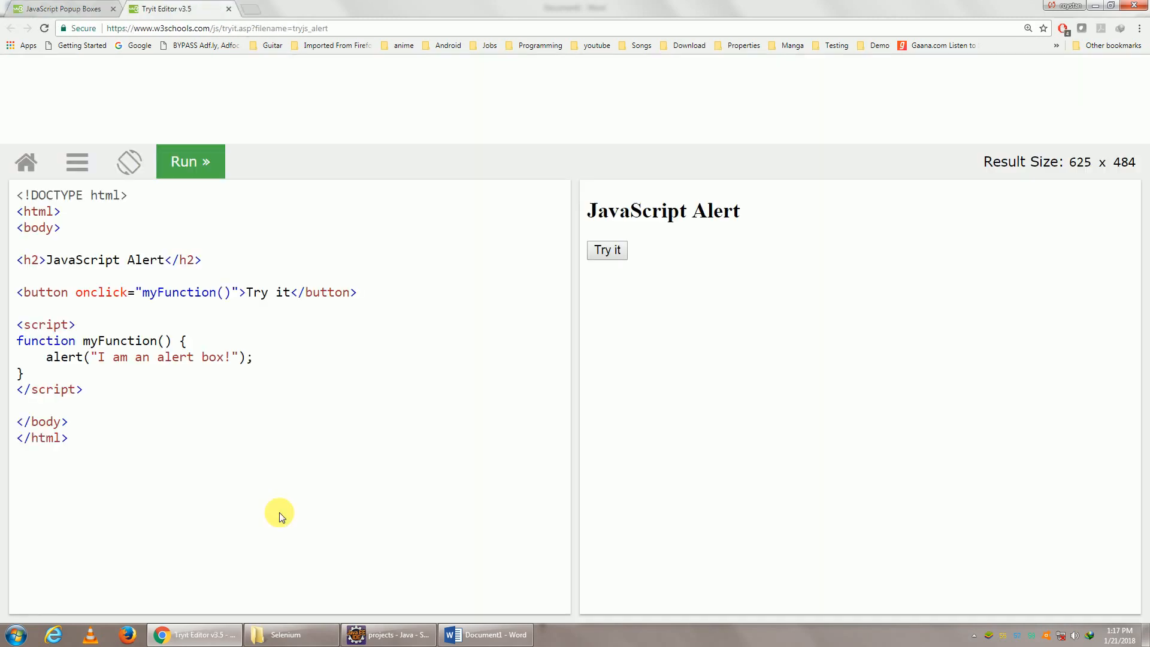
mouse_move(173, 357)
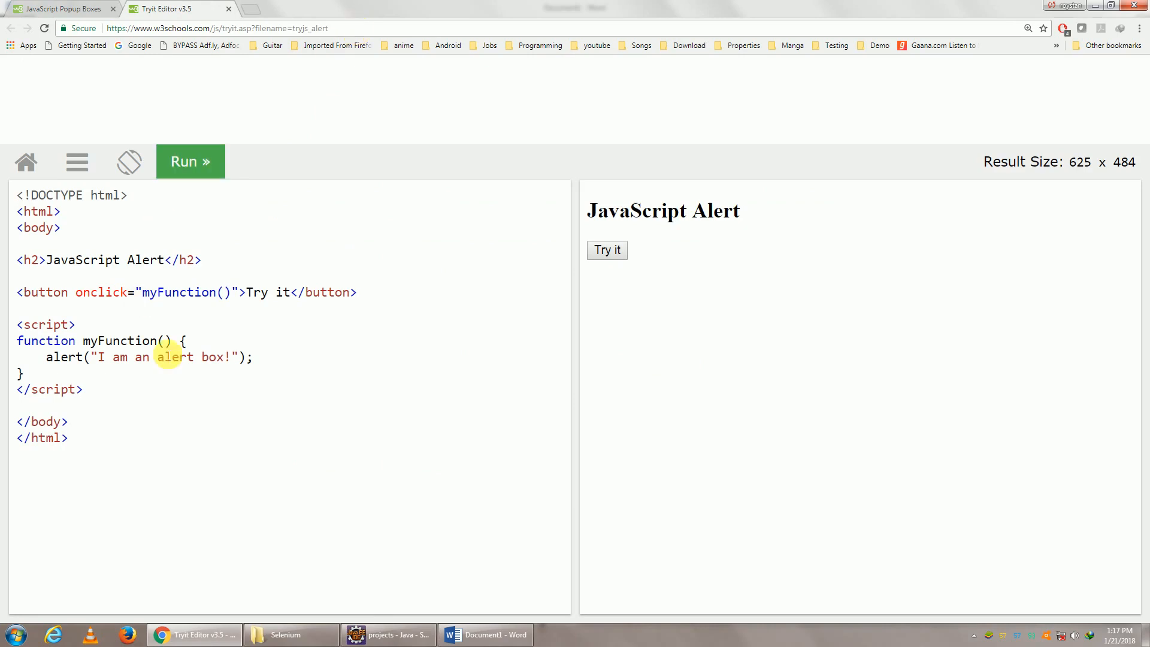
click(607, 250)
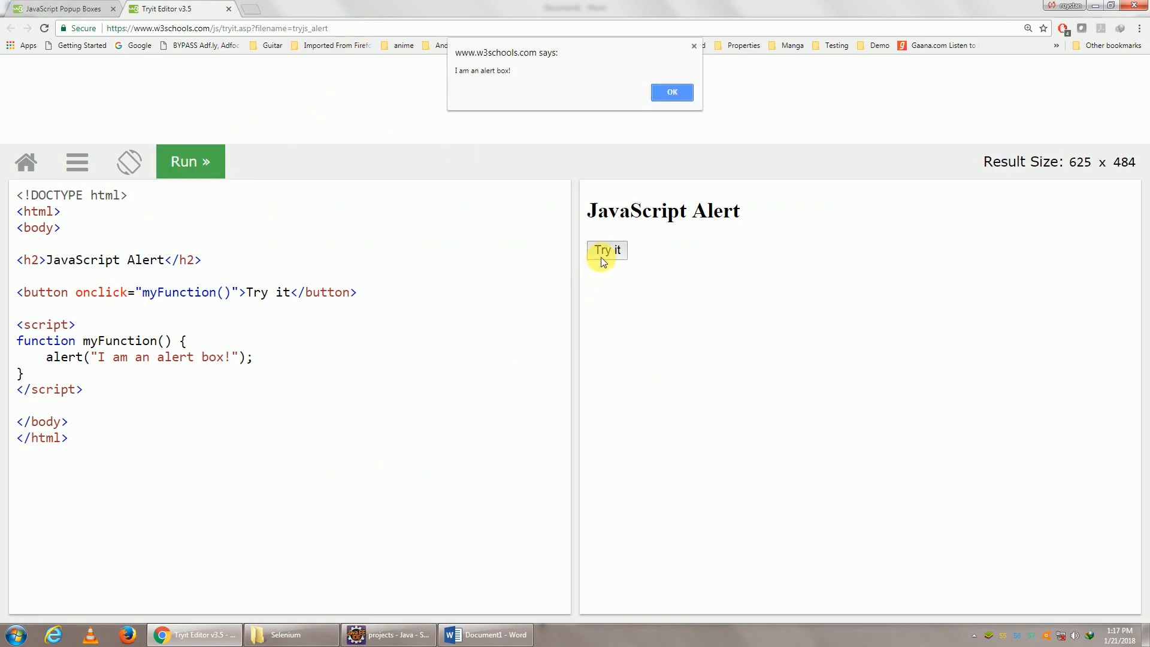
mouse_move(359, 101)
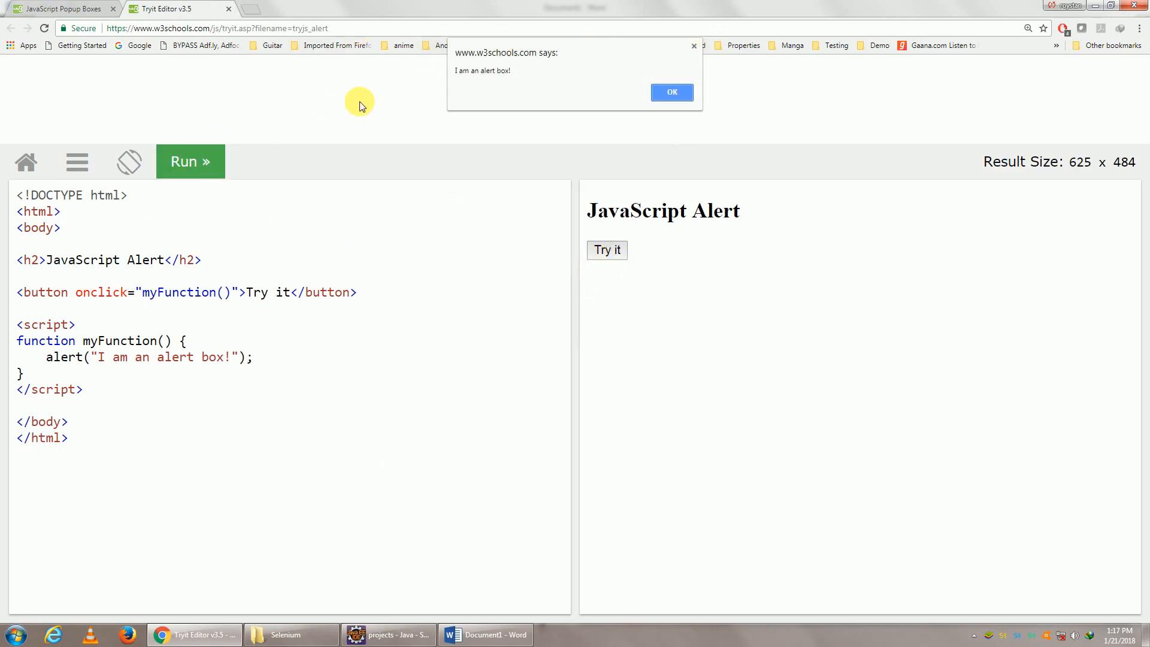
mouse_move(433, 235)
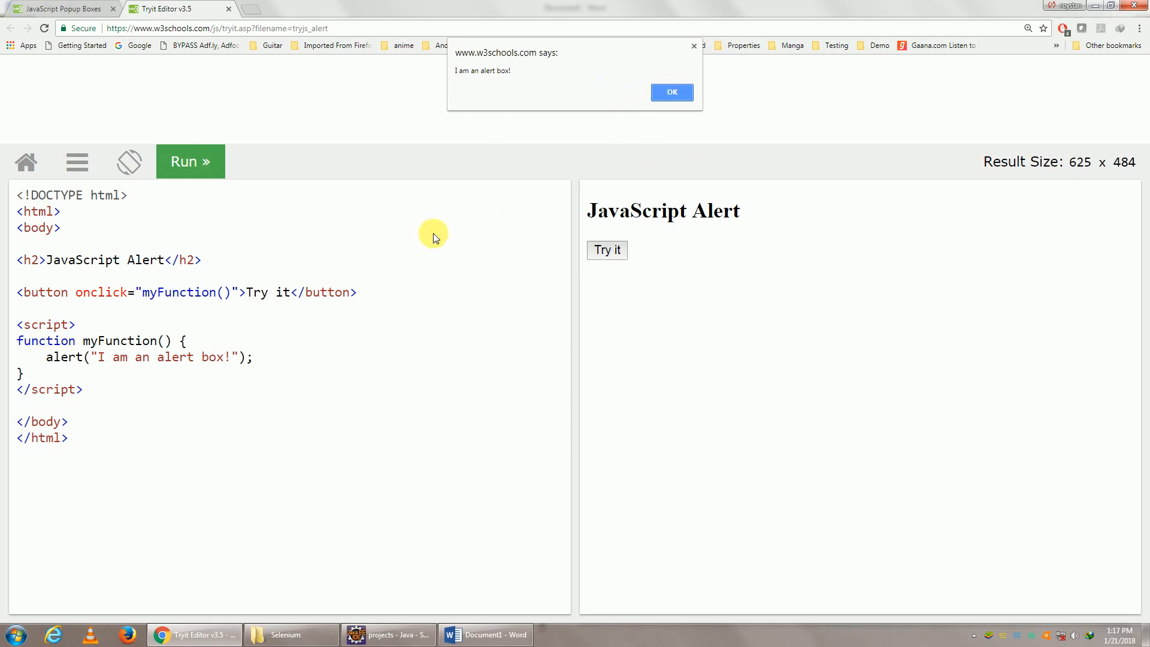
mouse_move(203, 428)
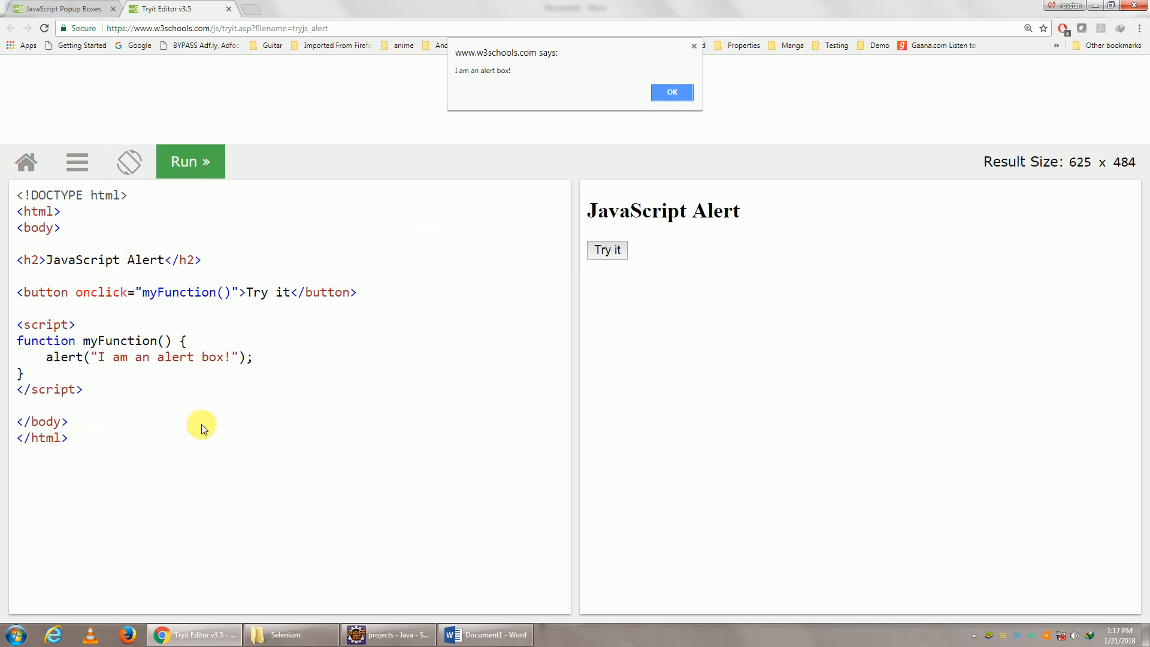
click(670, 92)
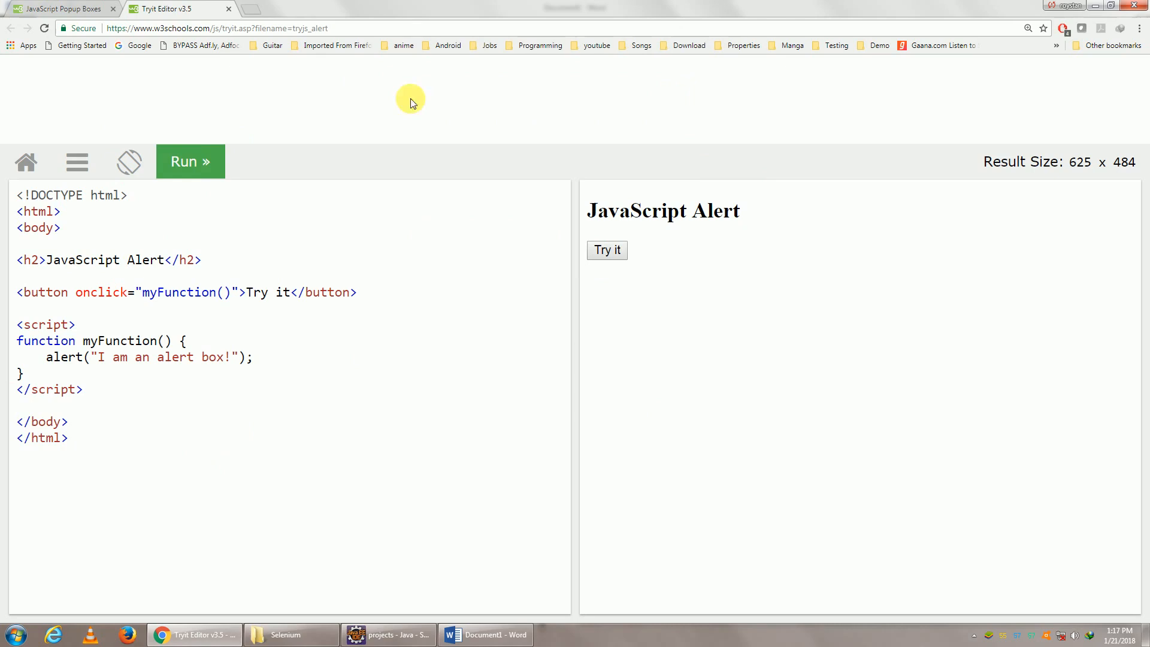
Review AlertTutorial.java in Eclipse and mark the blank lines before driver.close()
click(216, 28)
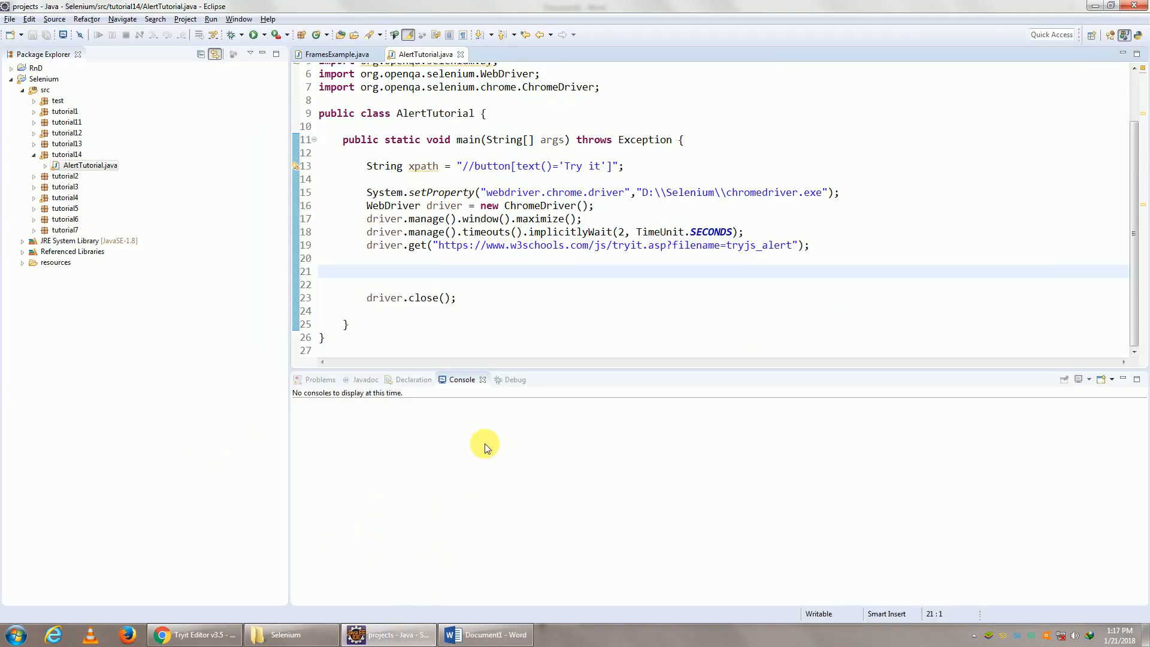
double_click(616, 245)
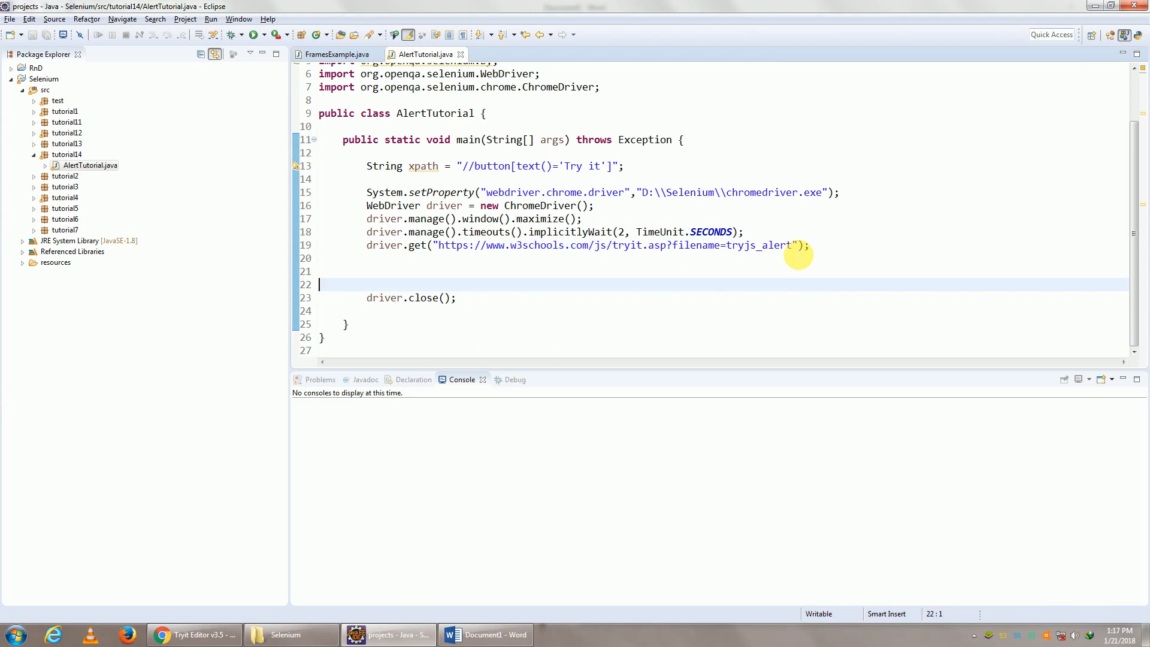
mouse_move(578, 192)
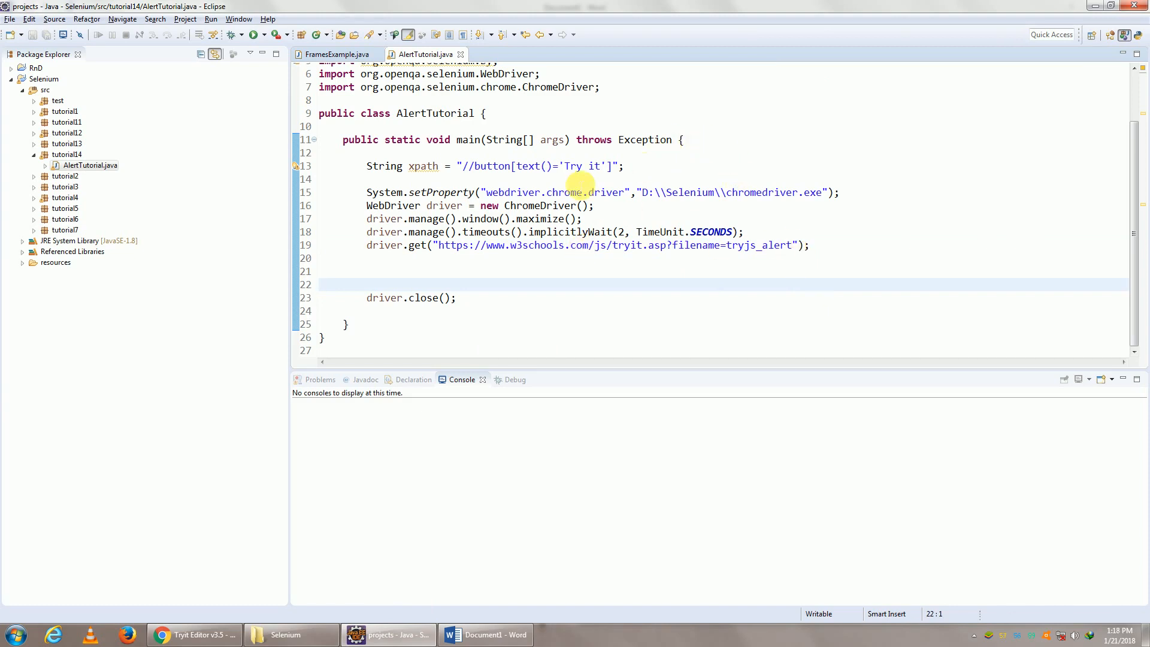
mouse_move(466, 166)
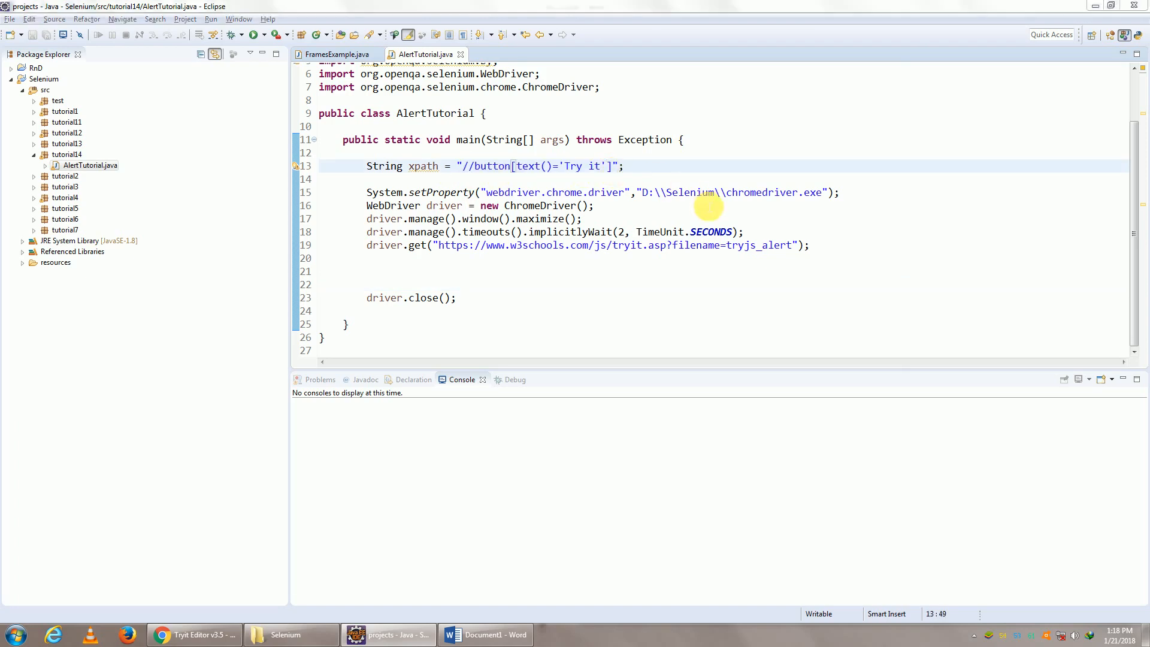
Inspect the Try it button's element in Chrome DevTools
click(194, 634)
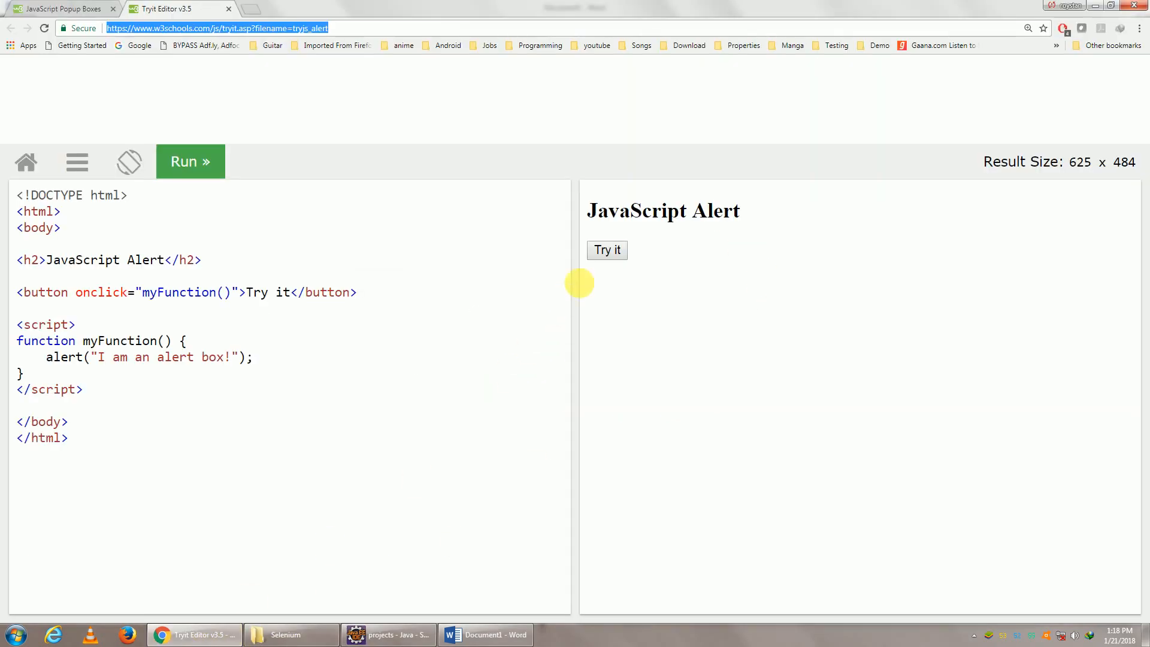
key(F12)
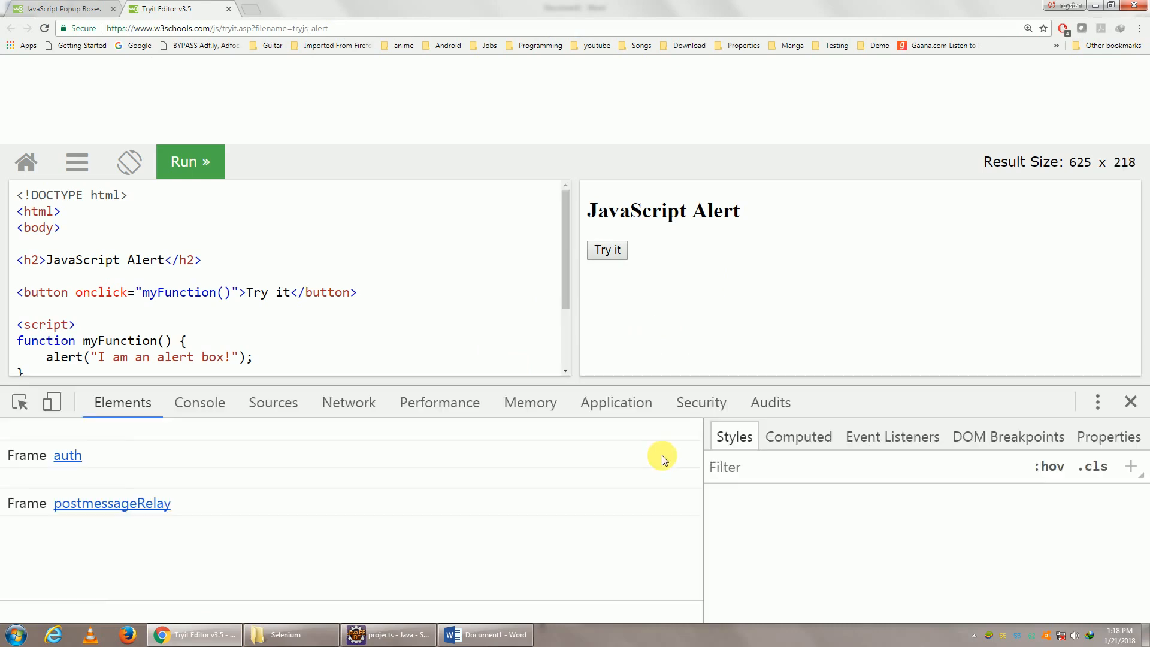
click(607, 250)
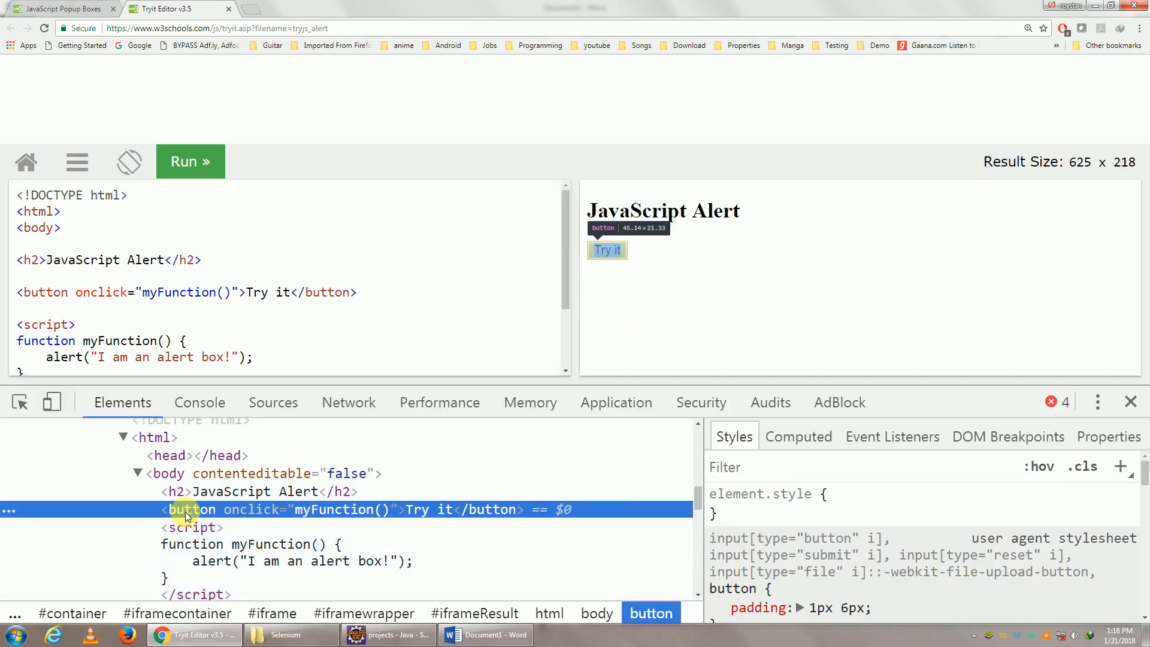
mouse_move(426, 509)
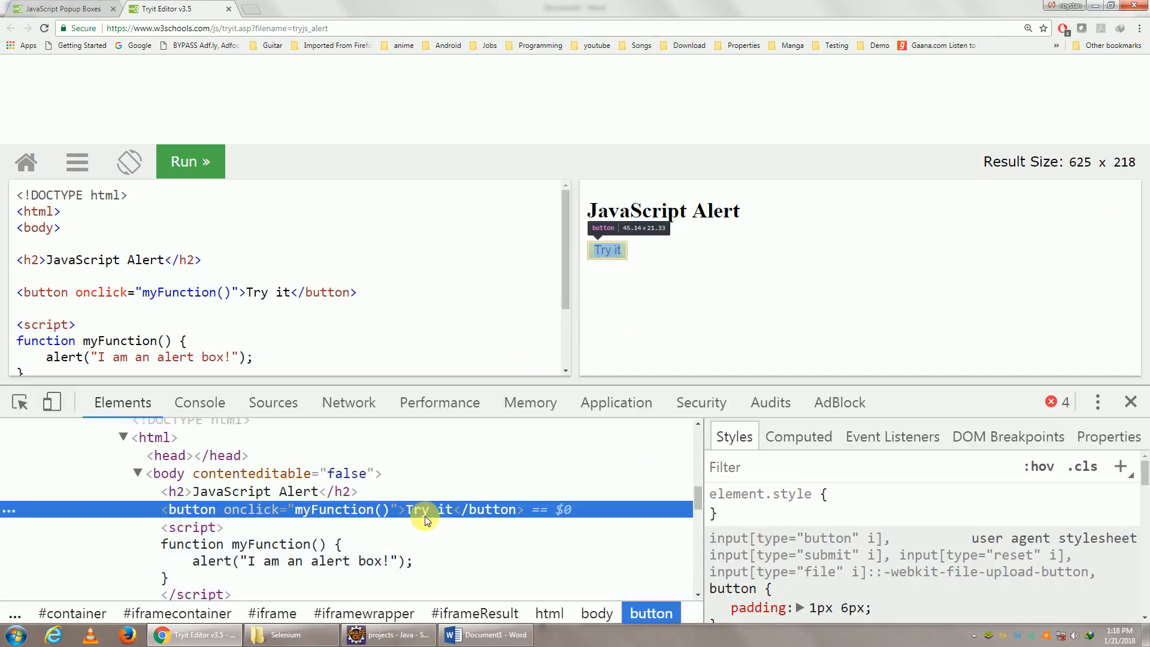
Check 'button' in the XPath string in Eclipse, then return to the Chrome inspector
click(485, 634)
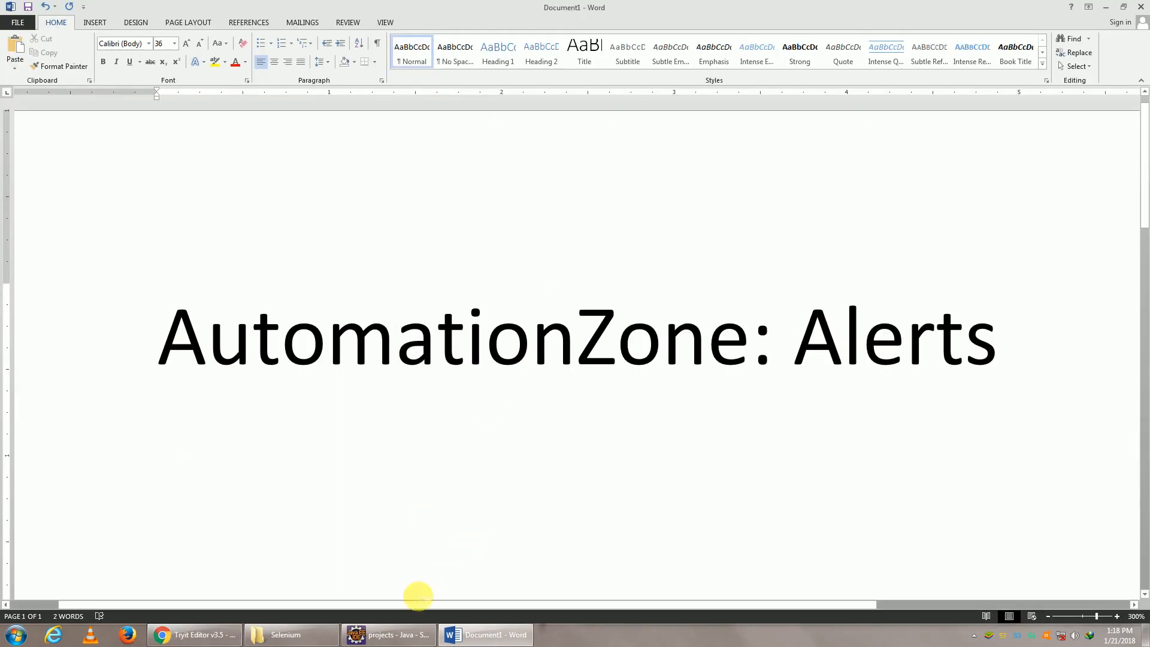
click(387, 635)
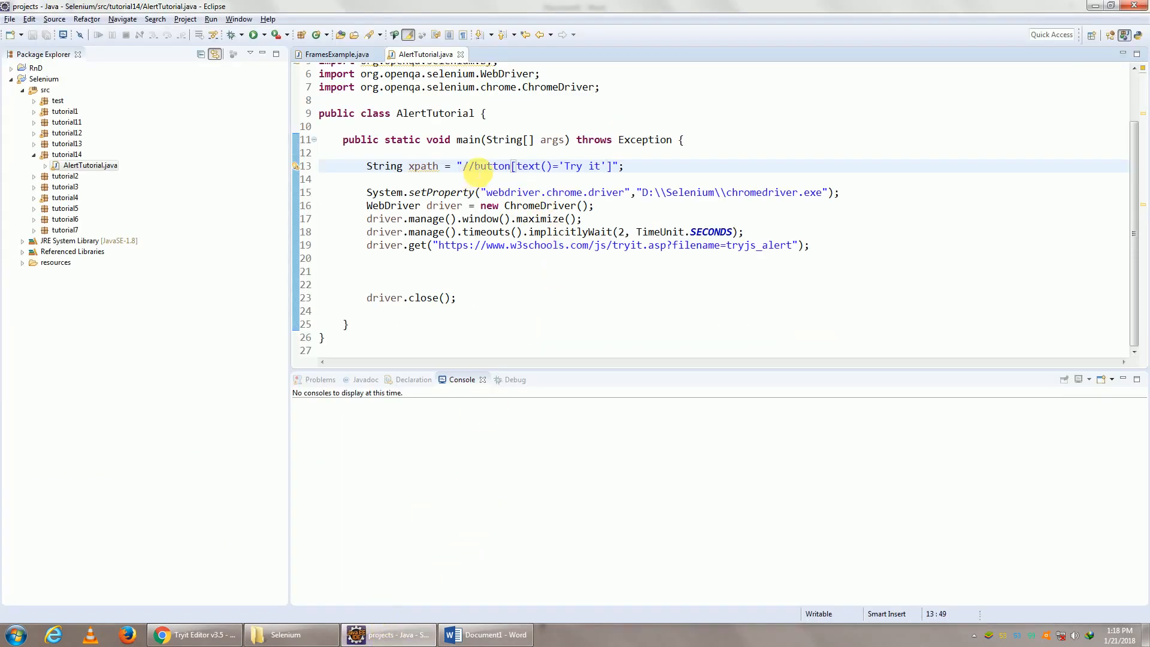
double_click(527, 166)
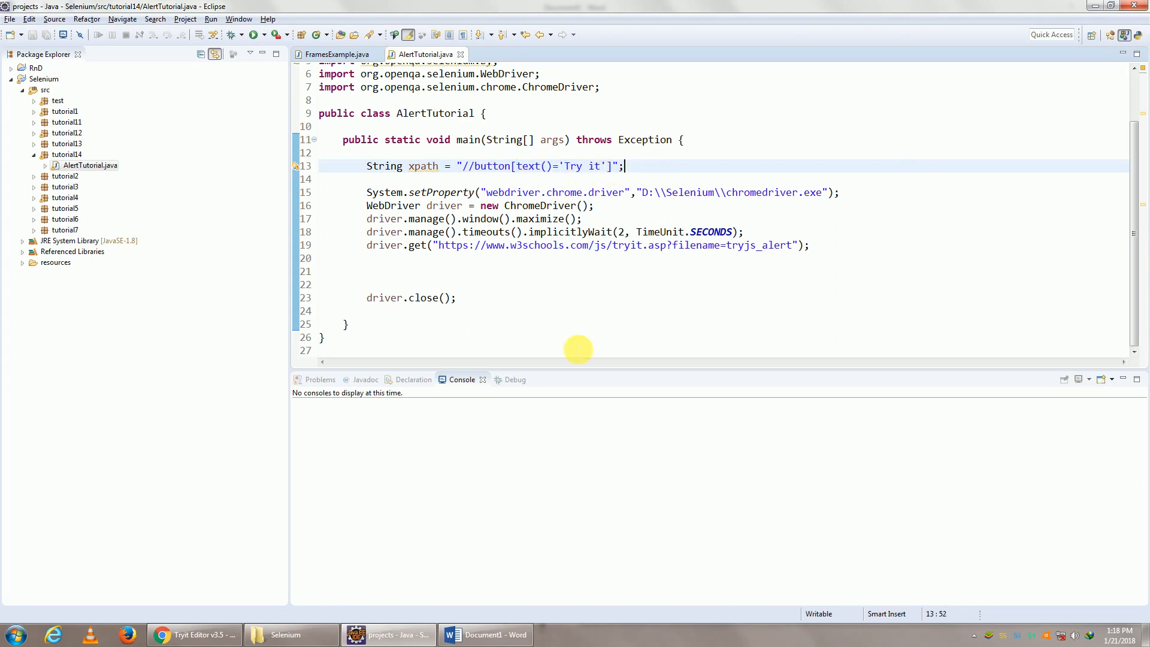
click(193, 634)
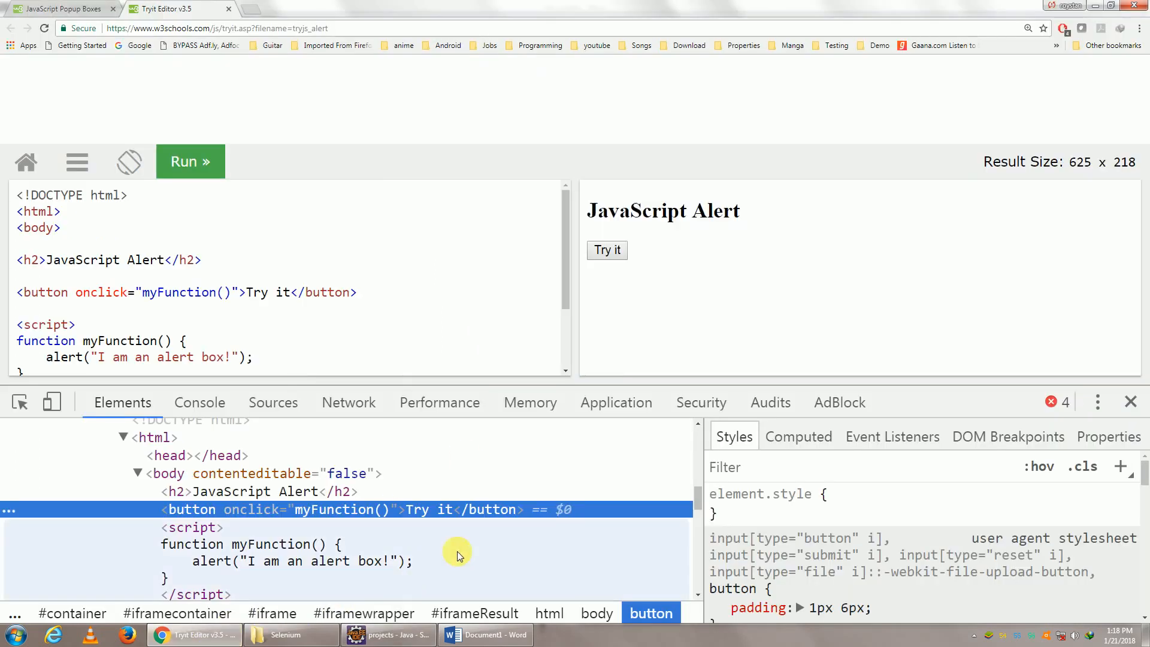
mouse_move(765, 182)
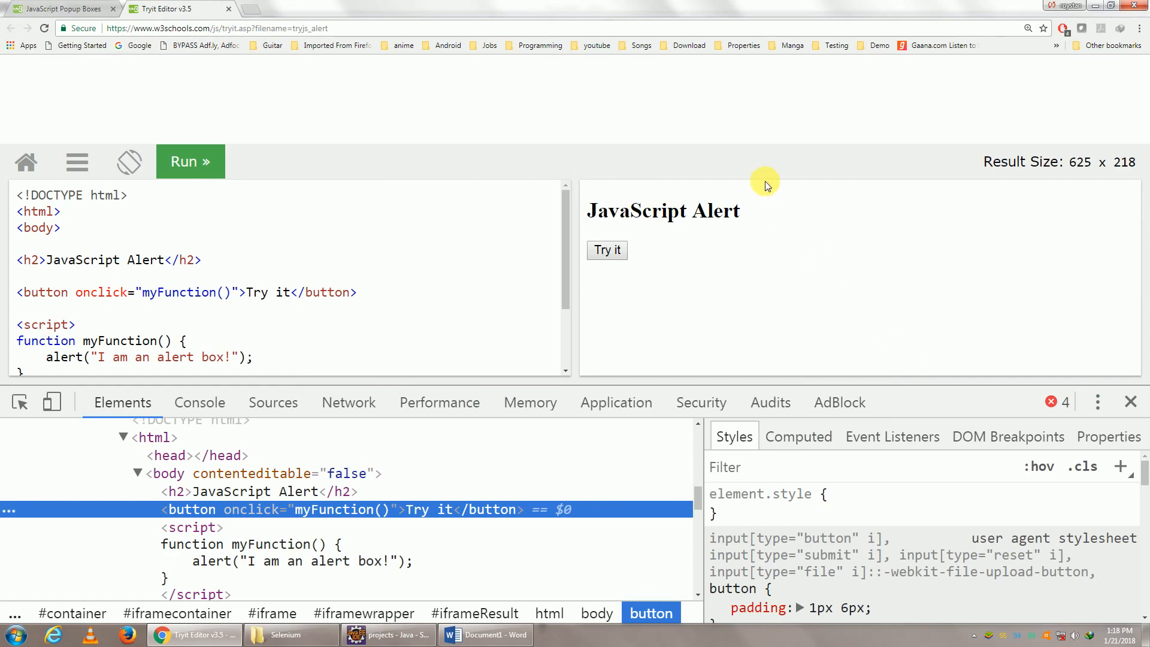
mouse_move(594, 178)
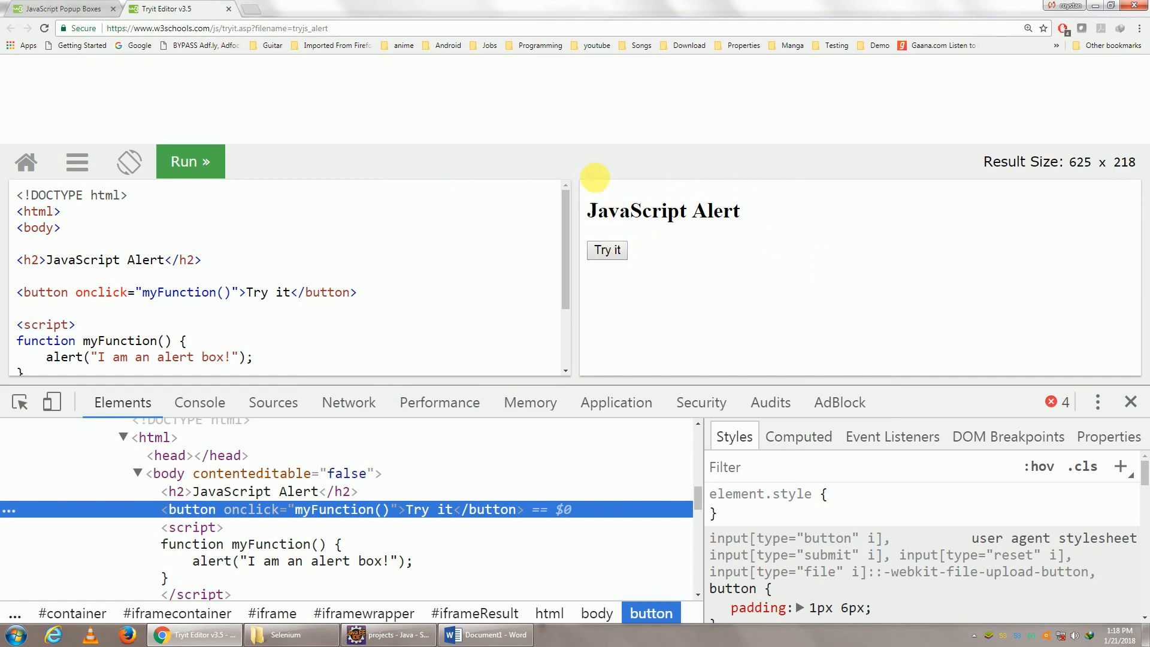
mouse_move(304, 536)
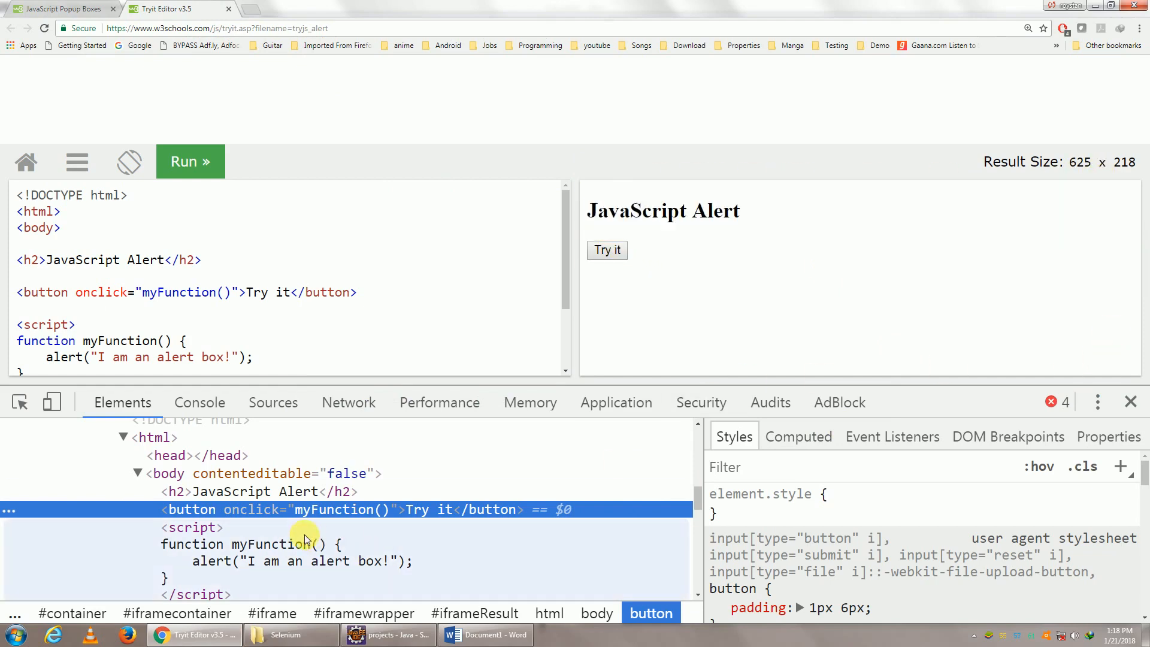
mouse_move(389, 510)
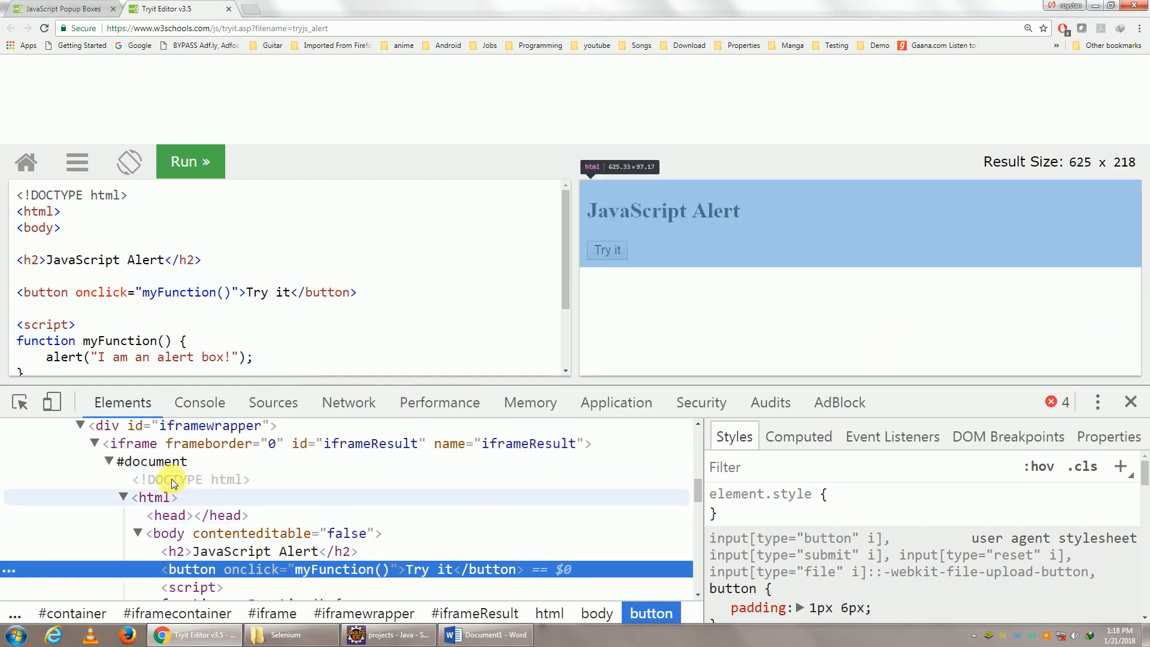
mouse_move(133, 444)
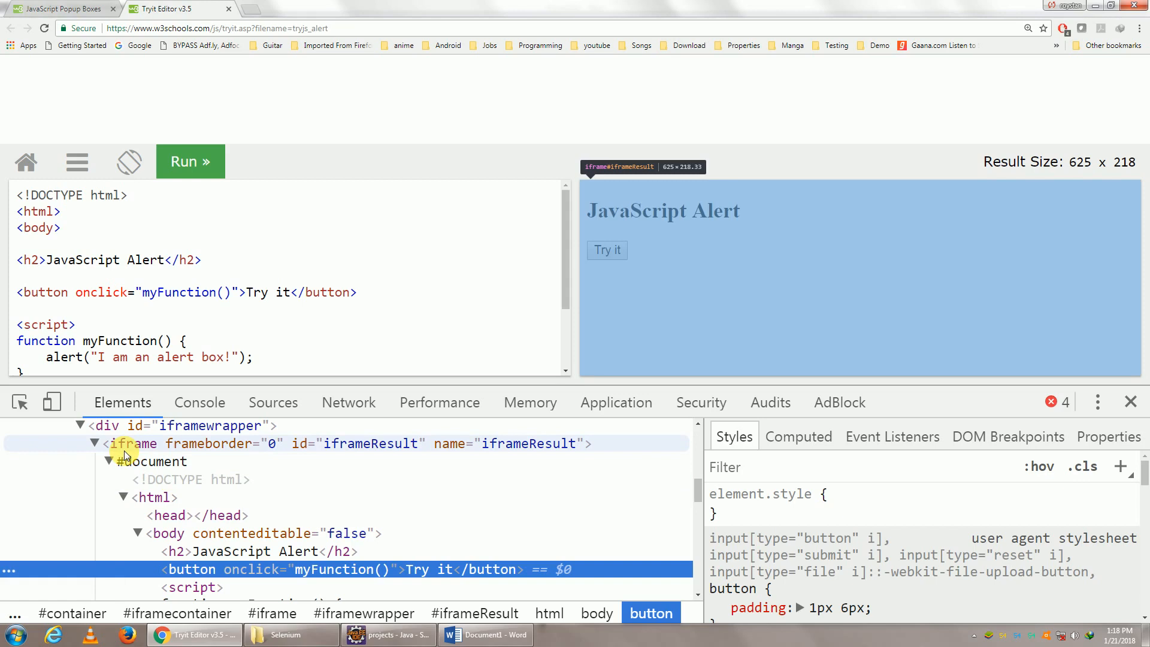
mouse_move(458, 461)
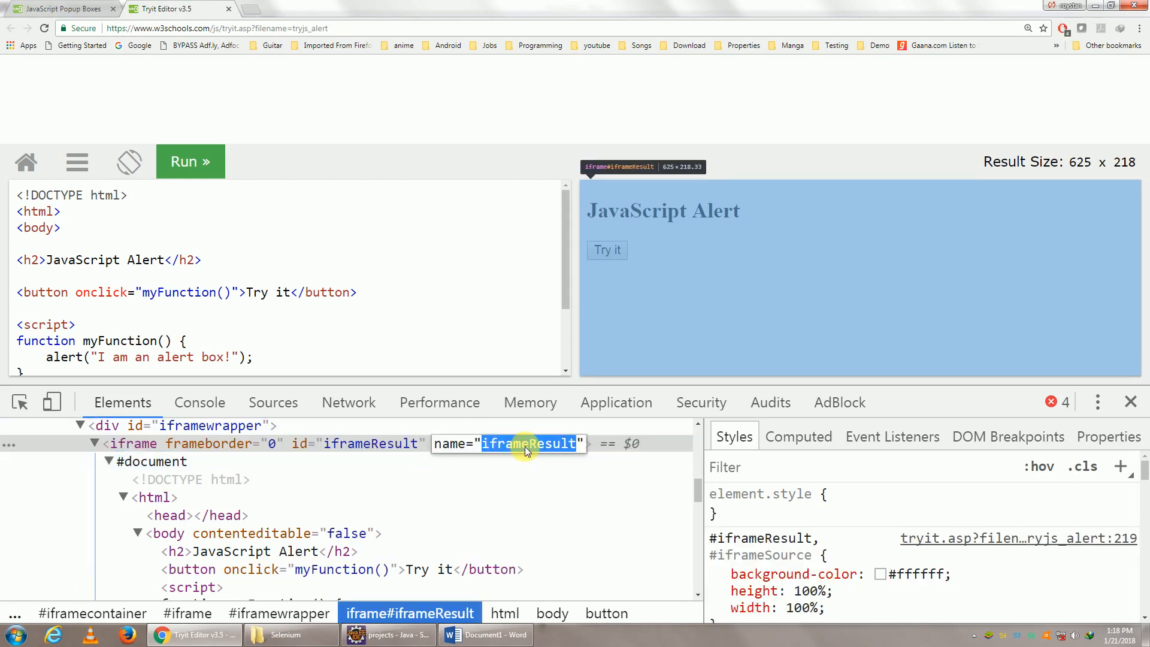
Return to the AlertTutorial code in Eclipse to add frame switching
click(387, 635)
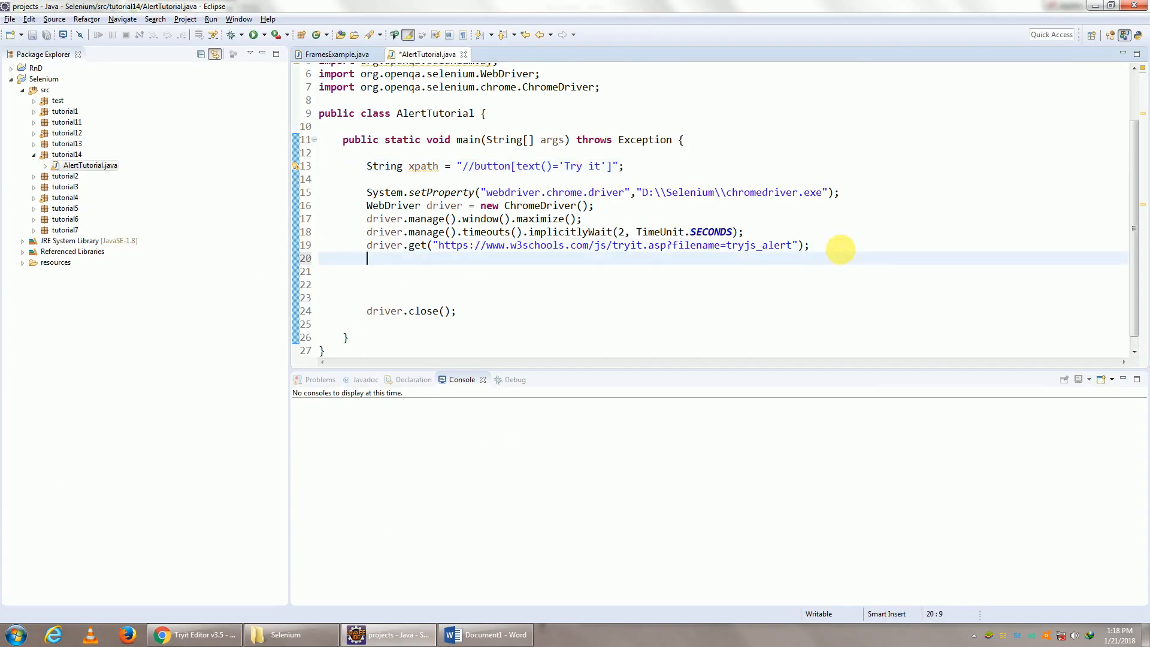
Add driver.switchTo().frame("iframeResult") to main
text(driver.)
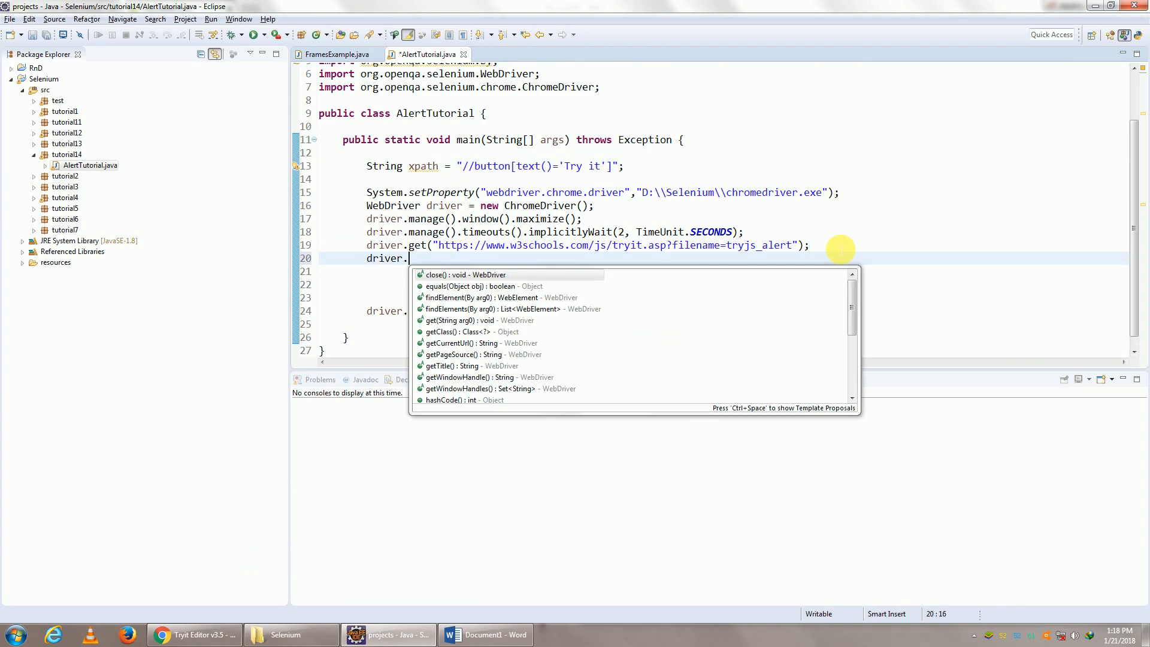
text(switchTo().frame(arg0)
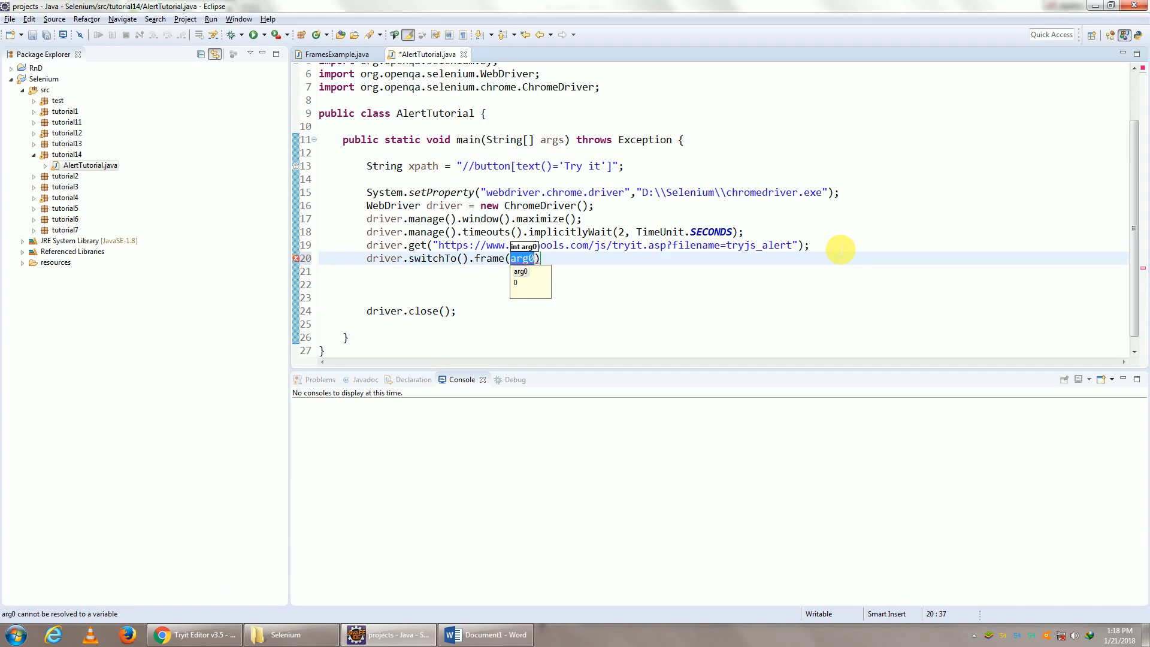
text("iframeResult")
click(723, 324)
text(driver.switchTo().parentFrame();)
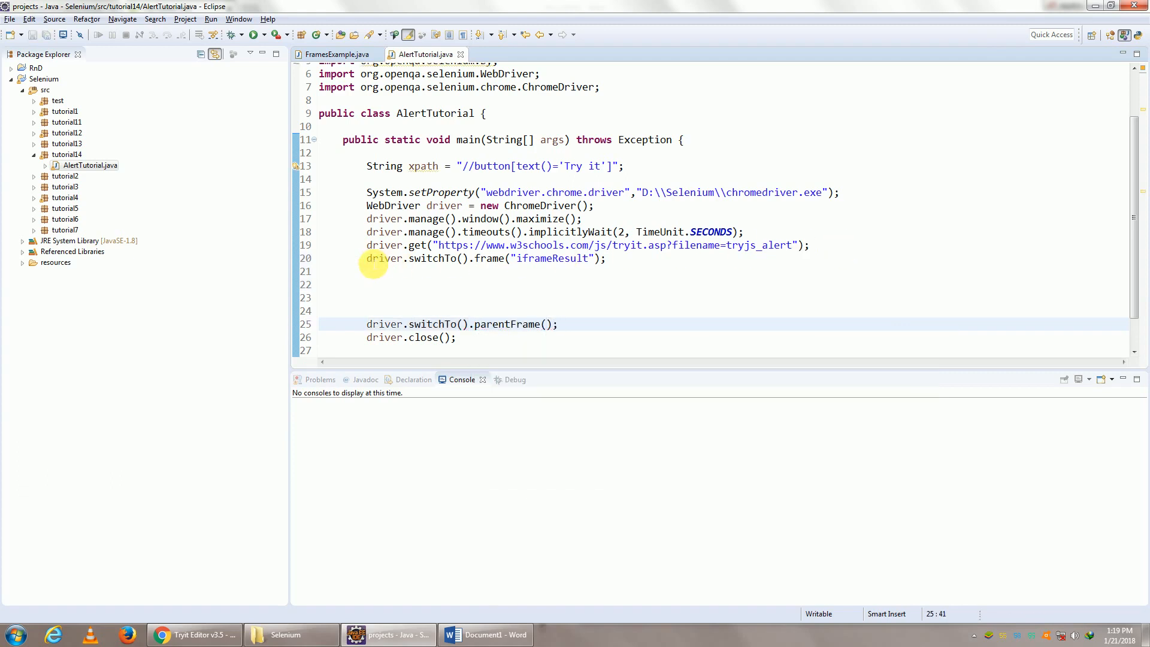
Add driver.findElement(By.xpath(xpath)) on a new line to locate the Try it button
click(369, 284)
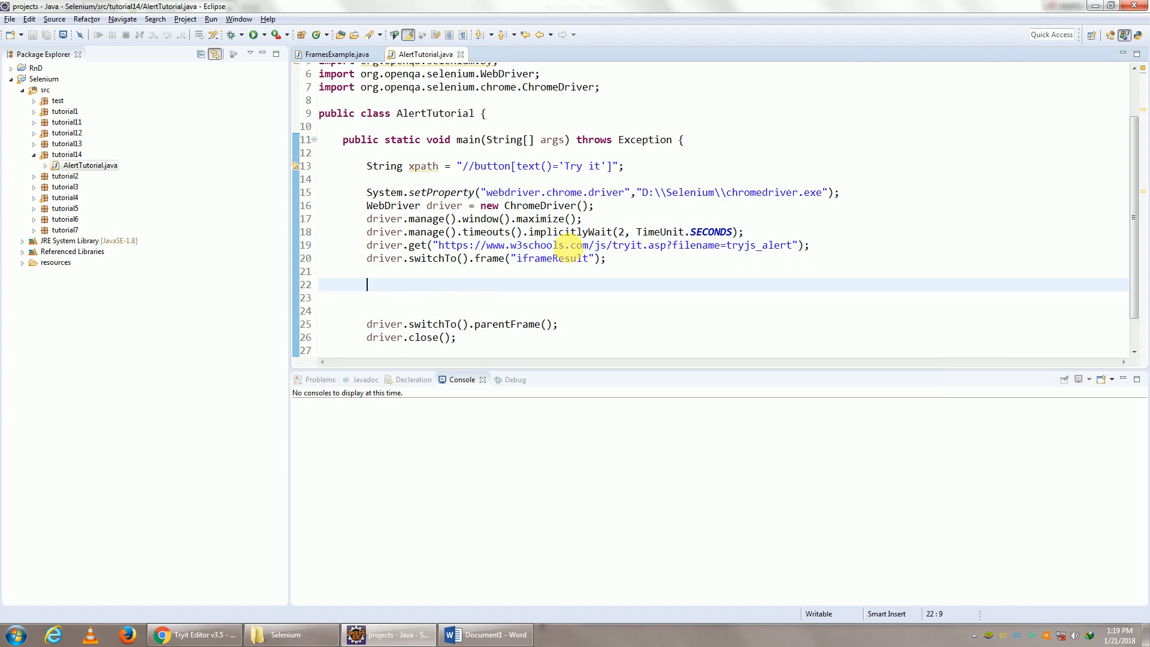
text(driver.findElement(arg0)
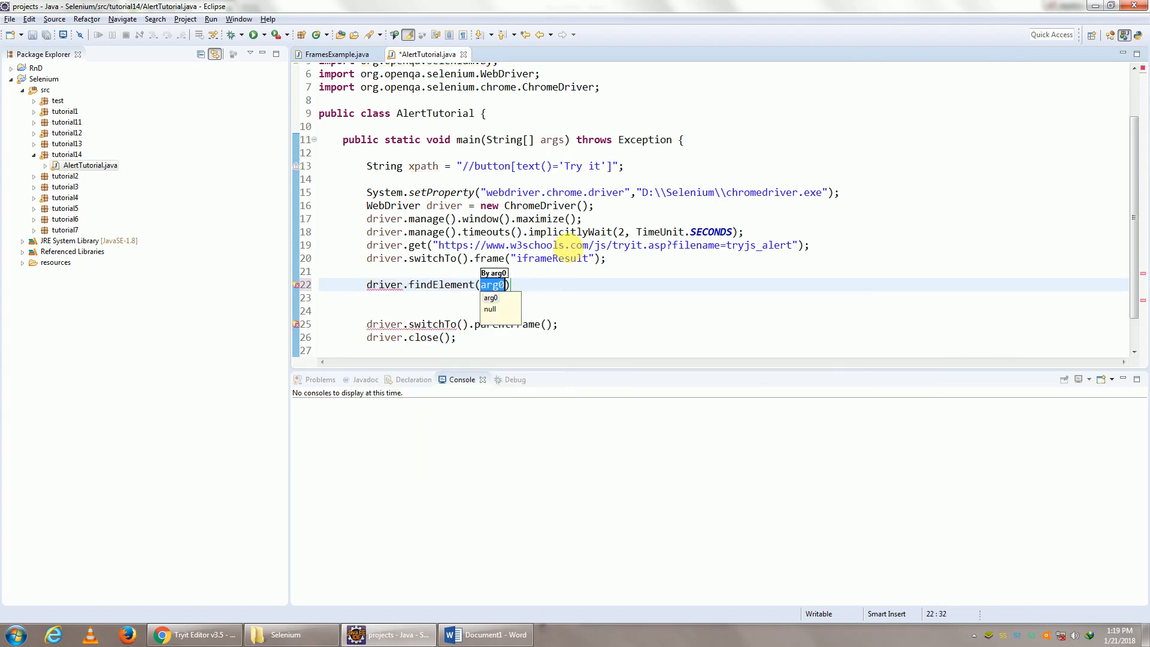
text(By.xpath(xpath)
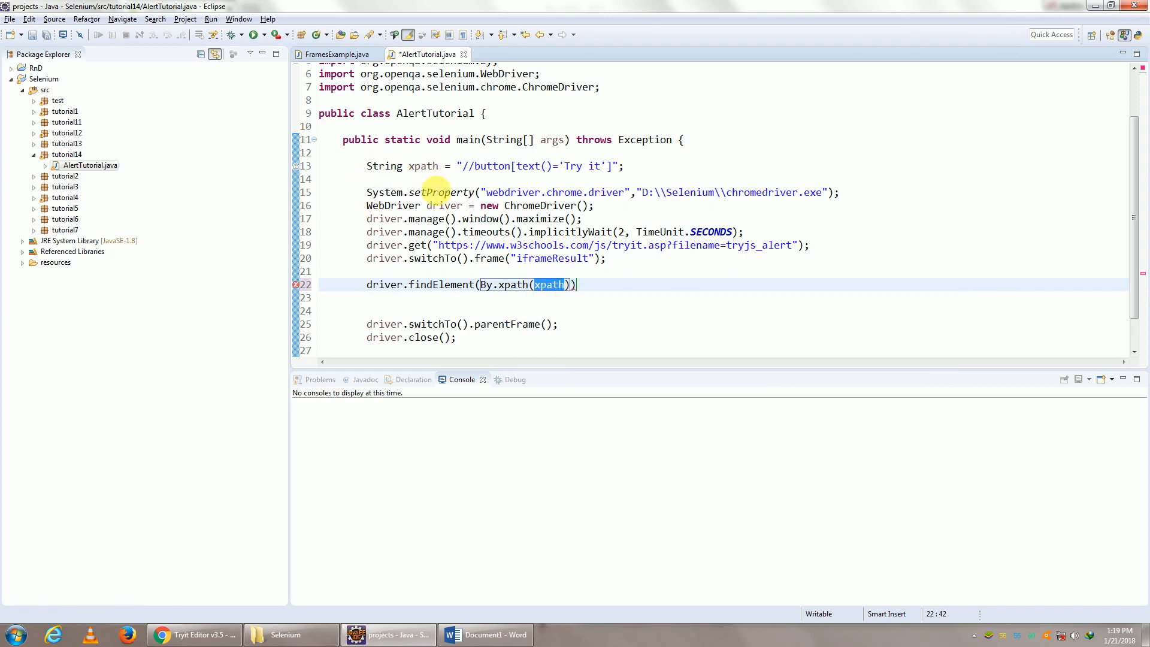
text(.click();)
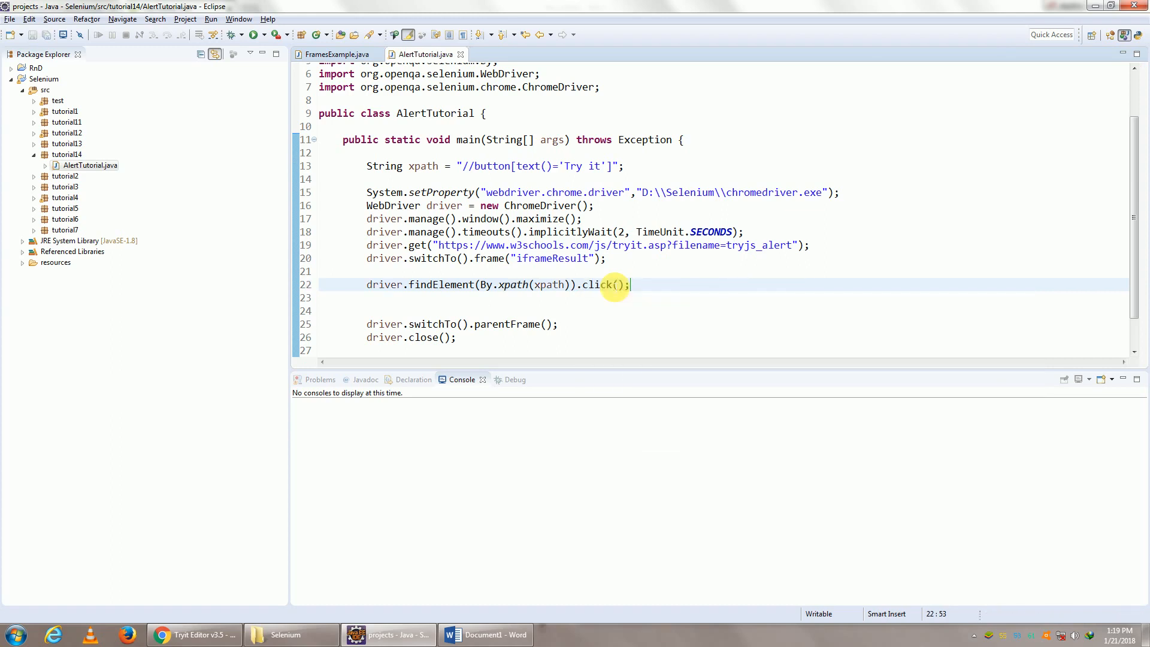
Append .click() to the findElement line and save AlertTutorial.java
scroll(down, 3)
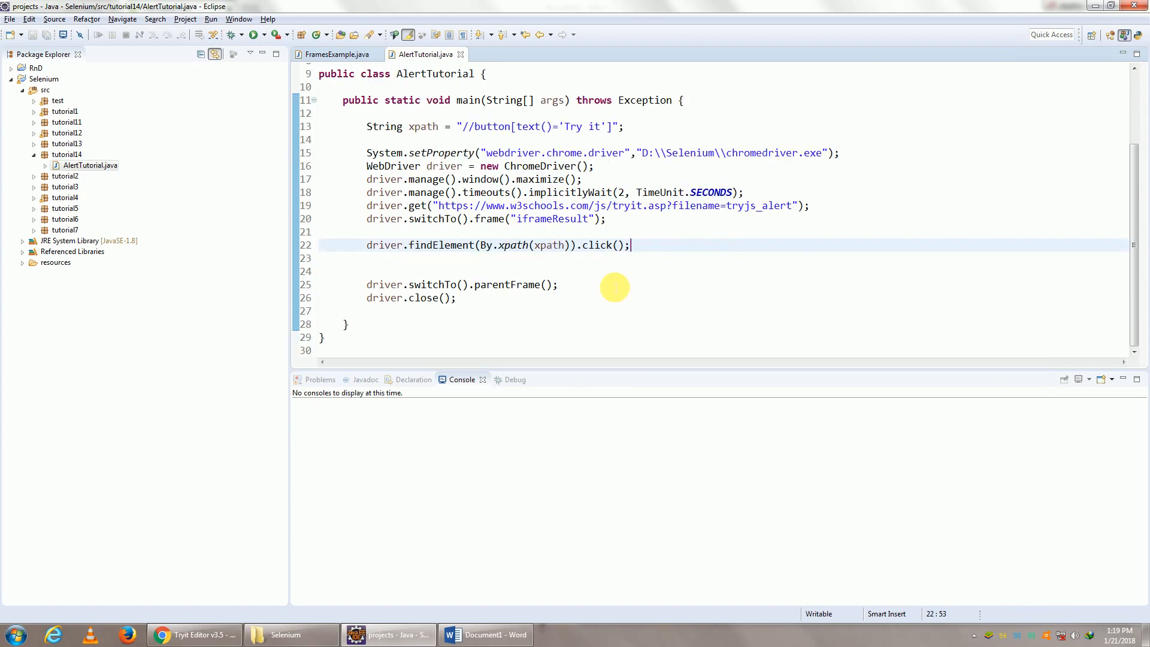
mouse_move(631, 245)
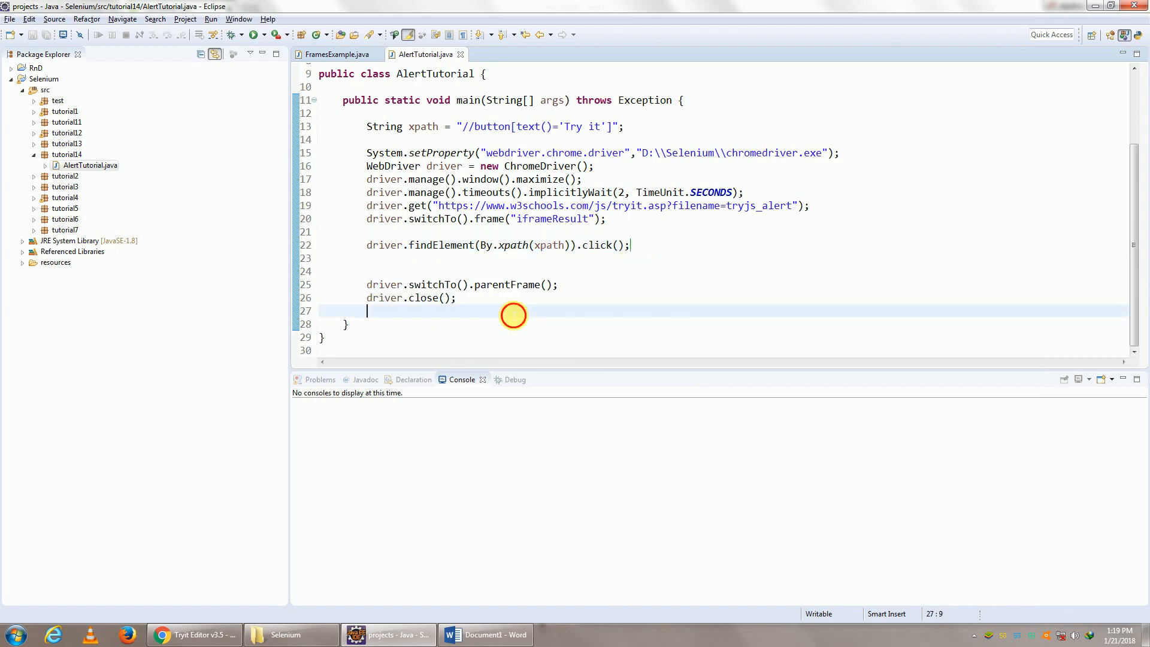
mouse_move(251, 35)
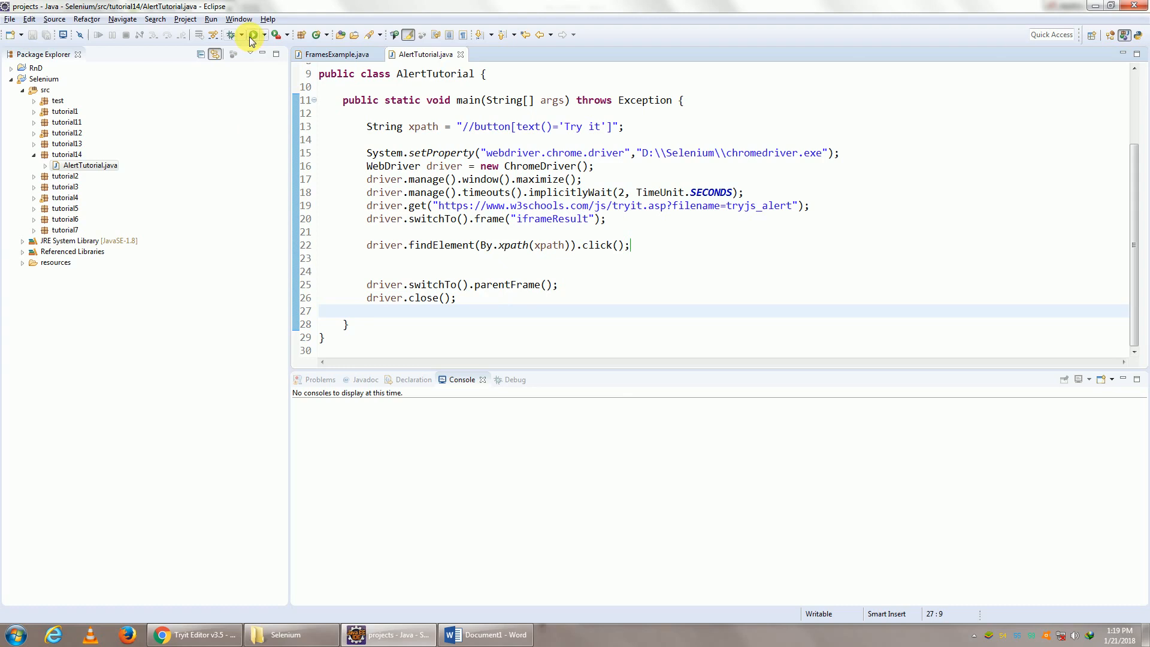
Run AlertTutorial, let Chrome show the alert, then return to Eclipse
click(251, 35)
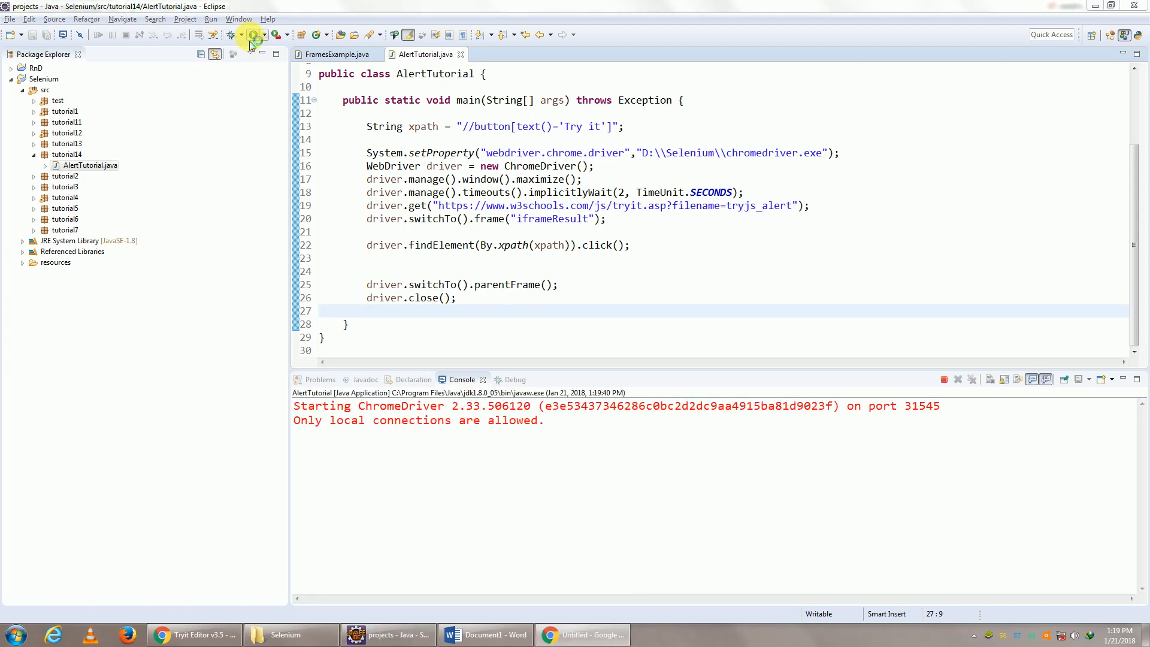
click(251, 34)
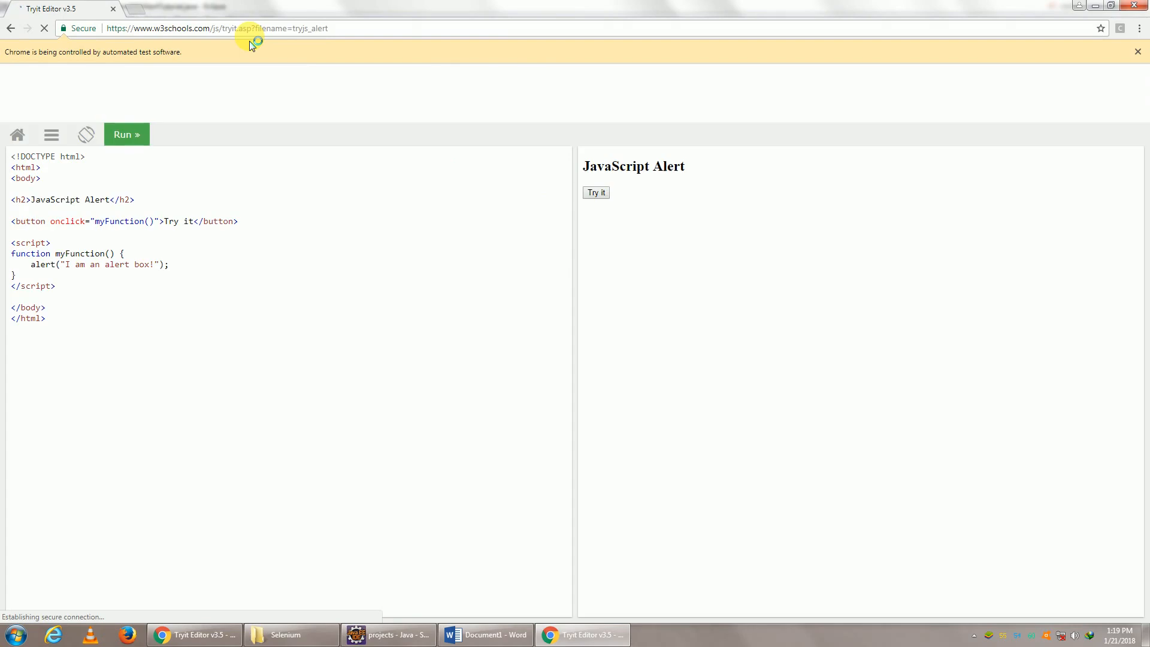
click(595, 193)
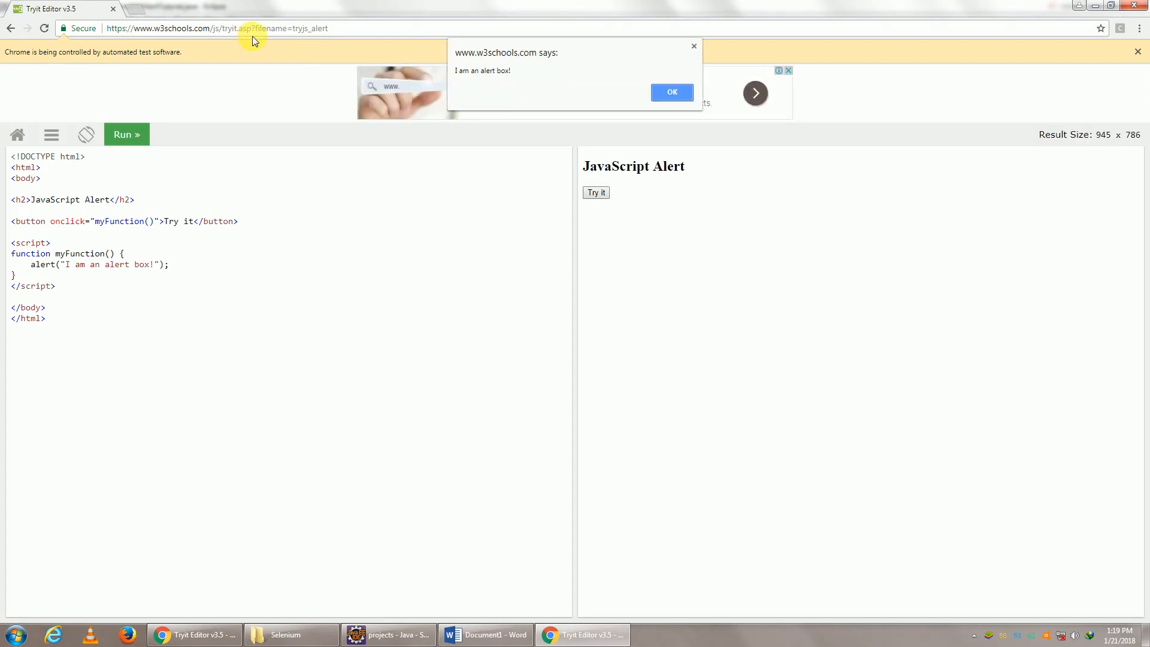
mouse_move(671, 92)
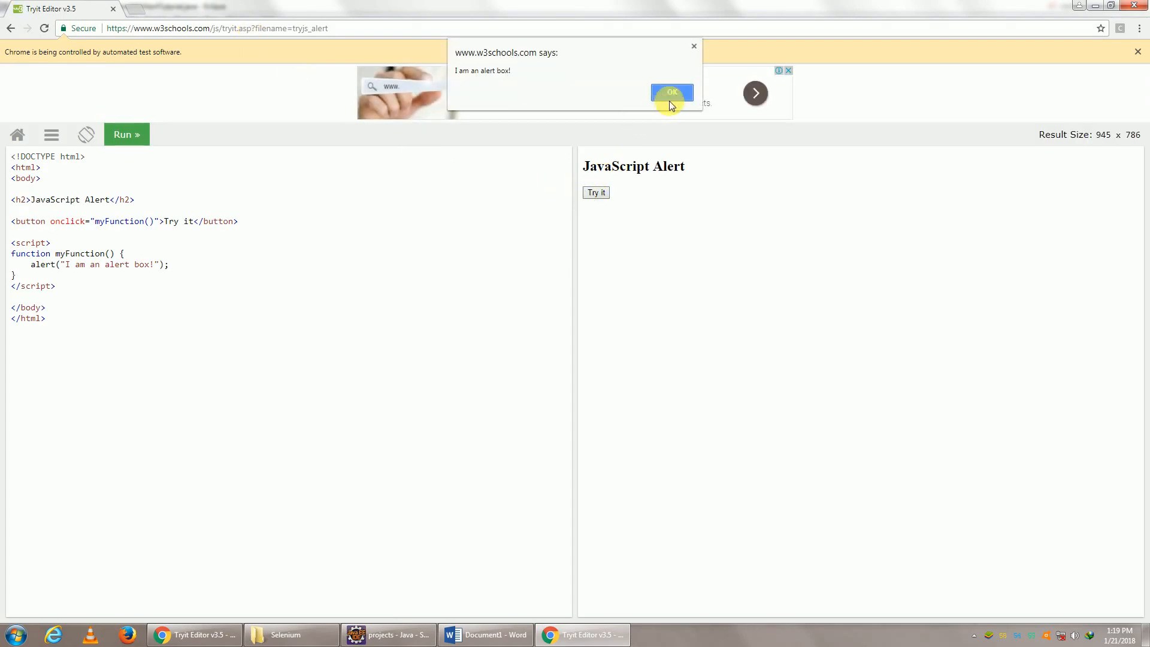
mouse_move(1001, 299)
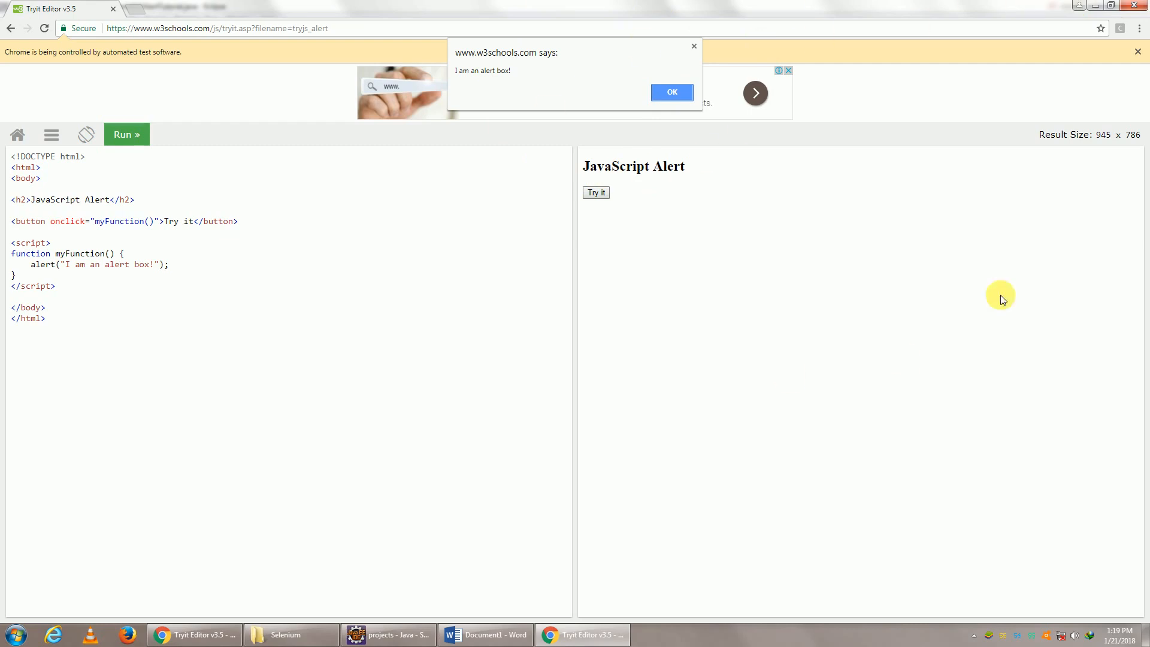
click(387, 634)
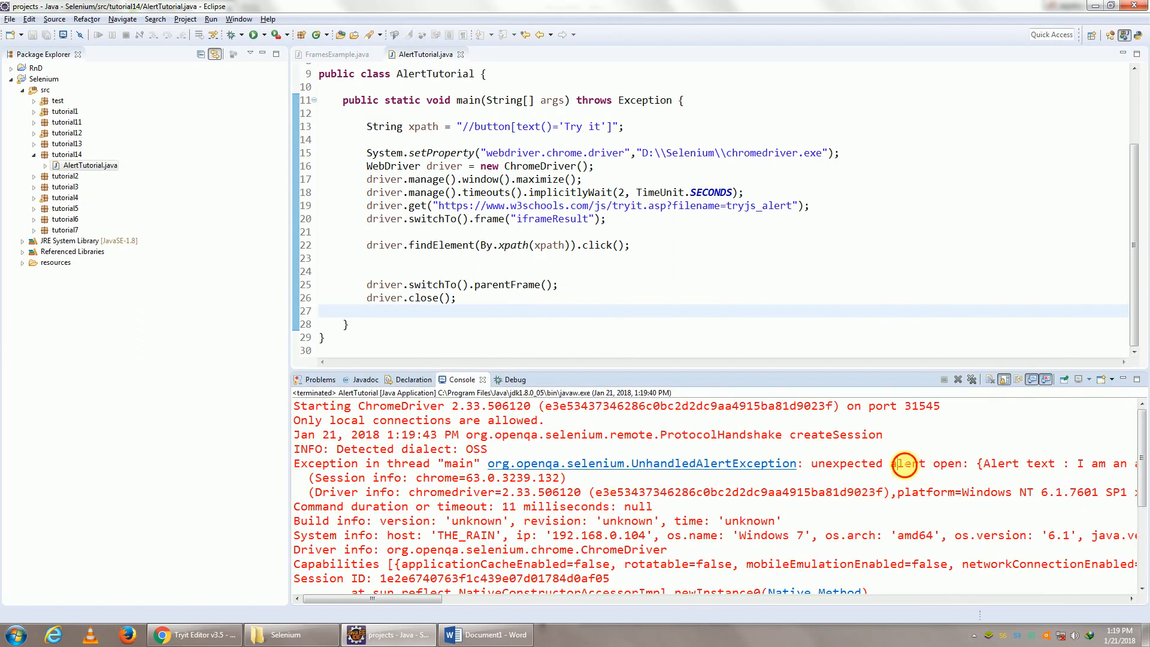
Select the 'unexpected alert open' UnhandledAlertException text in the Console
double_click(948, 464)
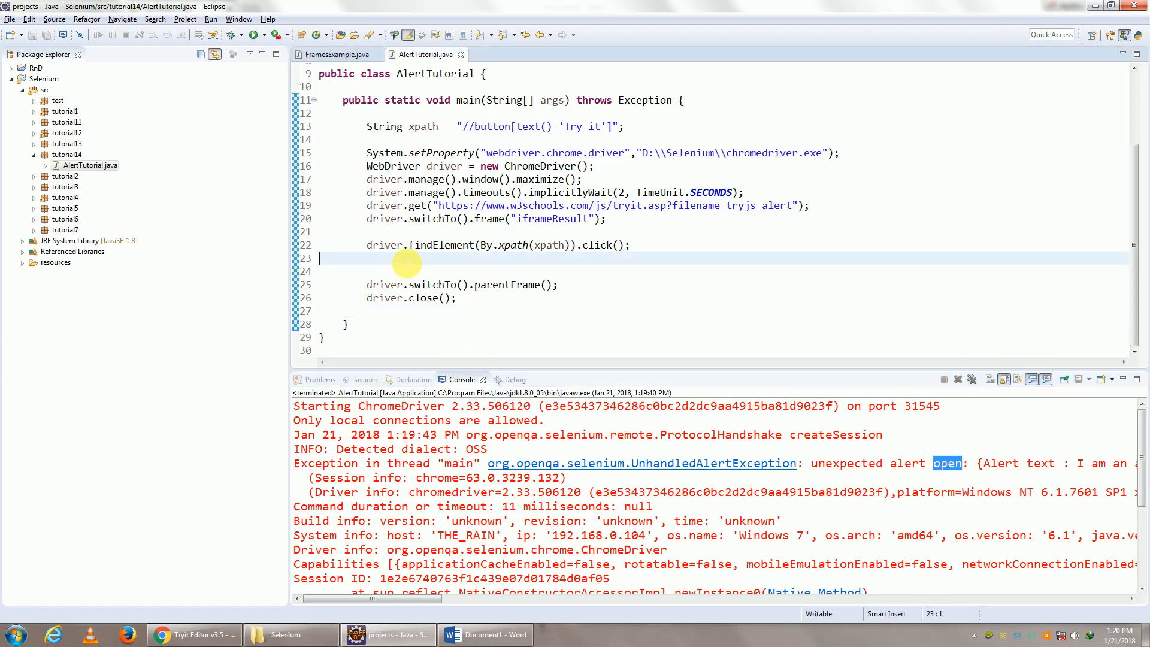
Add driver.switchTo().alert().accept() on a new line after the Try it click
key(Return)
text(driver.)
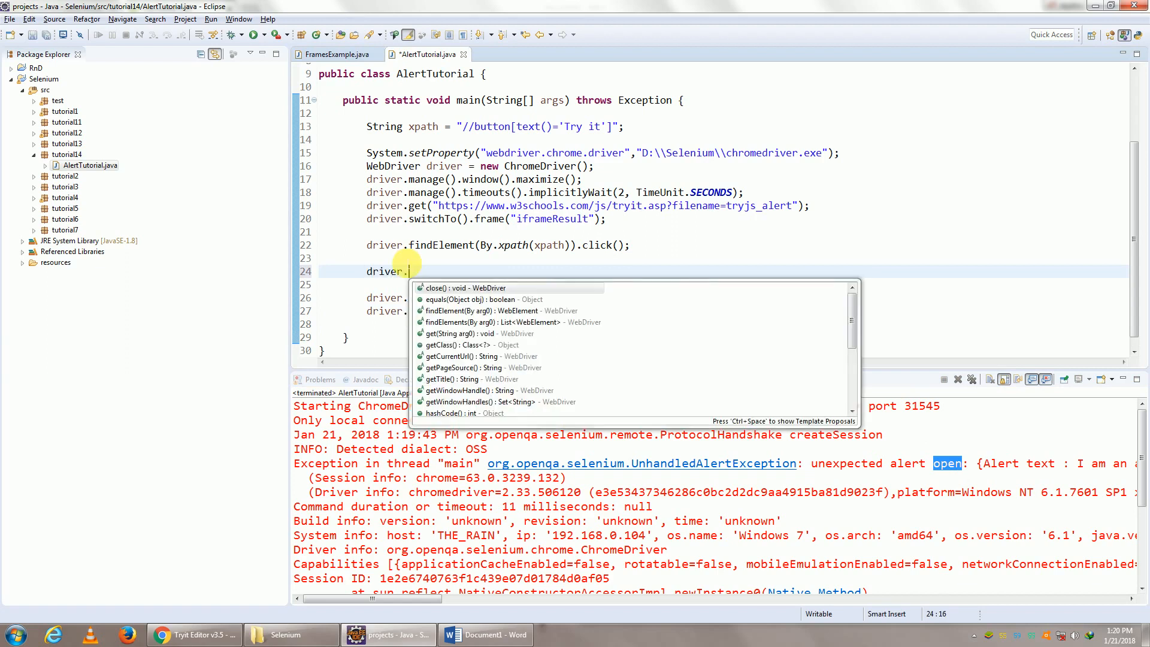
text(switchTo())
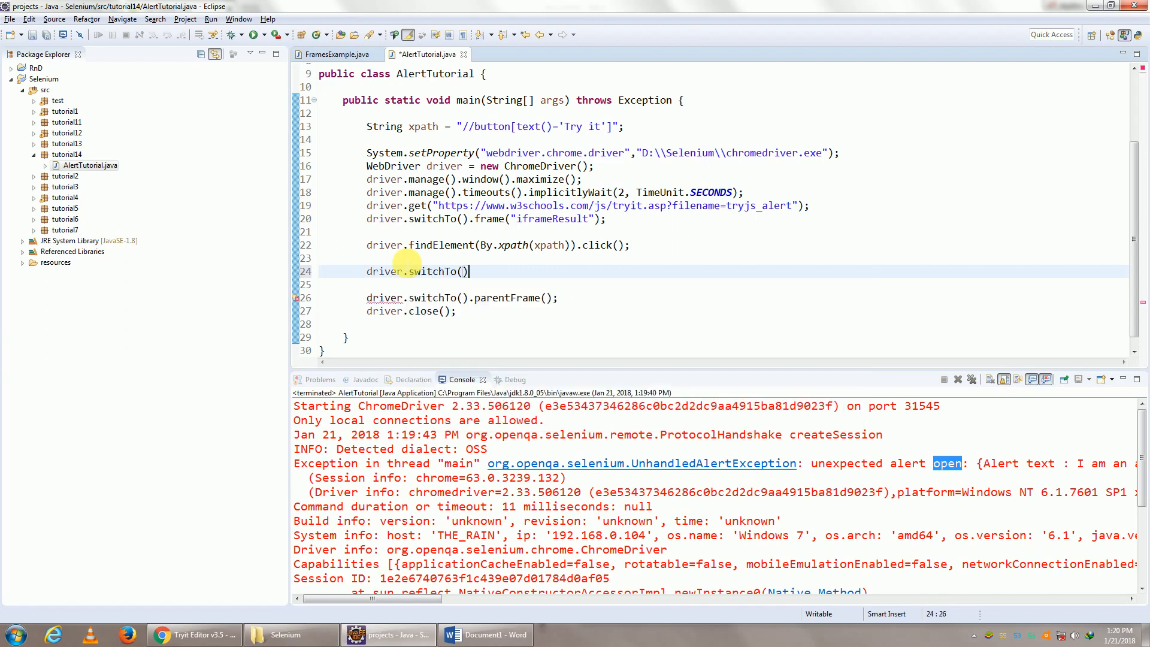
text(.)
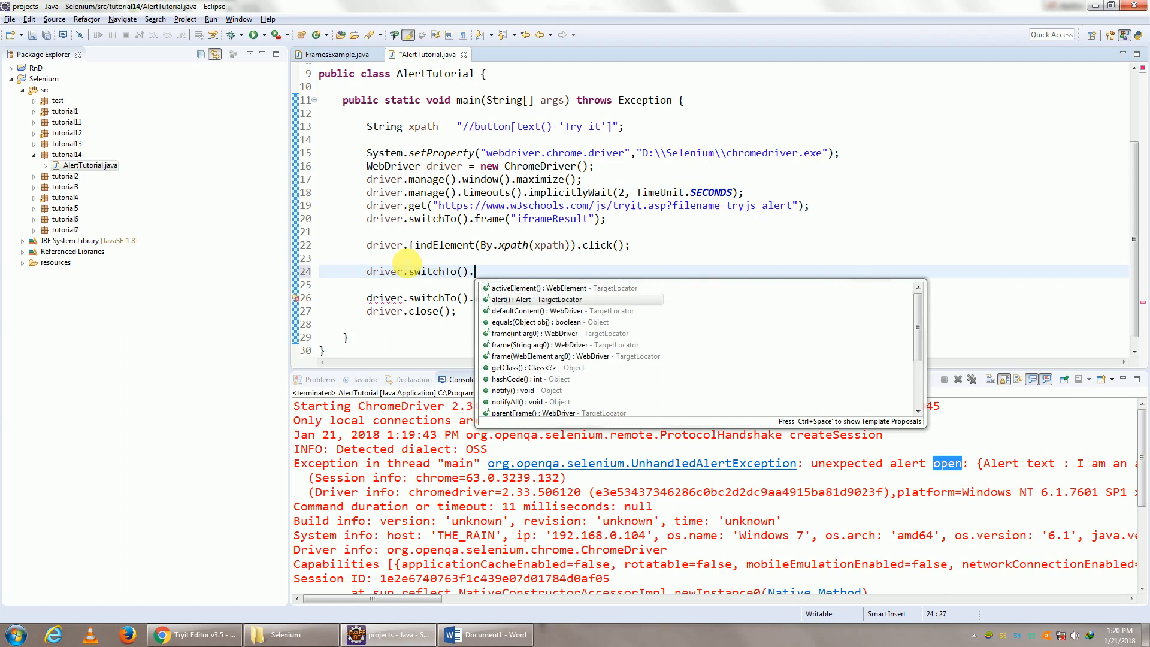
click(534, 300)
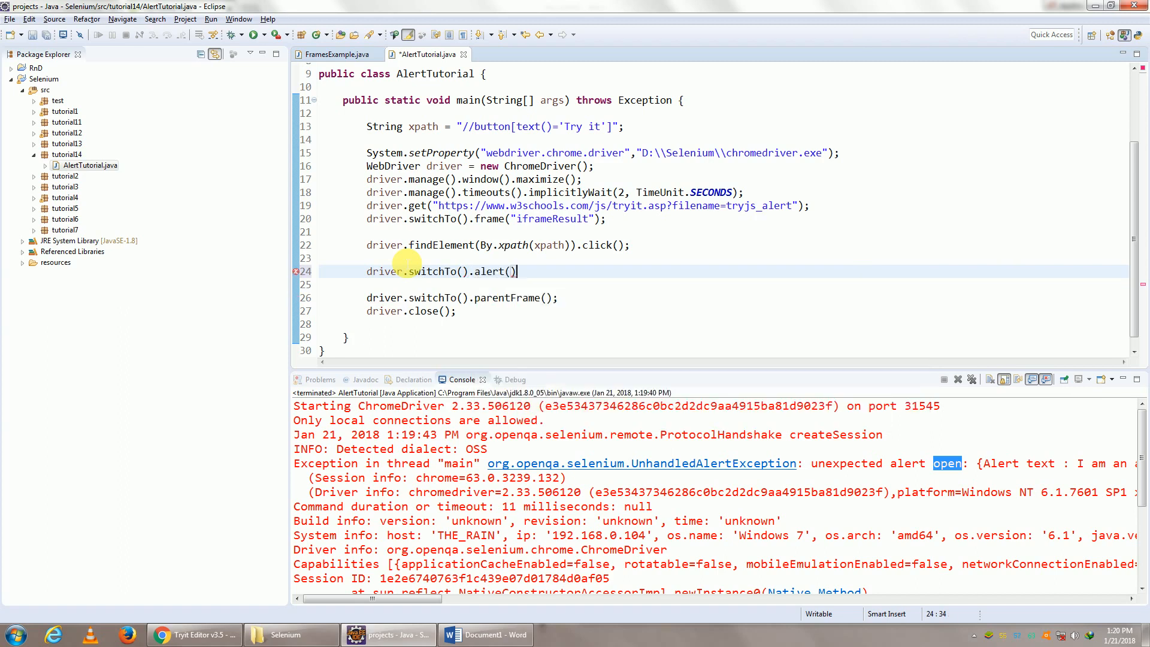
text(.accept();)
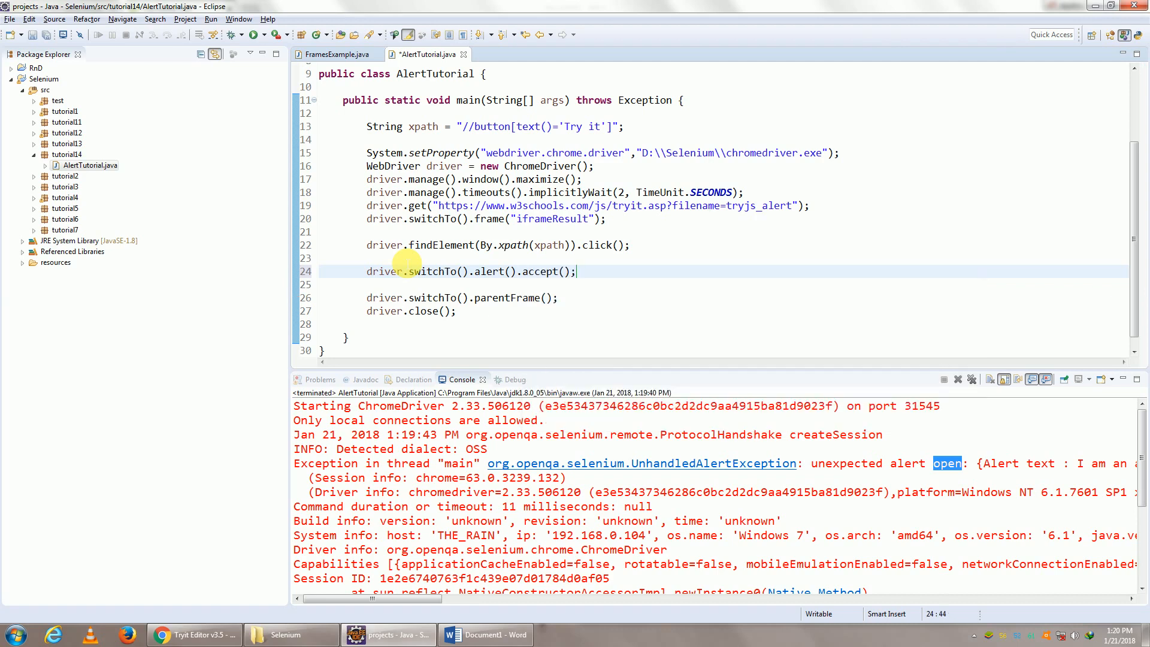
Trigger the Tryit page's alert box in Chrome again, then return to Eclipse
click(193, 634)
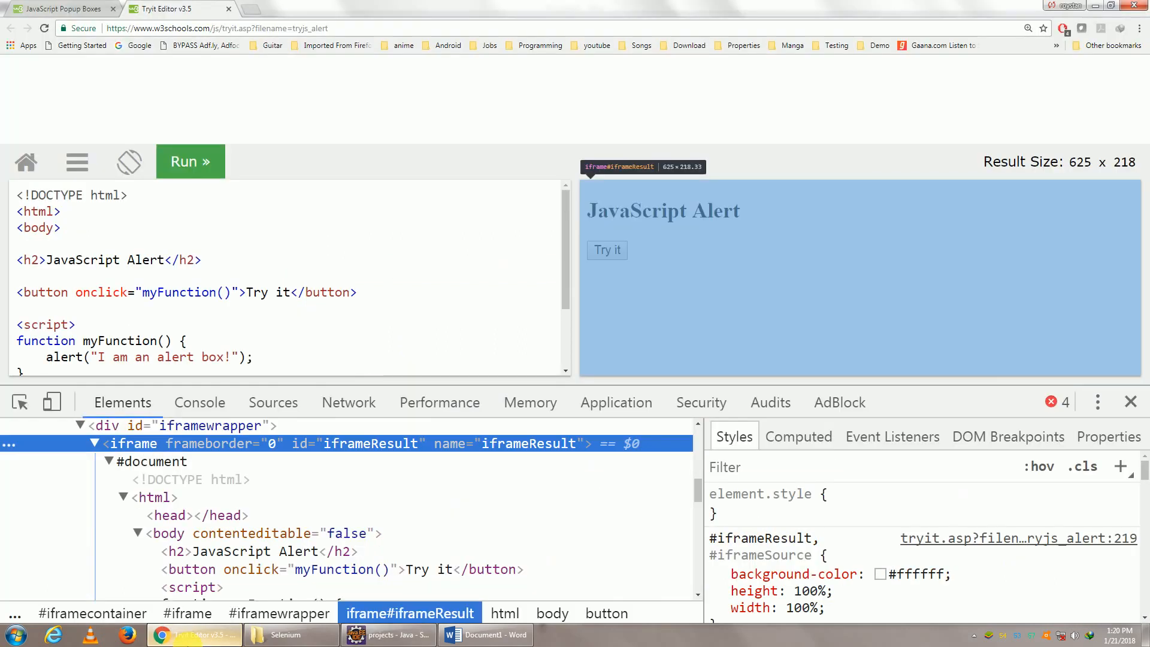
click(607, 250)
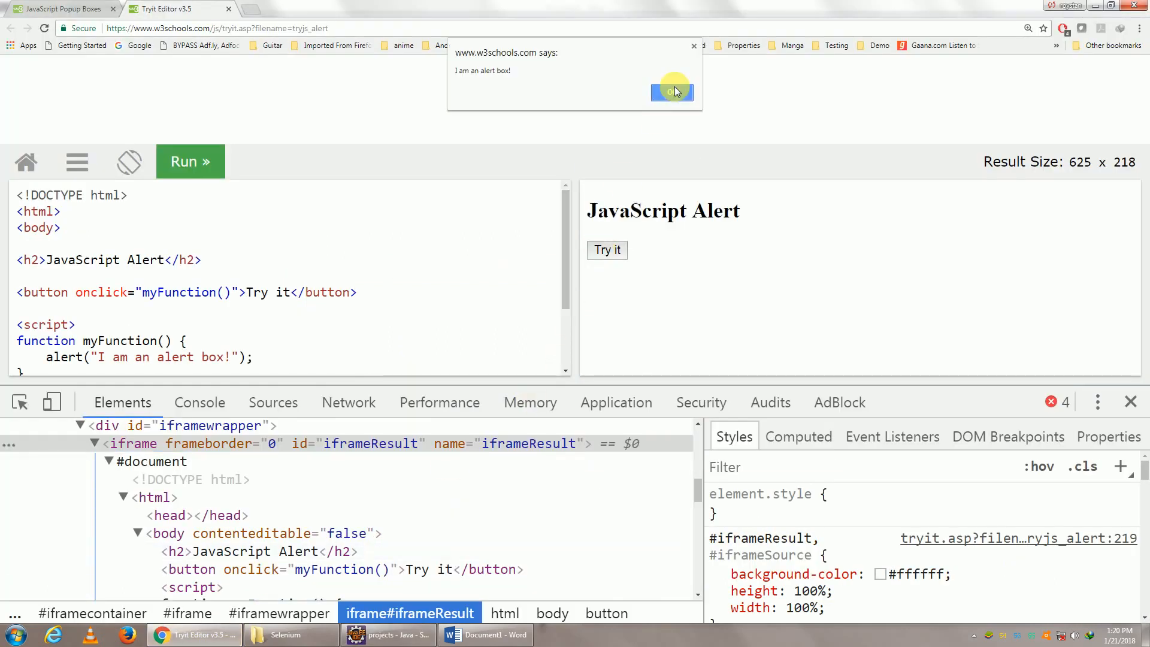
click(387, 634)
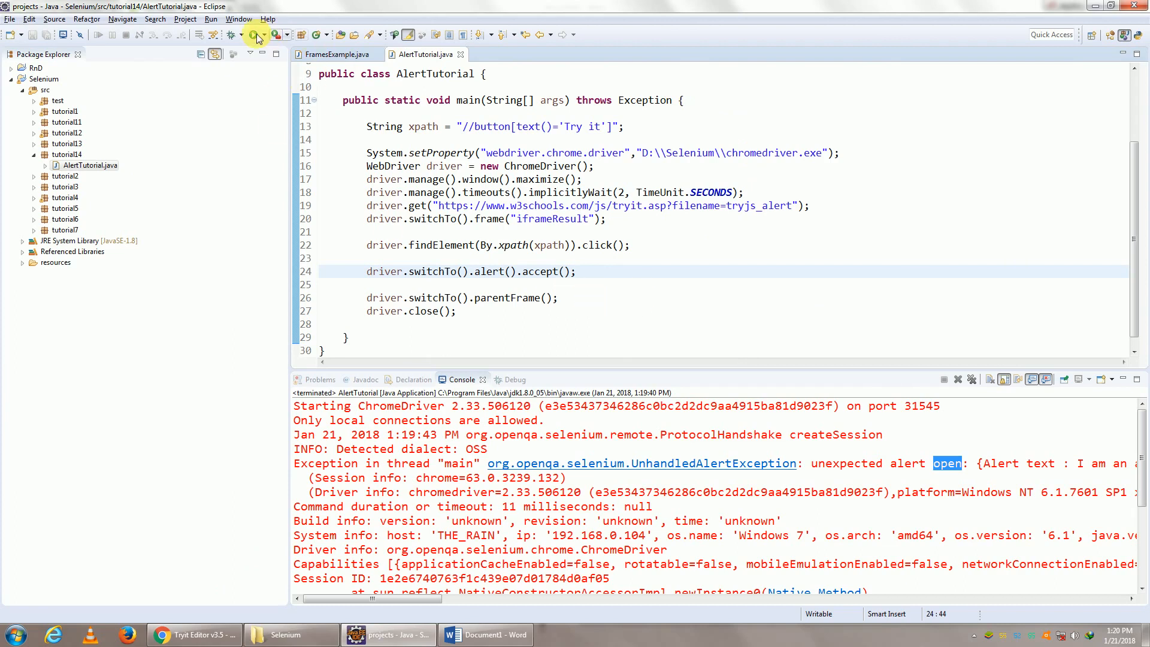
mouse_move(256, 35)
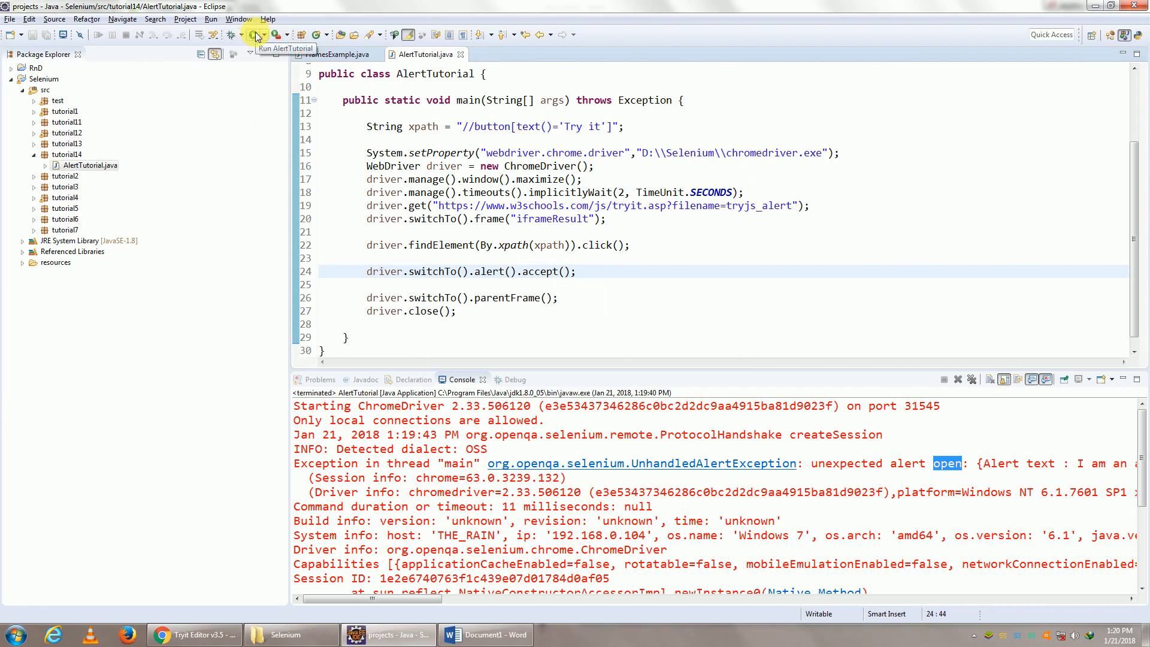
Rerun AlertTutorial and confirm the console shows a new ChromeDriver session without UnhandledAlertException
click(255, 34)
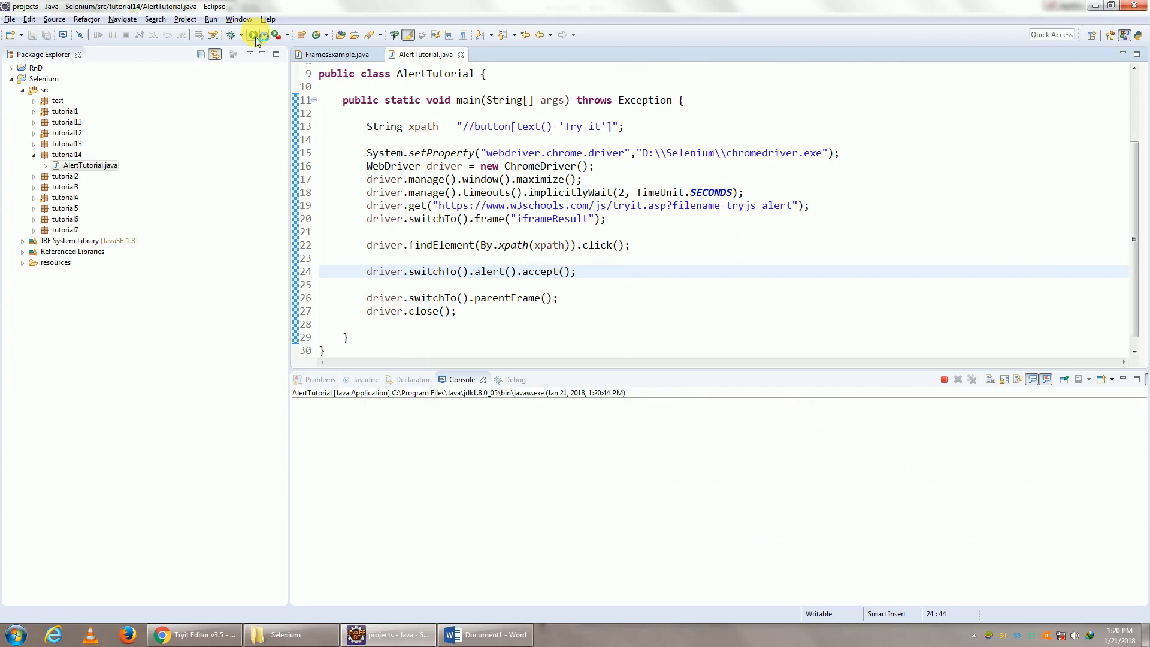
click(256, 35)
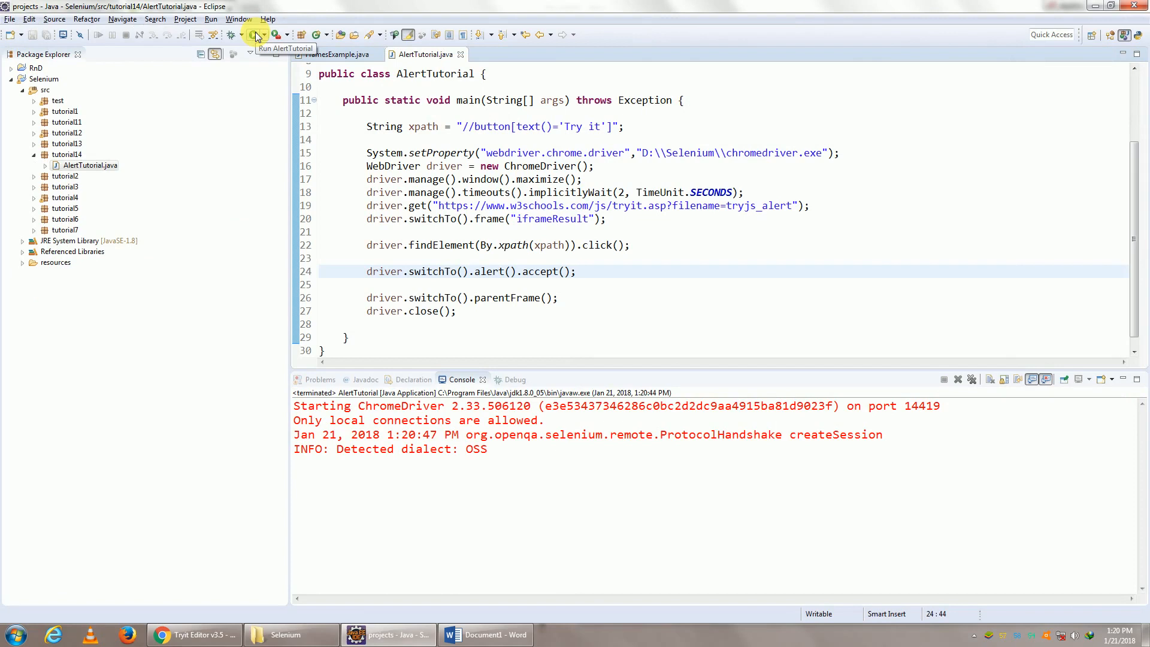
mouse_move(289, 413)
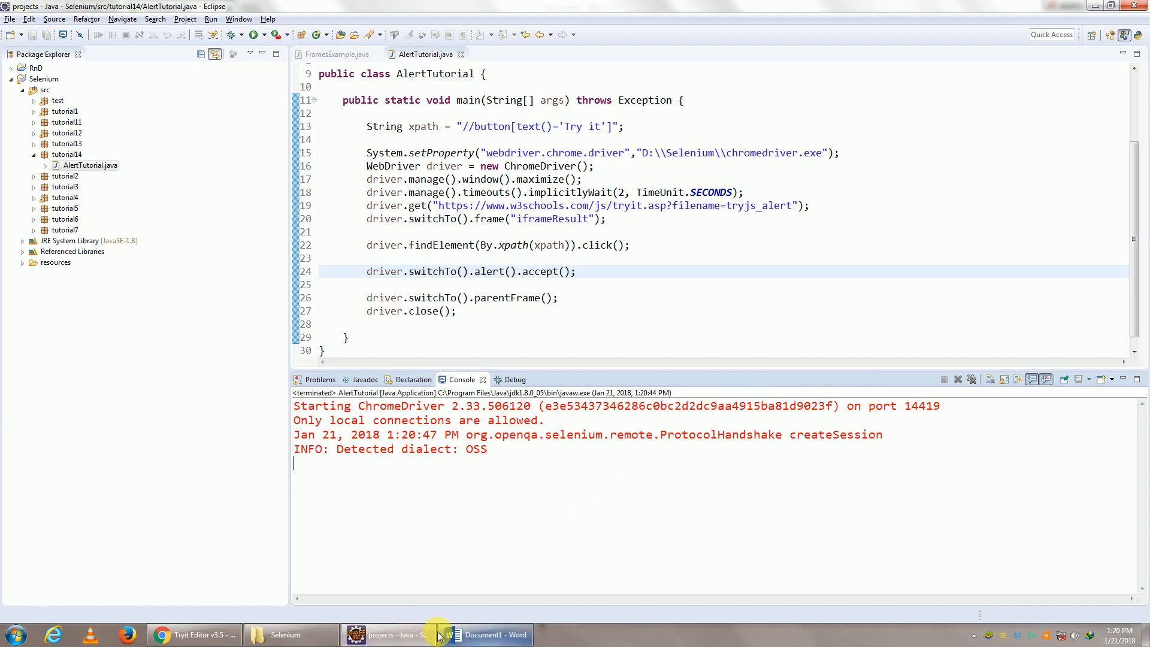
Open W3Schools' Confirm Box example and trigger its 'Press a button' confirm dialog
click(193, 634)
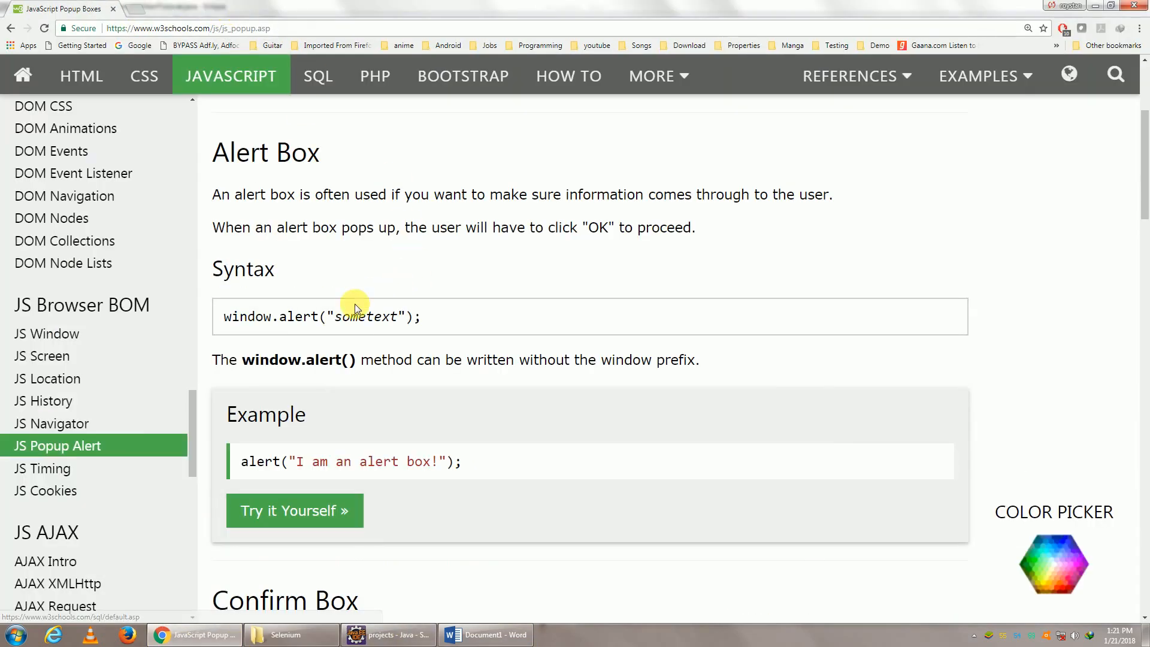
scroll(down, 3)
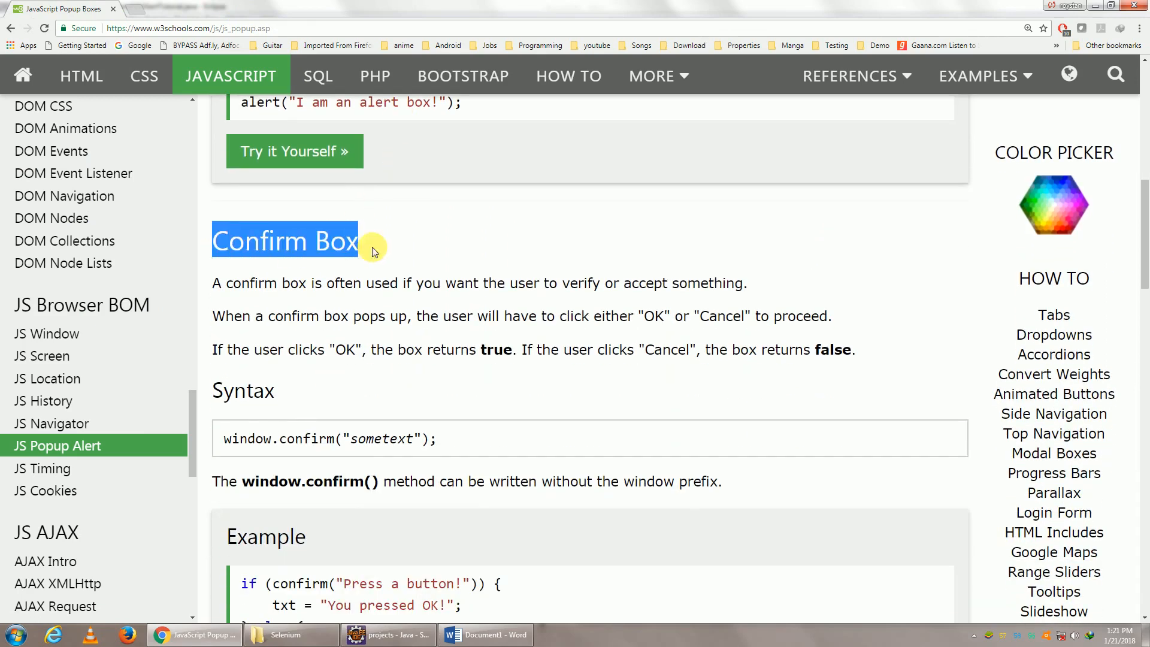
scroll(down, 3)
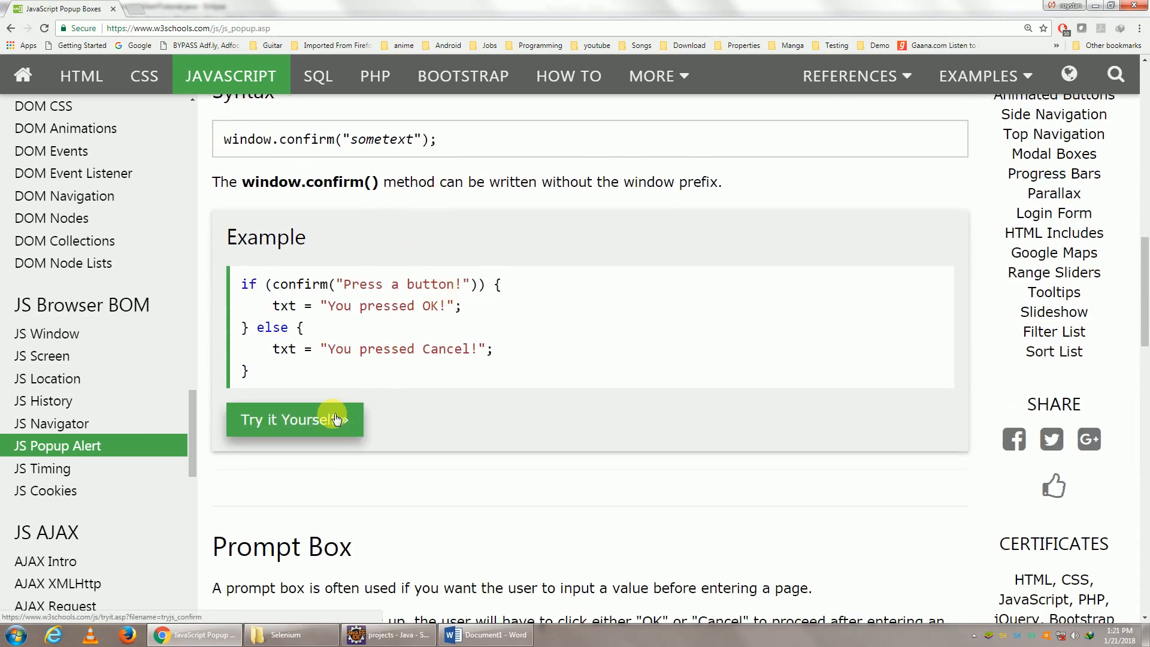
click(294, 420)
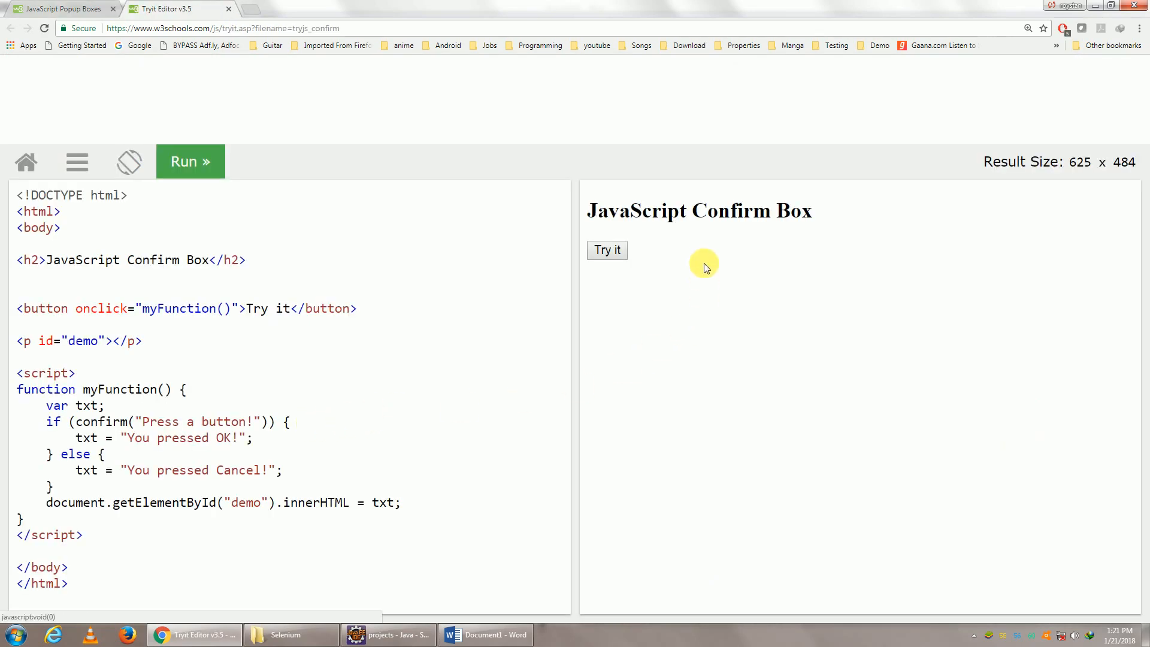
click(606, 251)
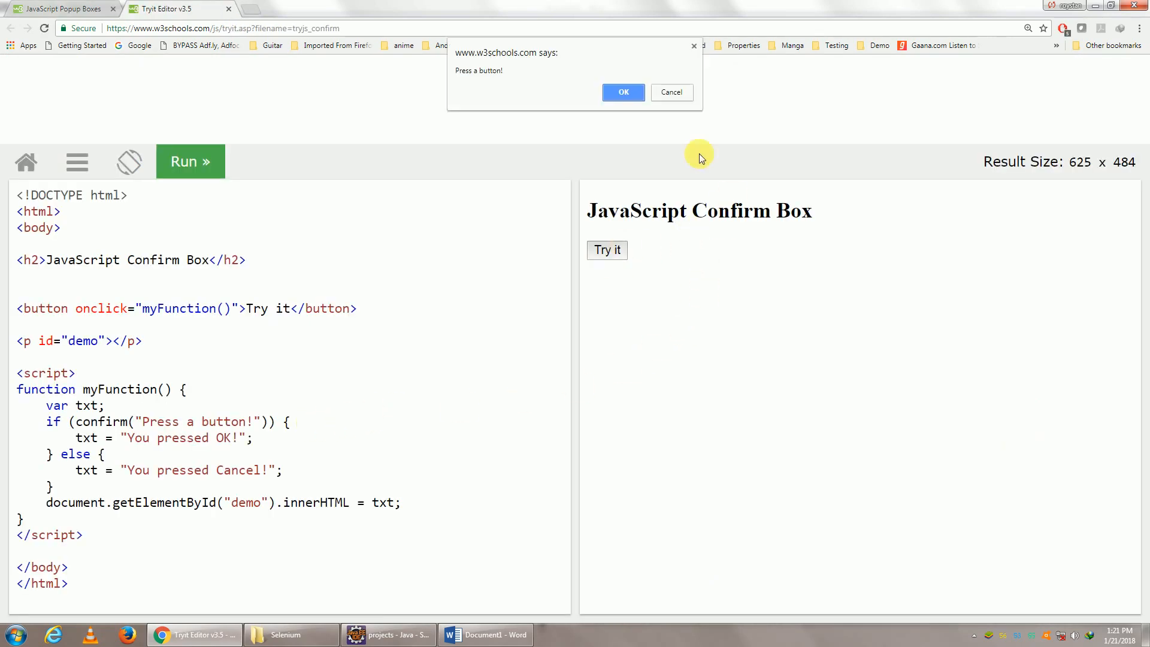
mouse_move(671, 92)
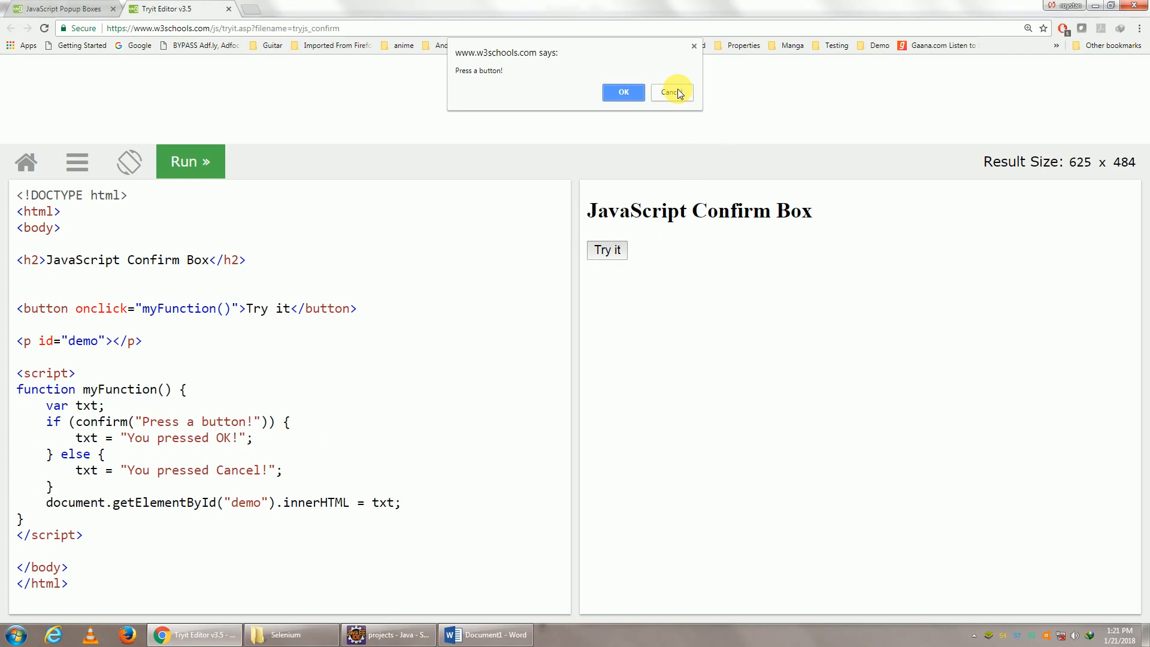
click(388, 634)
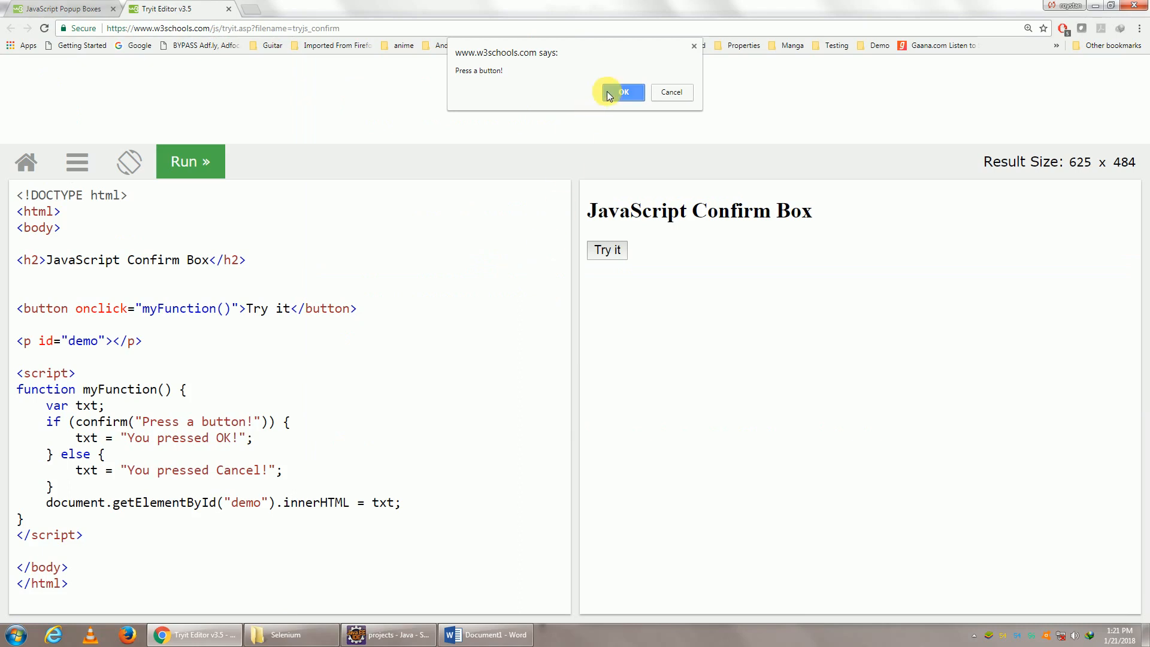
click(387, 634)
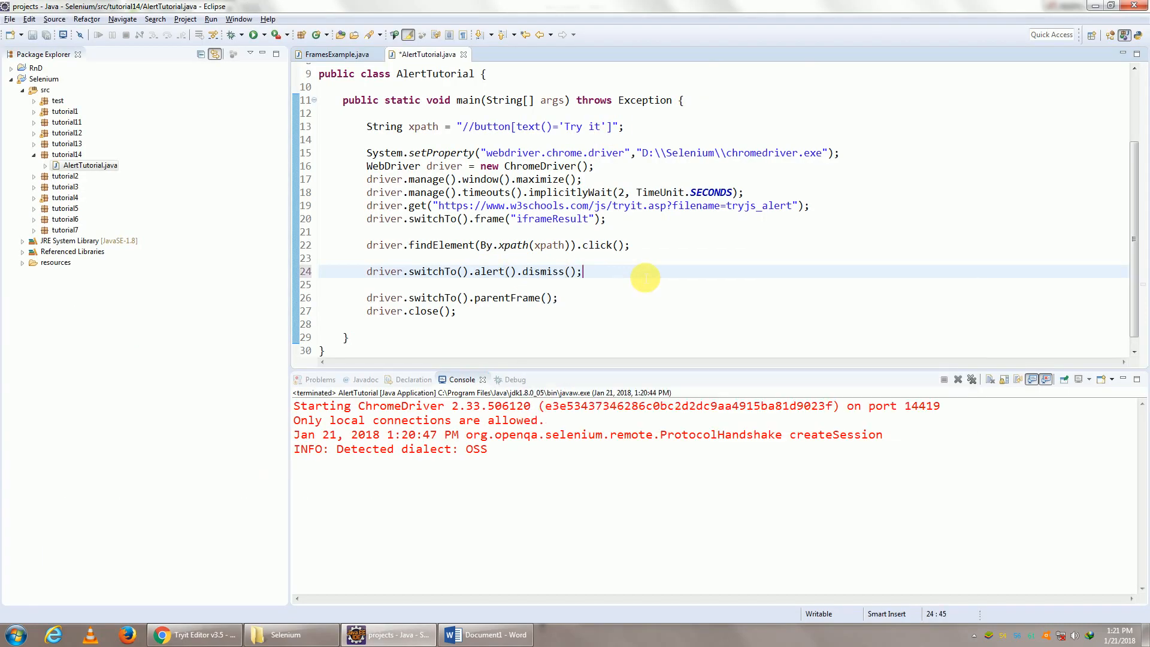
Compare the confirm example's result with AlertTutorial's dismiss() line, ending on the popup boxes tutorial
click(193, 634)
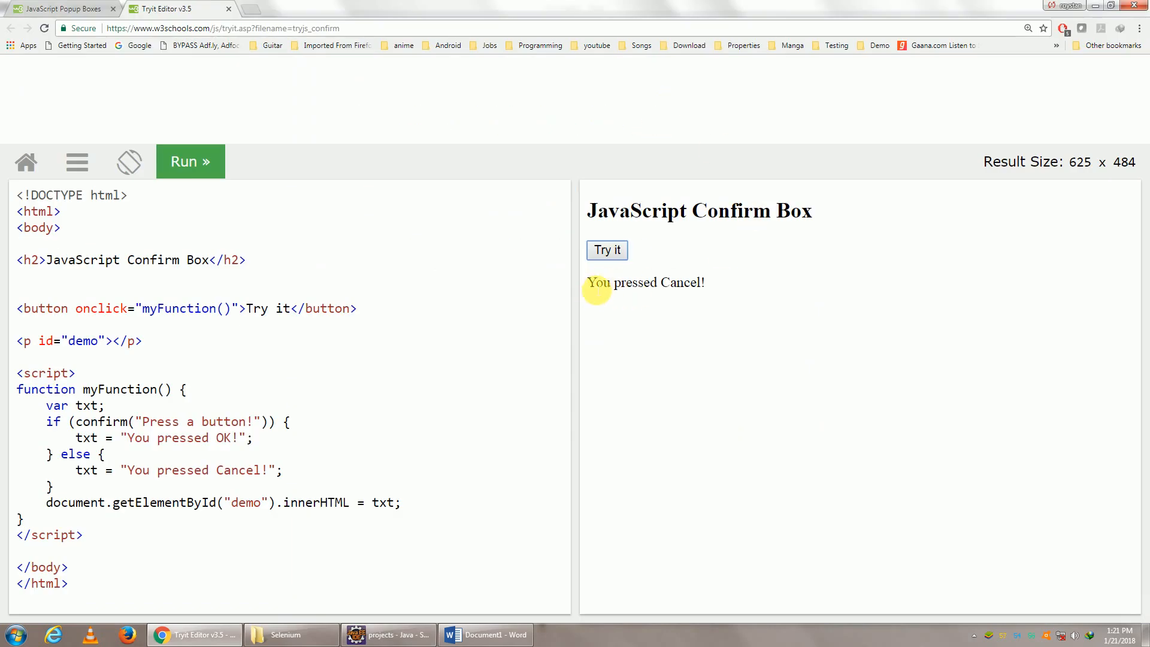
click(386, 635)
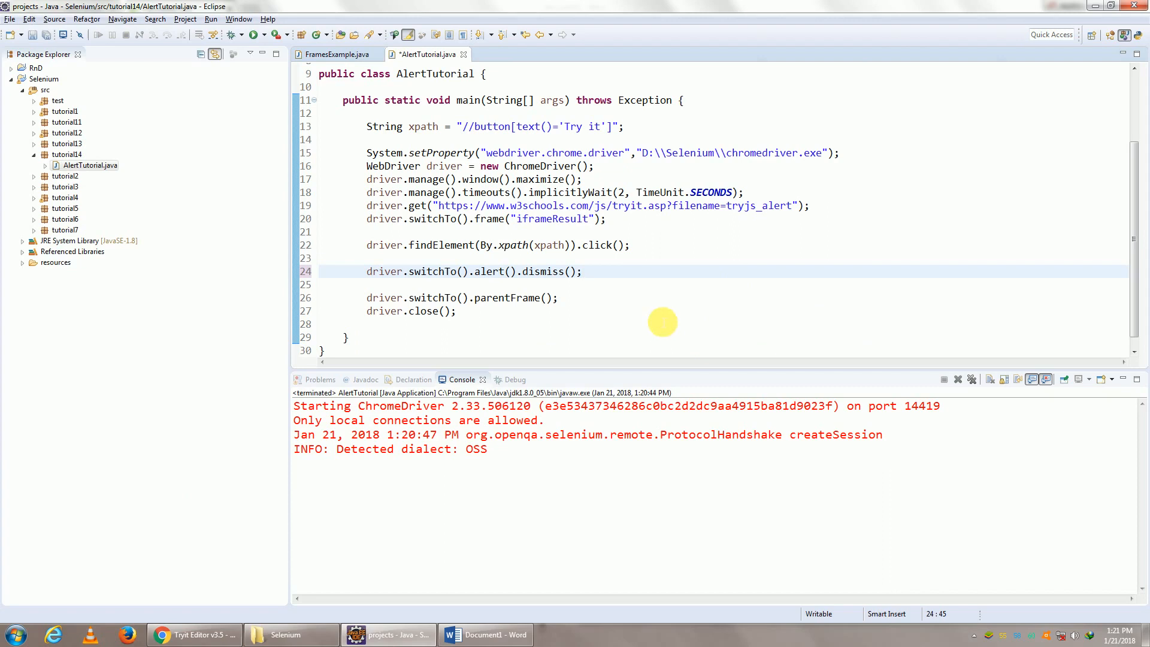
mouse_move(525, 272)
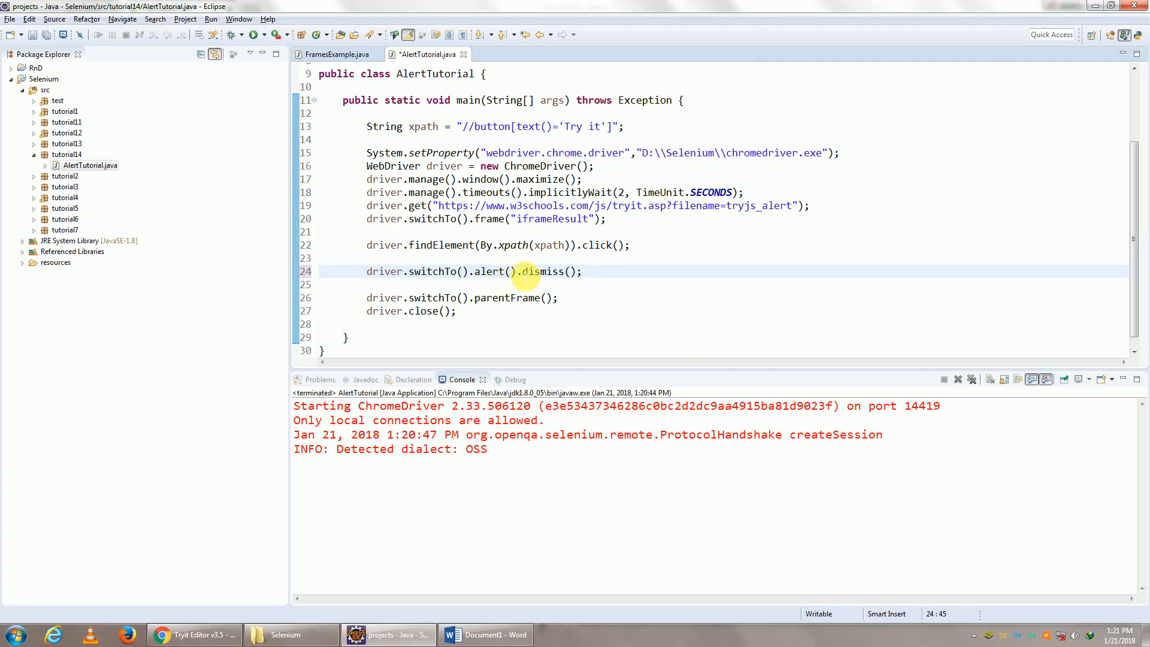
click(194, 634)
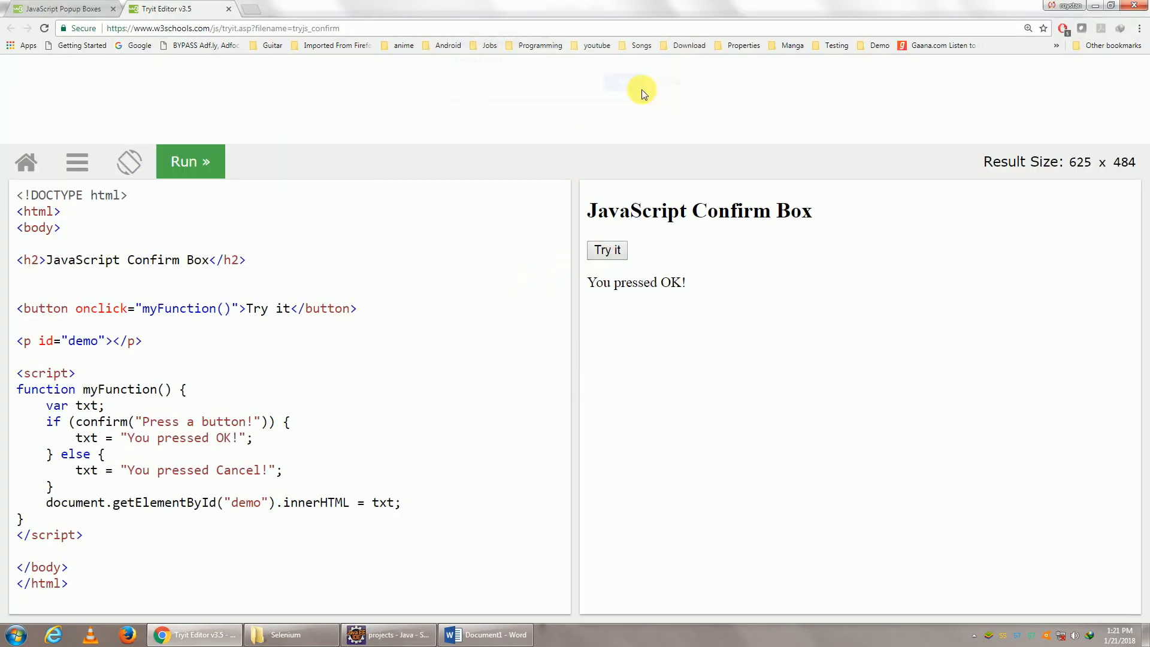
mouse_move(632, 324)
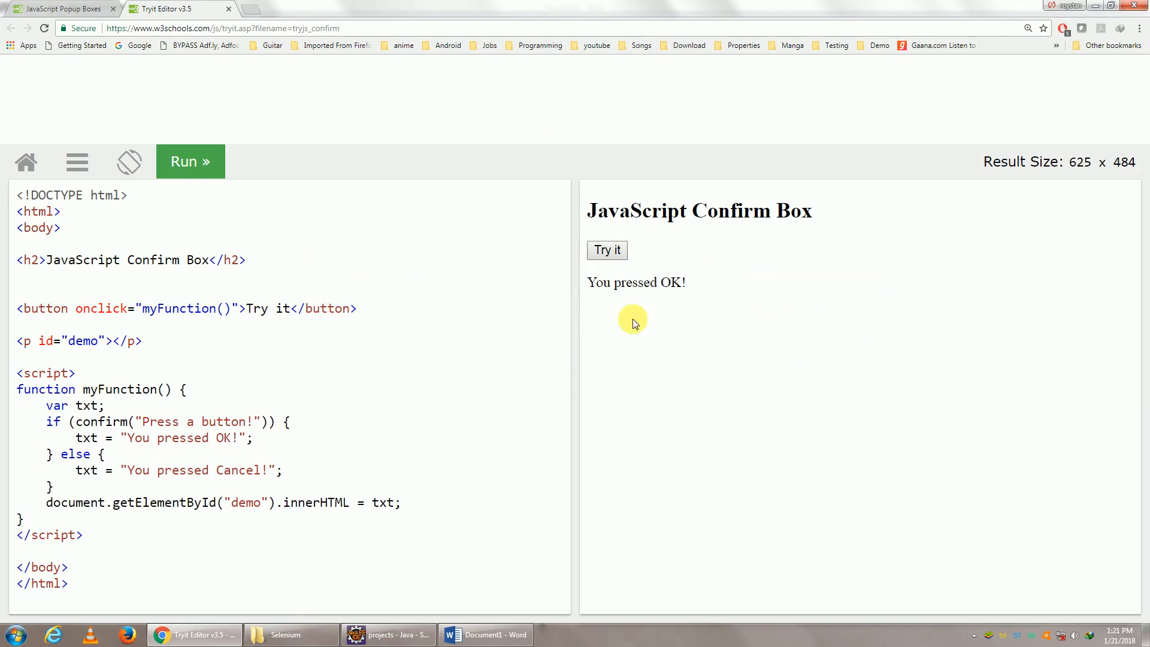
mouse_move(823, 388)
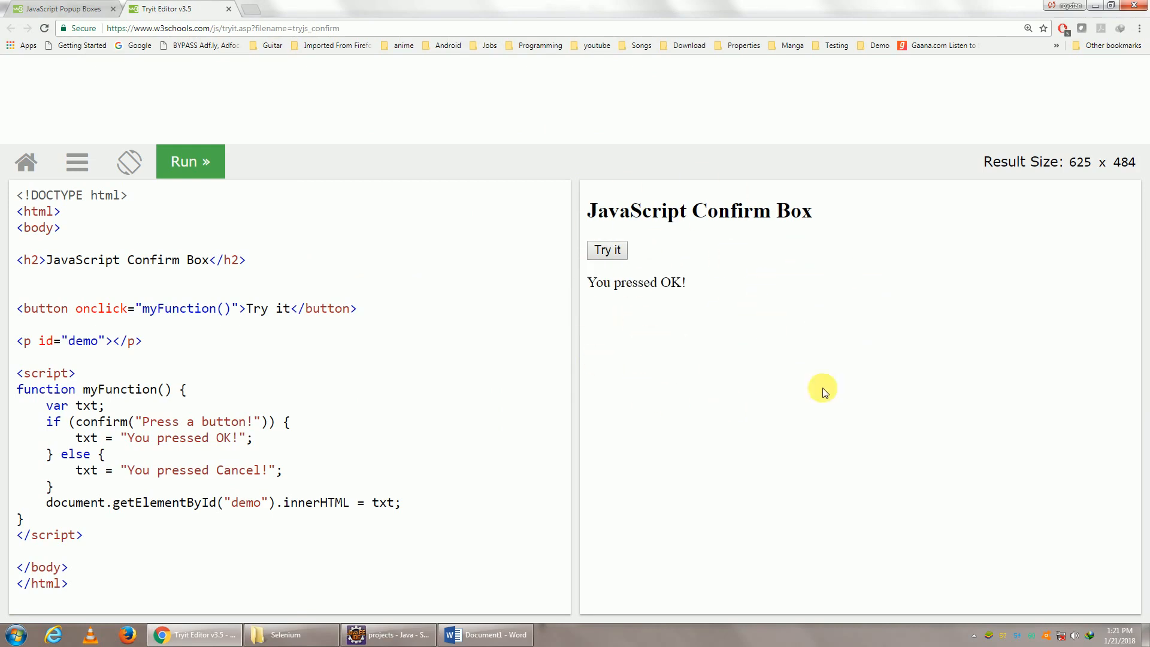
click(386, 634)
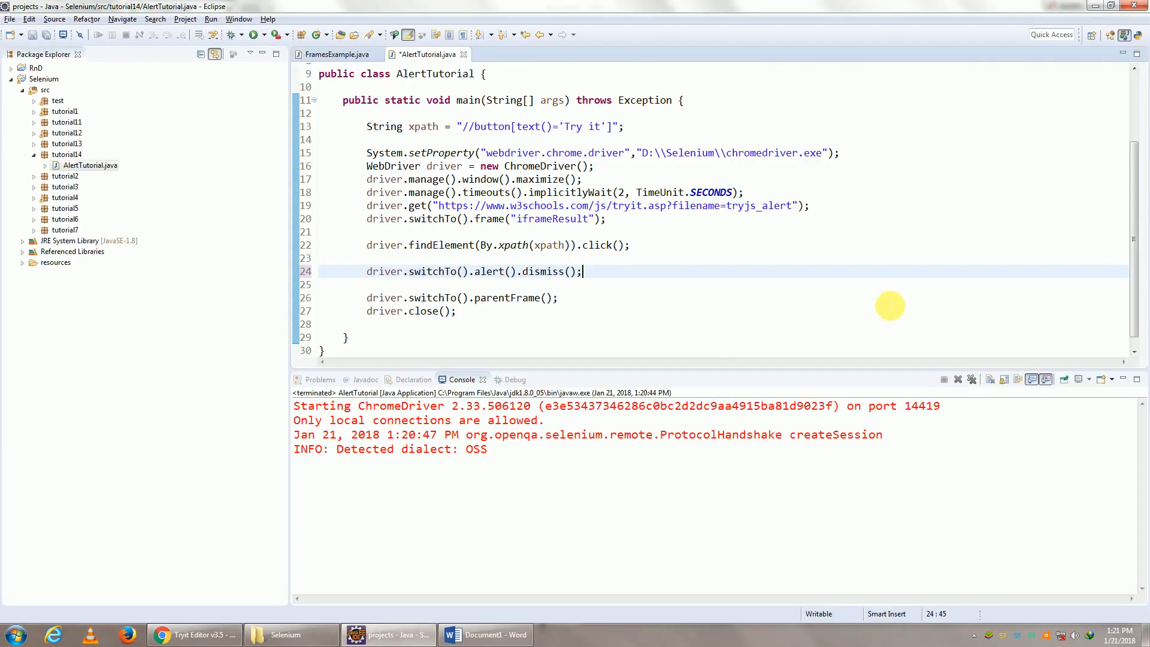
click(193, 634)
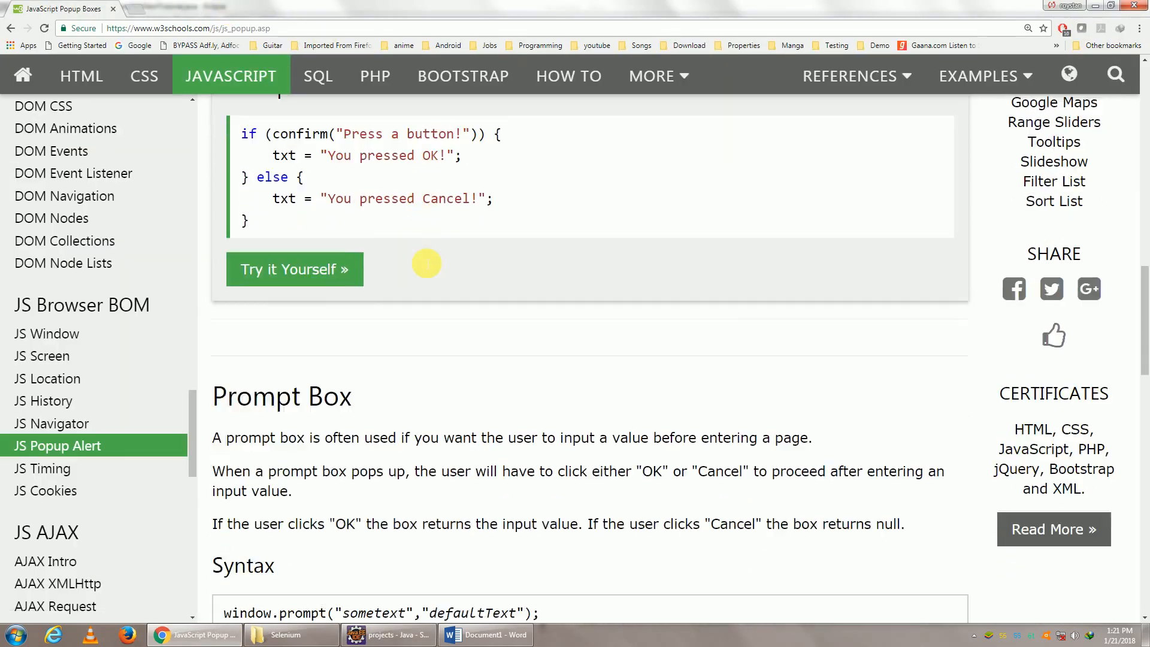
Open the Prompt Box example and answer the prompt with automationzone
scroll(down, 3)
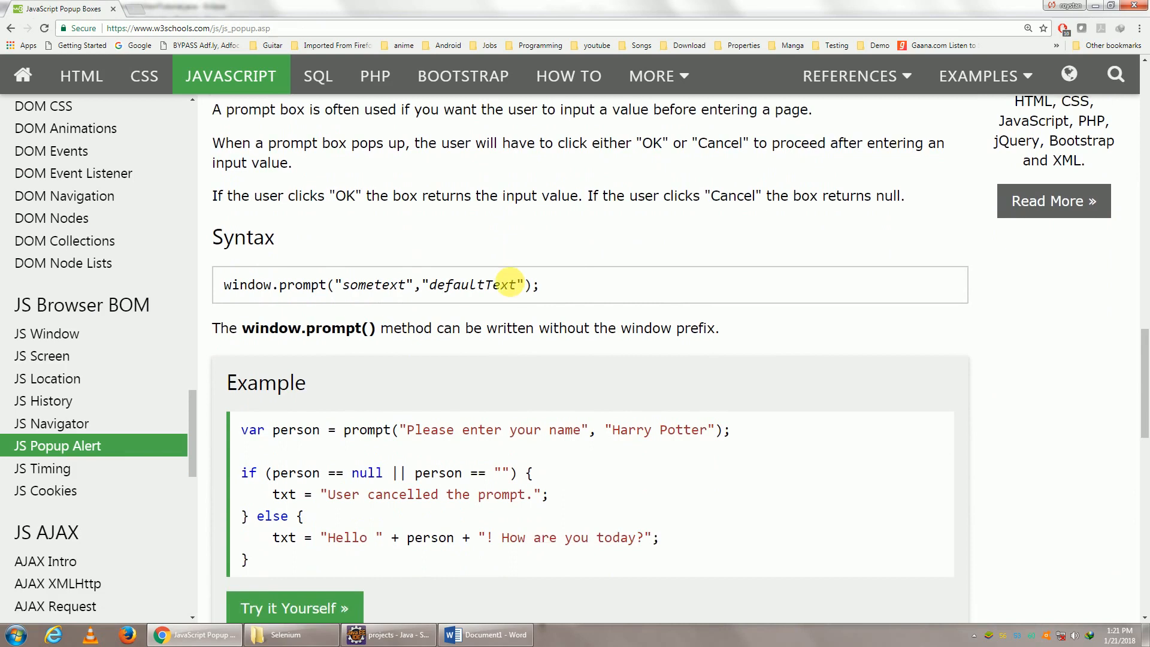
click(294, 608)
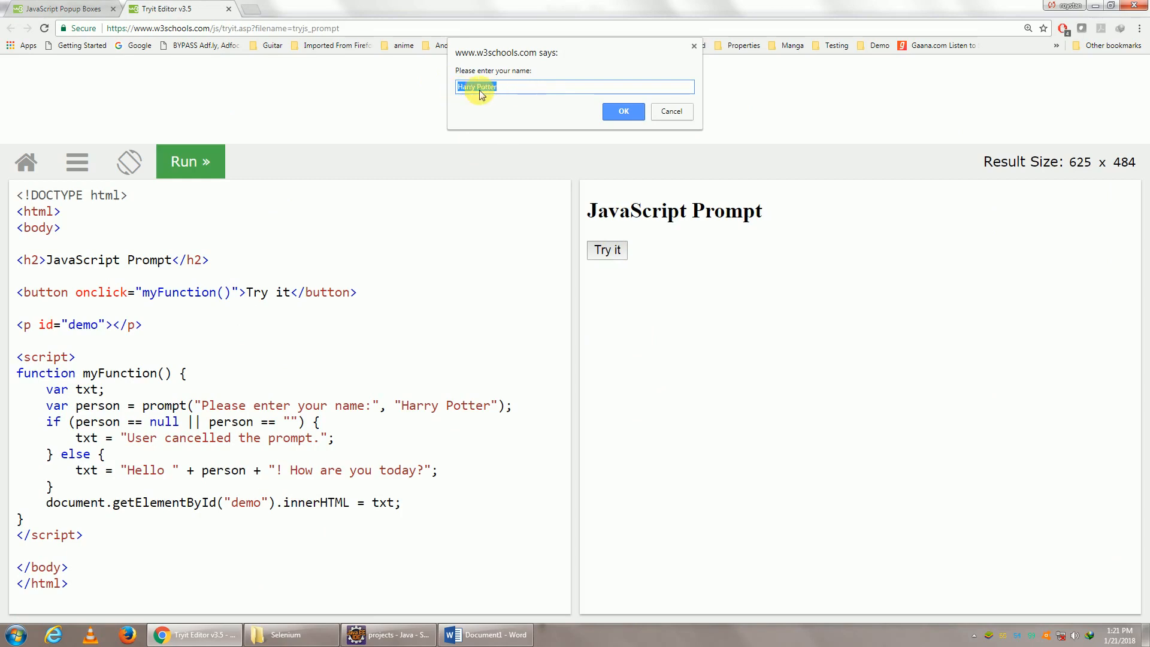
mouse_move(513, 96)
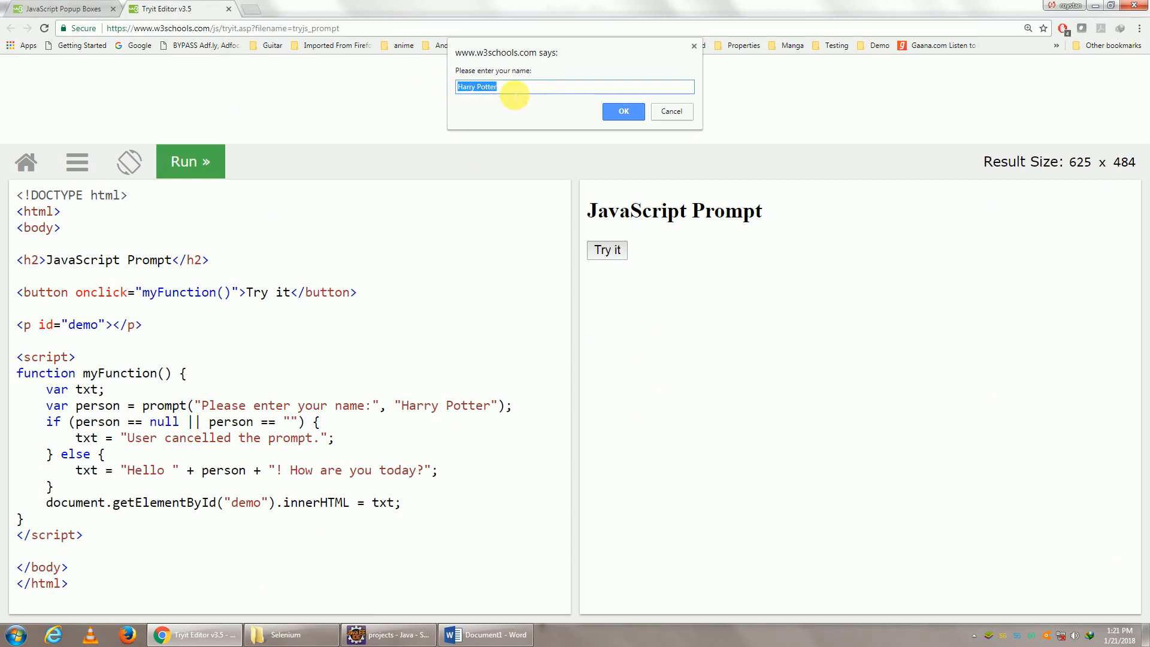
text(automati)
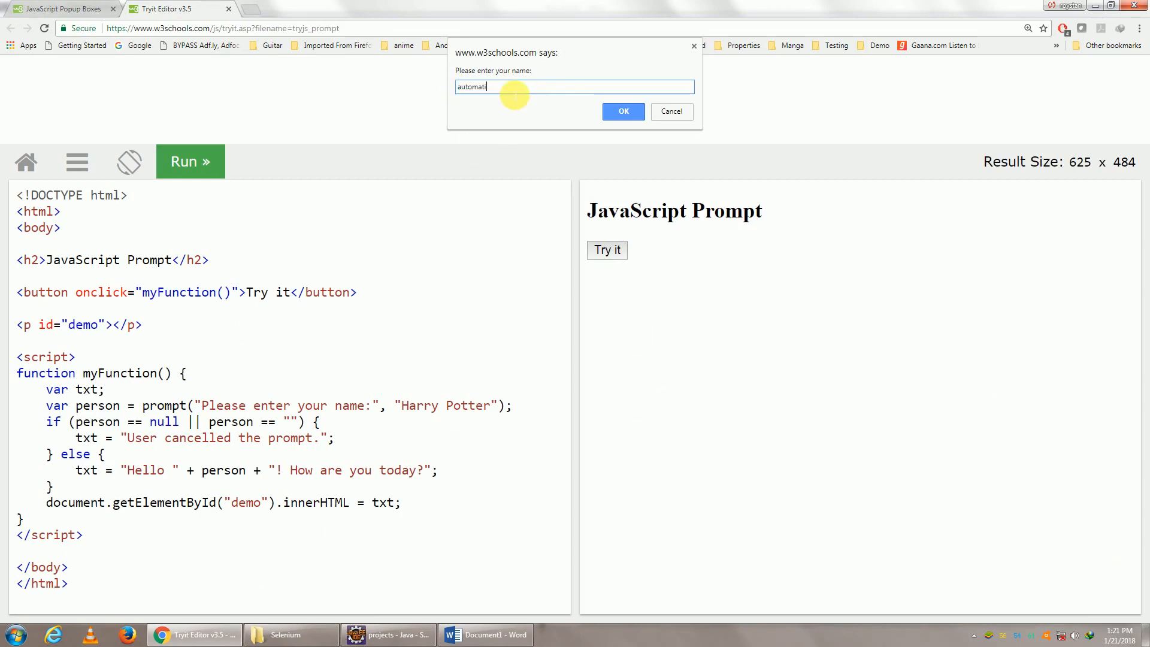
text(onzone)
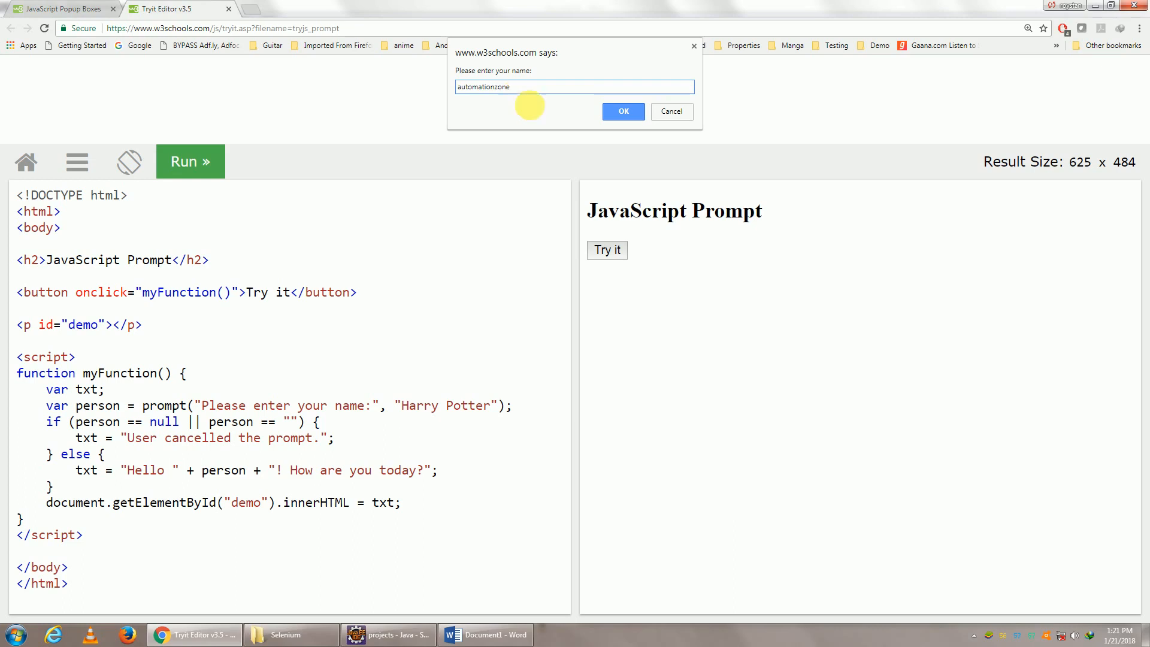
click(622, 111)
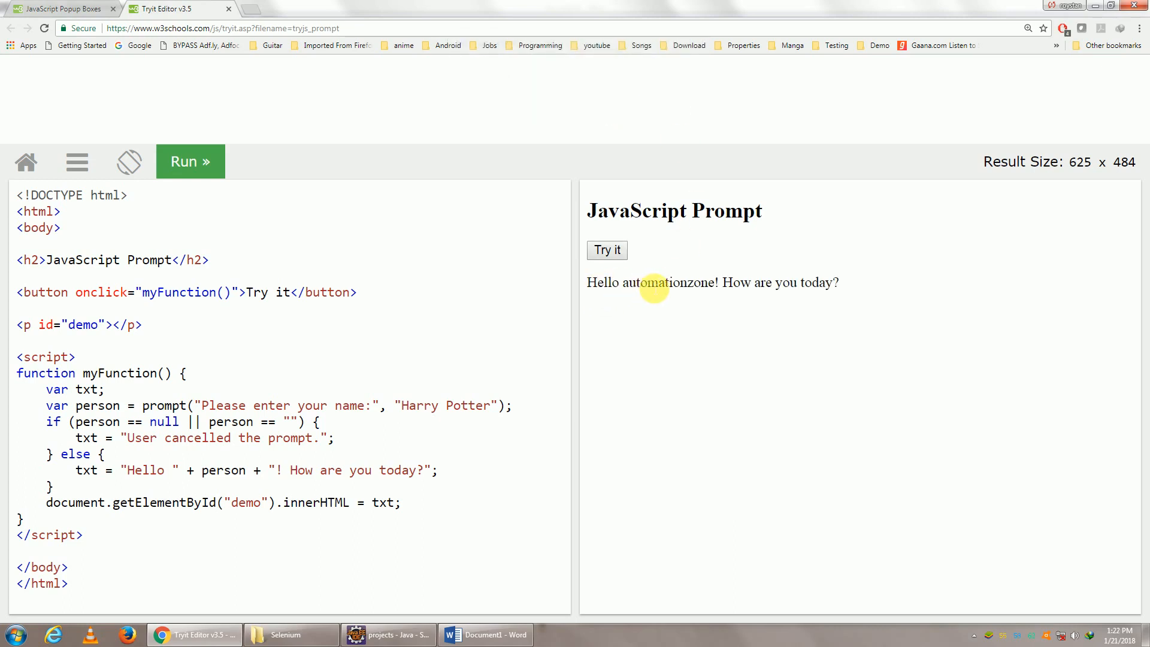
Select the greeted name and take the tryjs_prompt page address for AlertTutorial
double_click(667, 282)
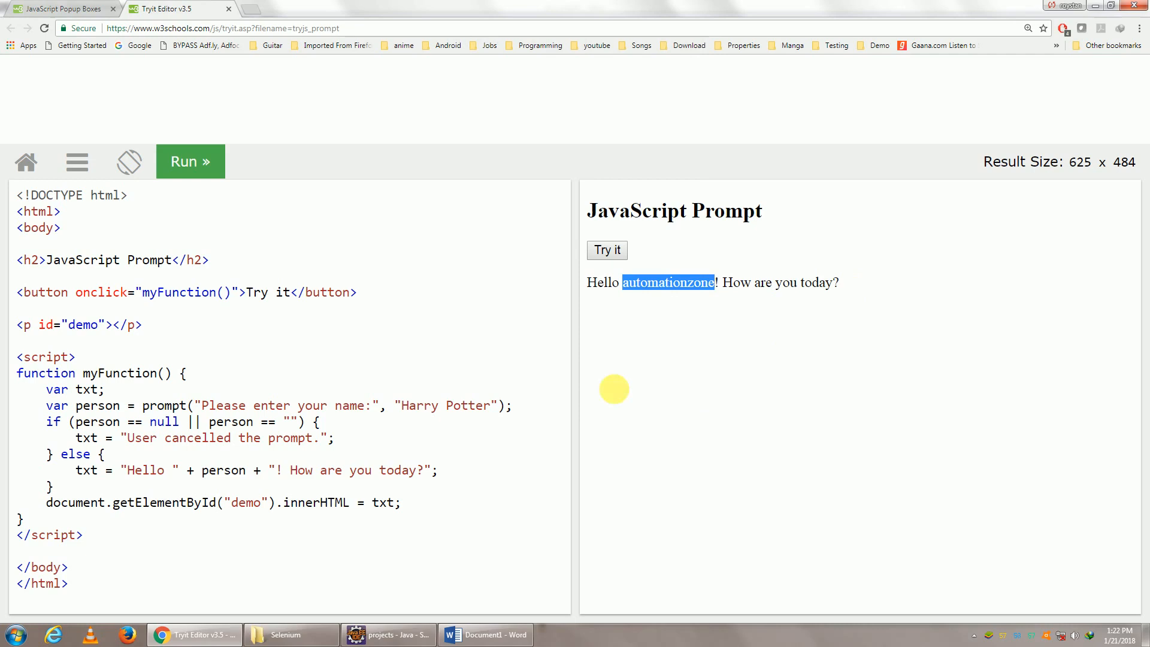
click(387, 634)
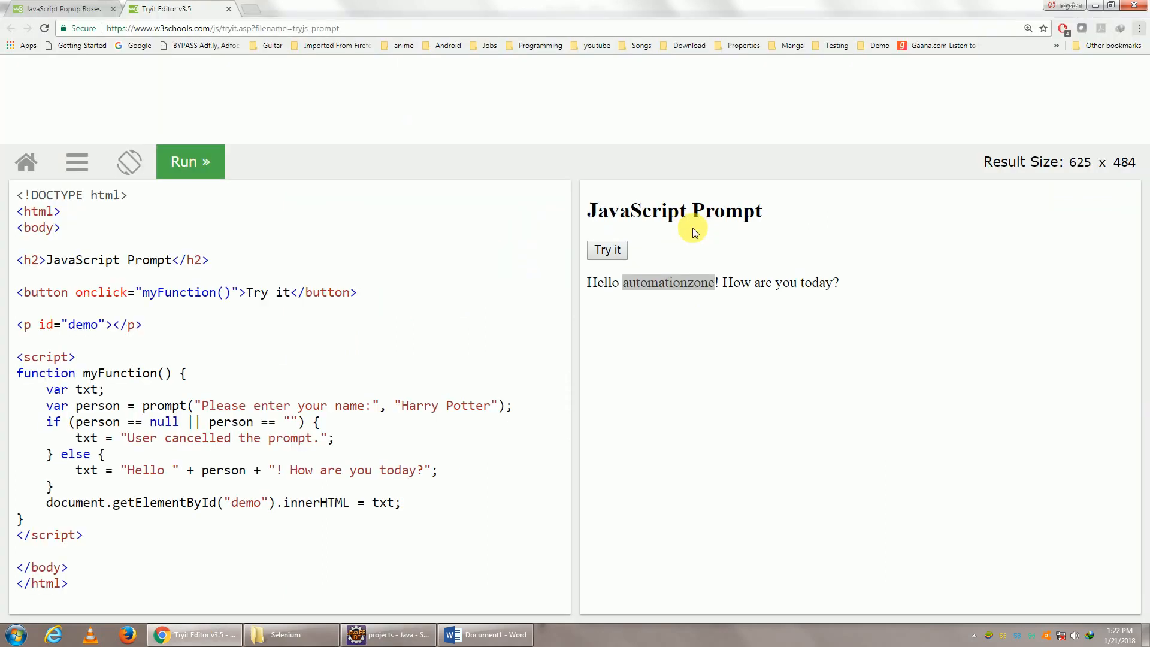
click(222, 28)
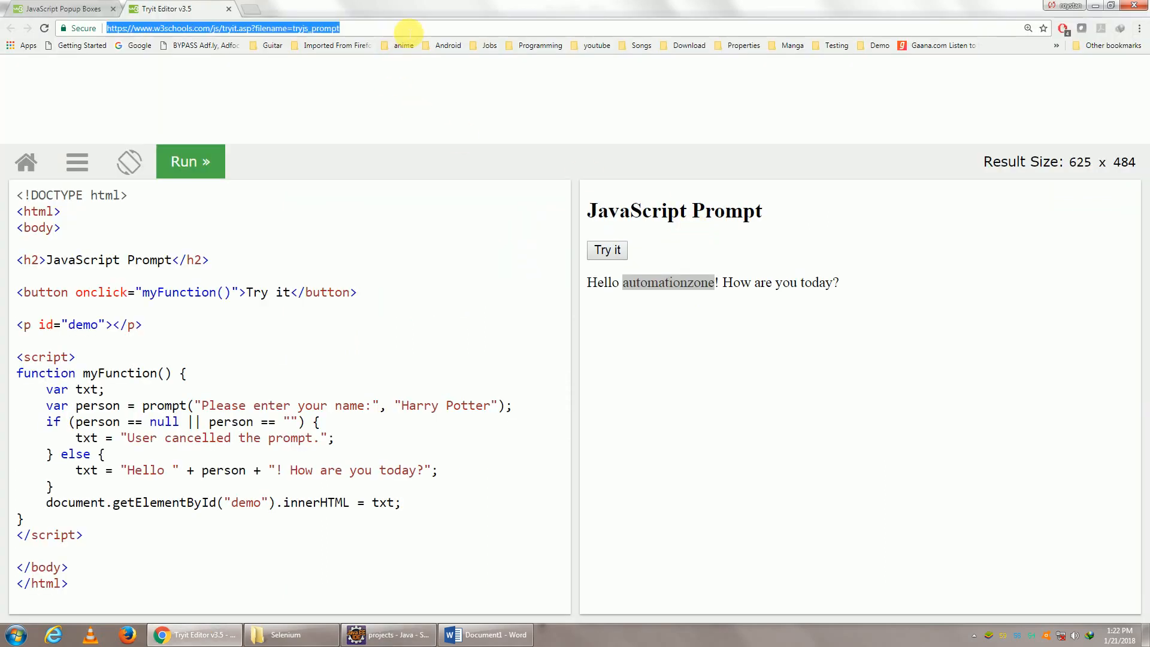
click(387, 635)
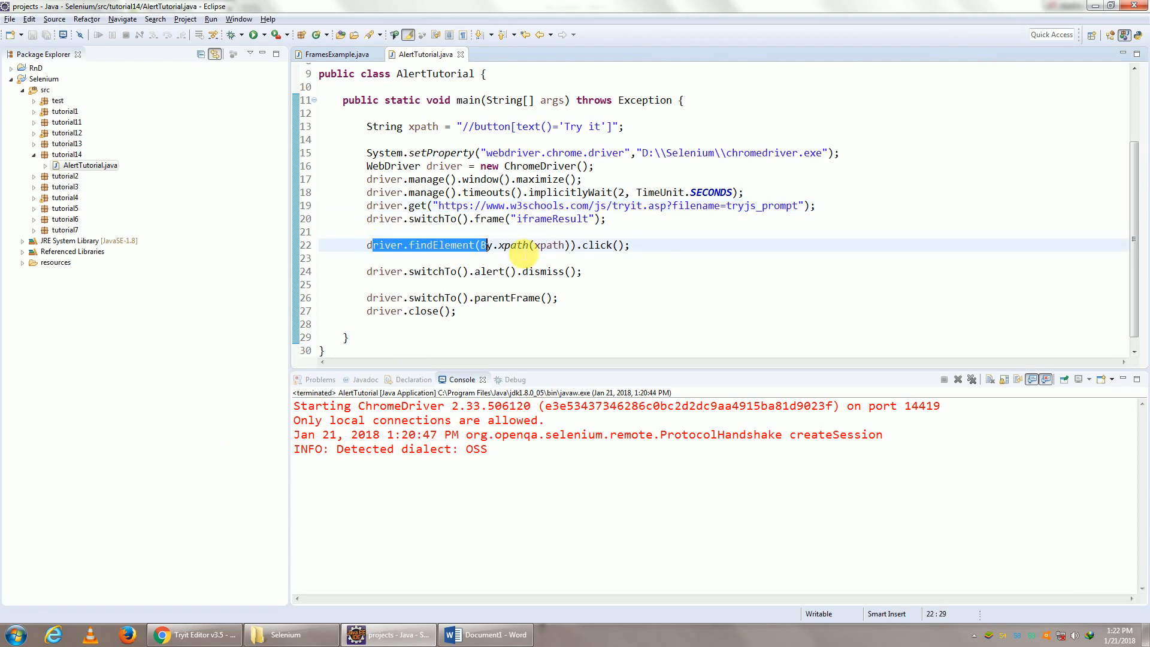
Delete the dismiss() line, keeping the Try it click statement, and save
key(Delete)
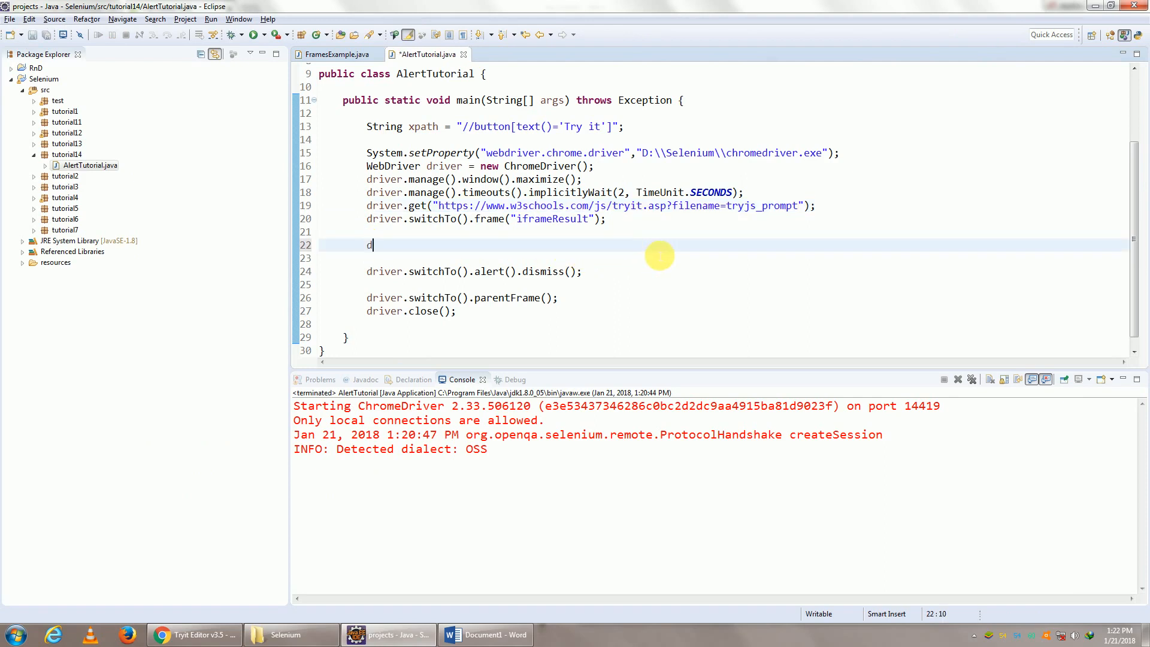
key(BackSpace)
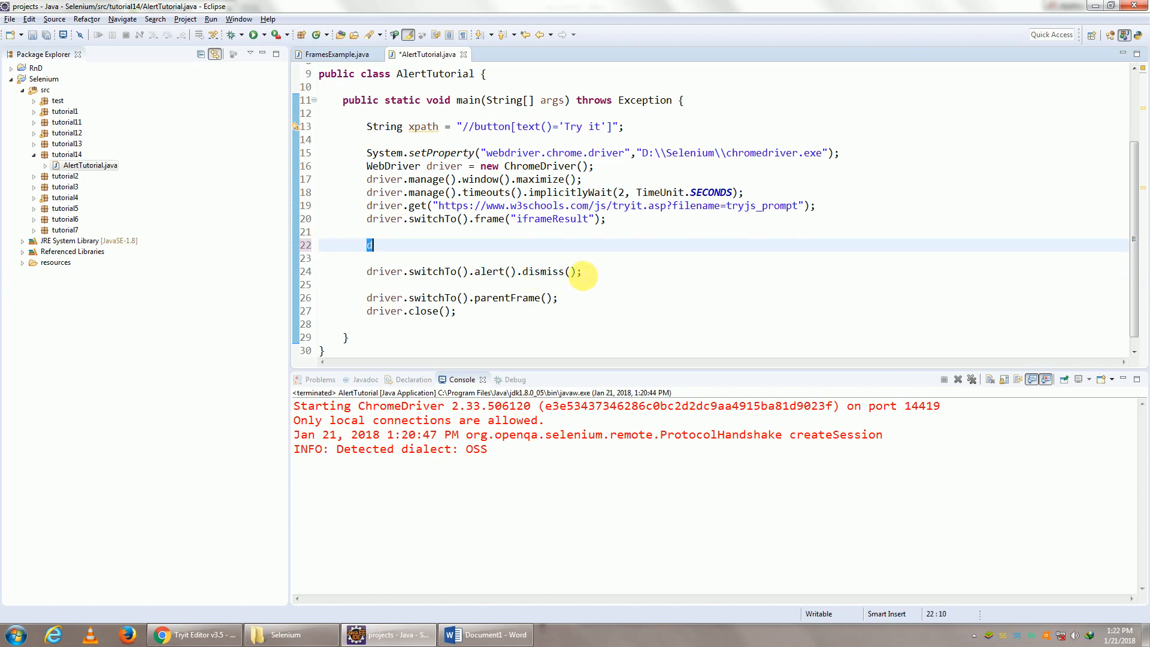
text(driver.findElement(By.xpath(xpath)).click();)
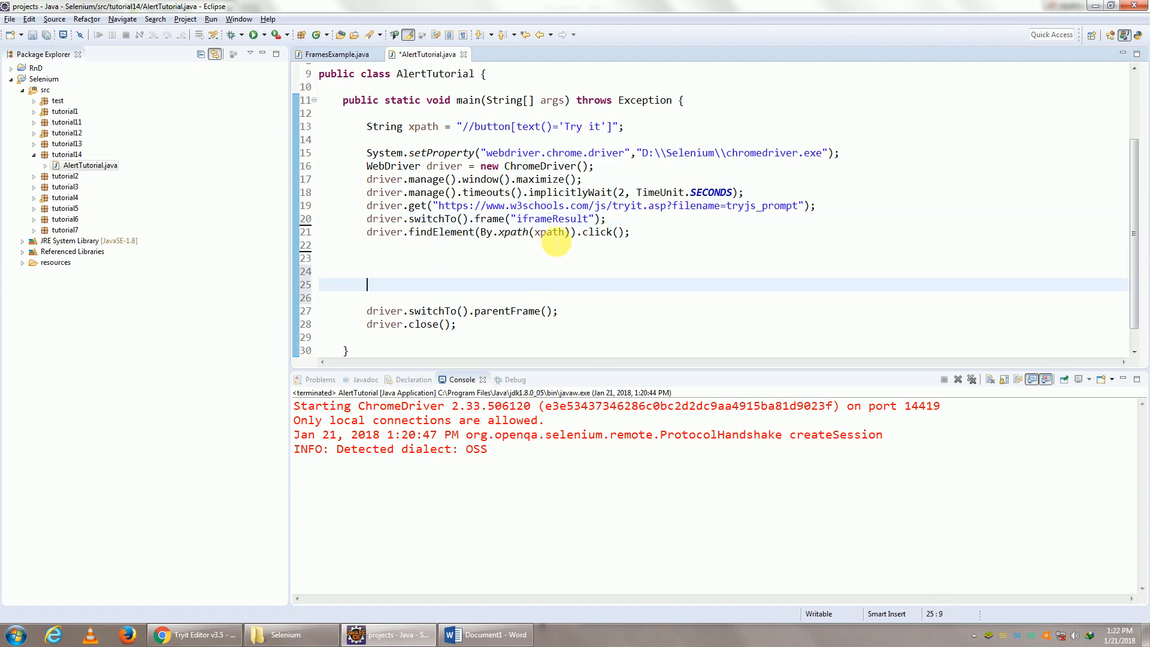
scroll(up, 3)
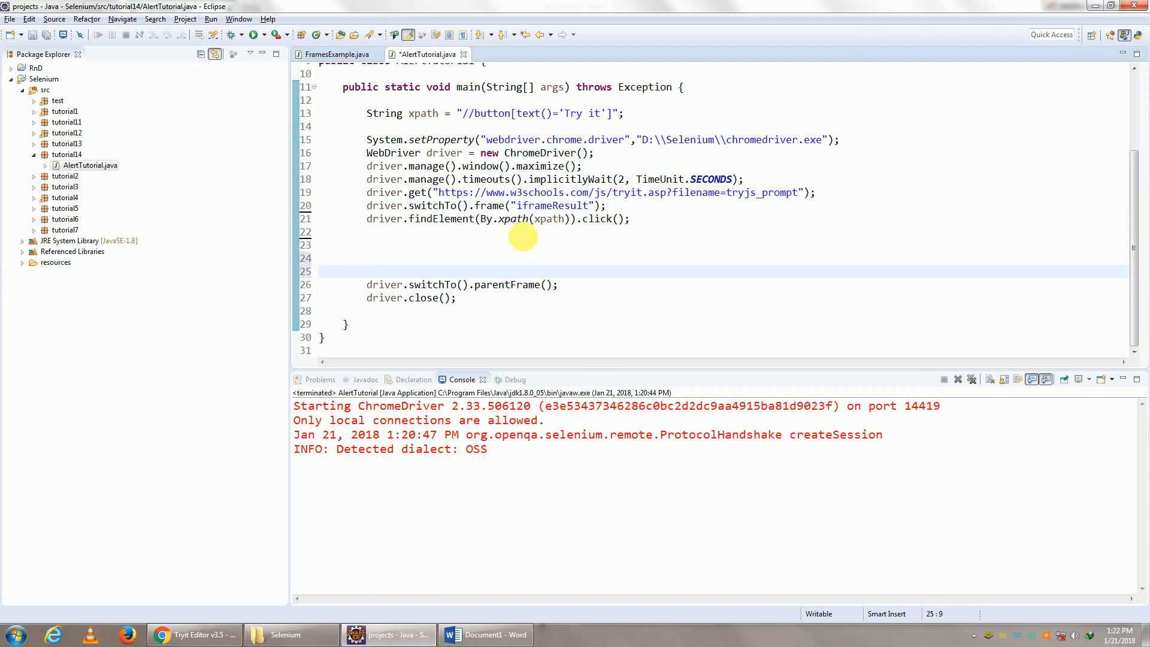
key(ctrl+s)
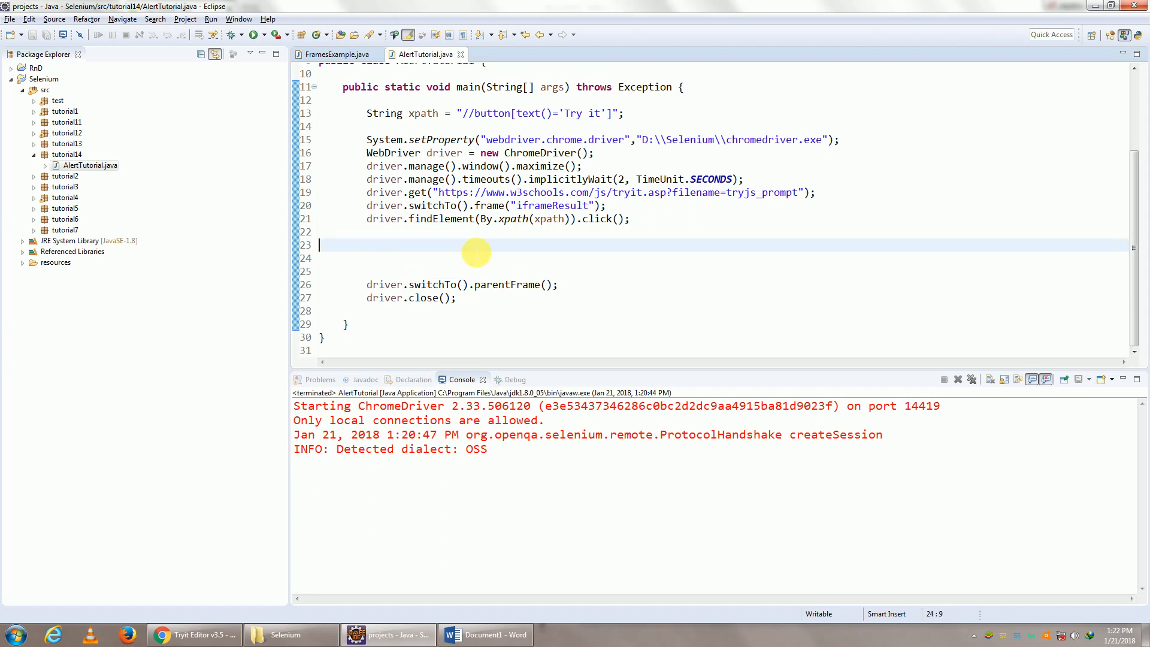
Add driver.switchTo().alert().sendKeys("AutomationZone") to fill the prompt
text(drive)
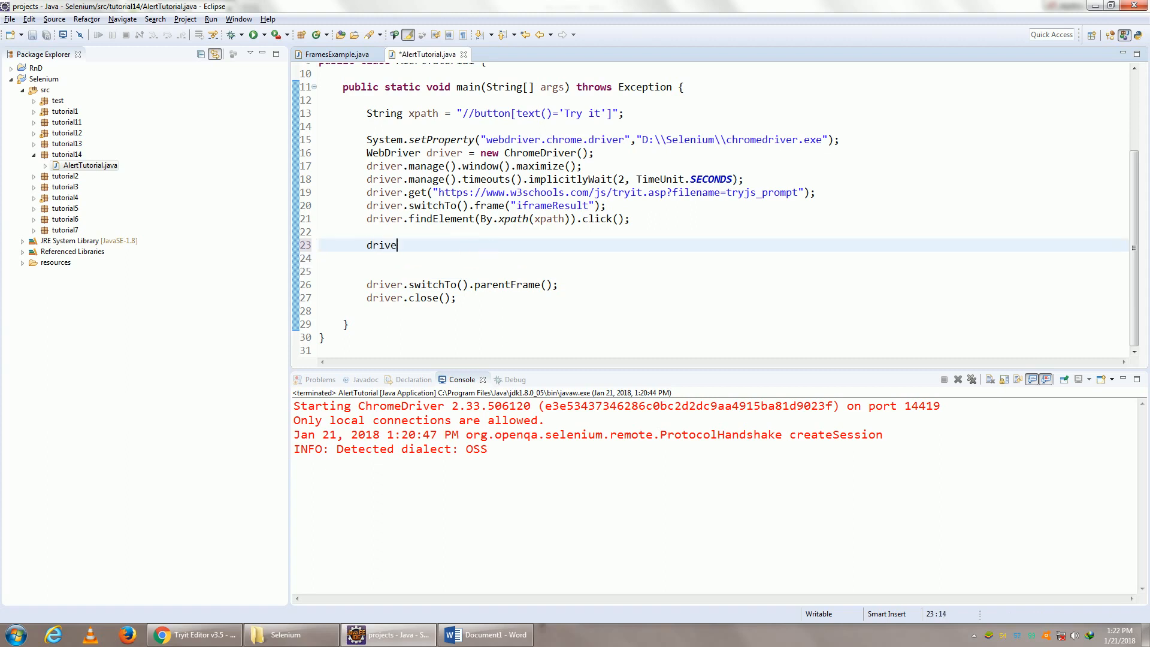
text(r.s)
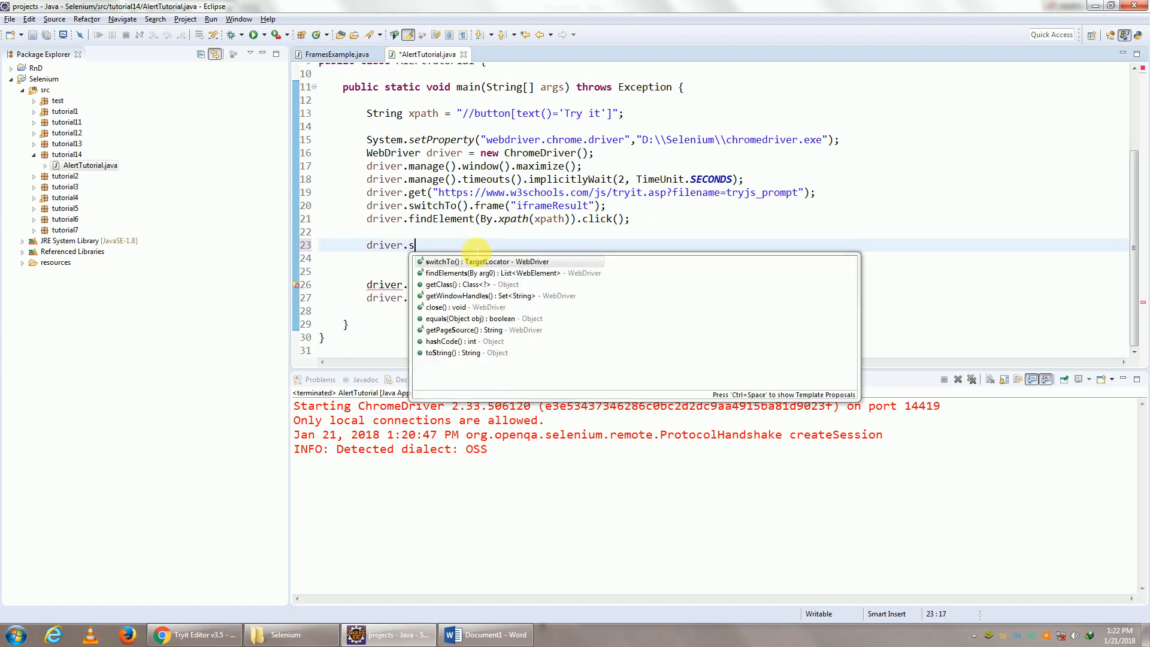
text(witchTo().a)
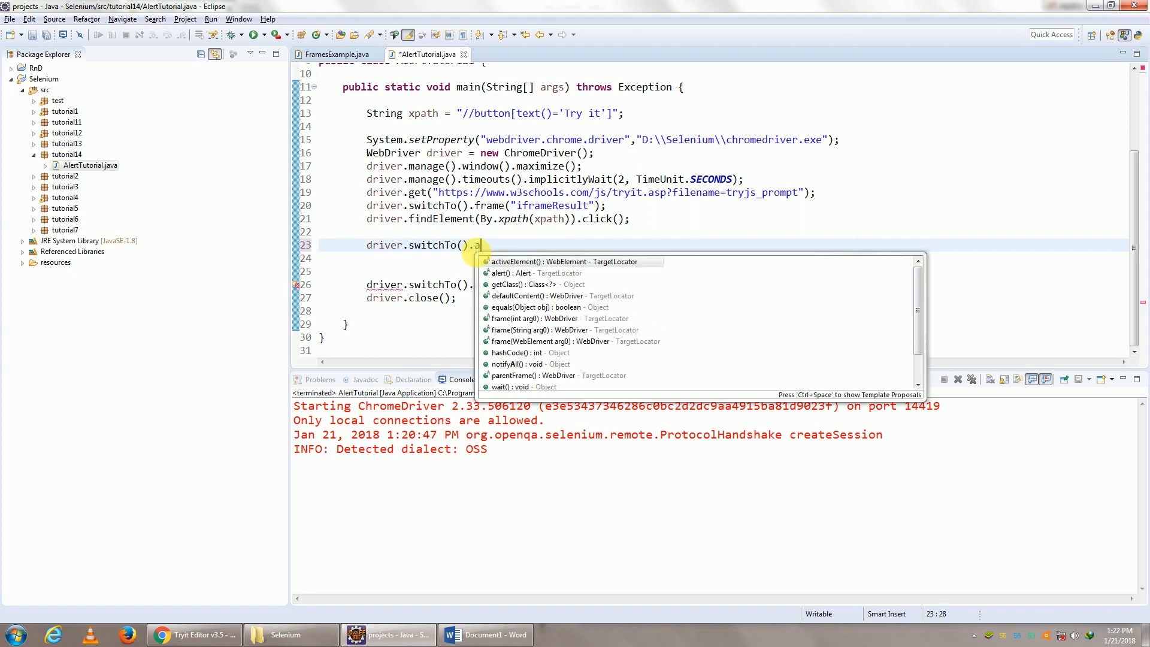
text(lert().sendKeys(arg0);)
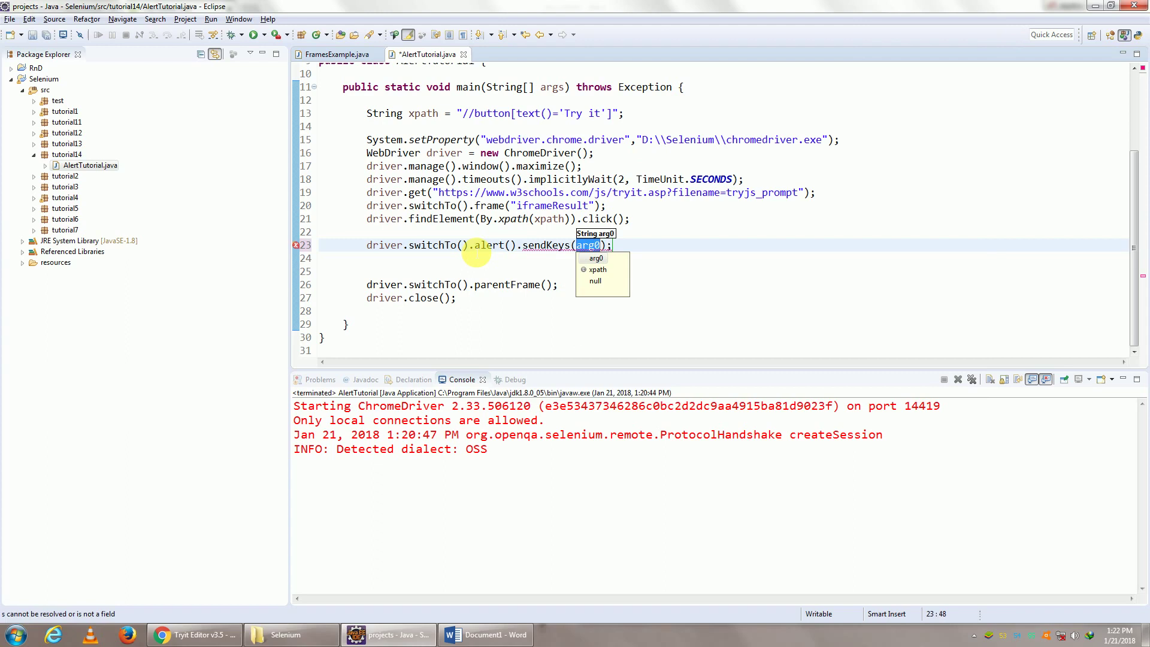
text("AutomationZone)
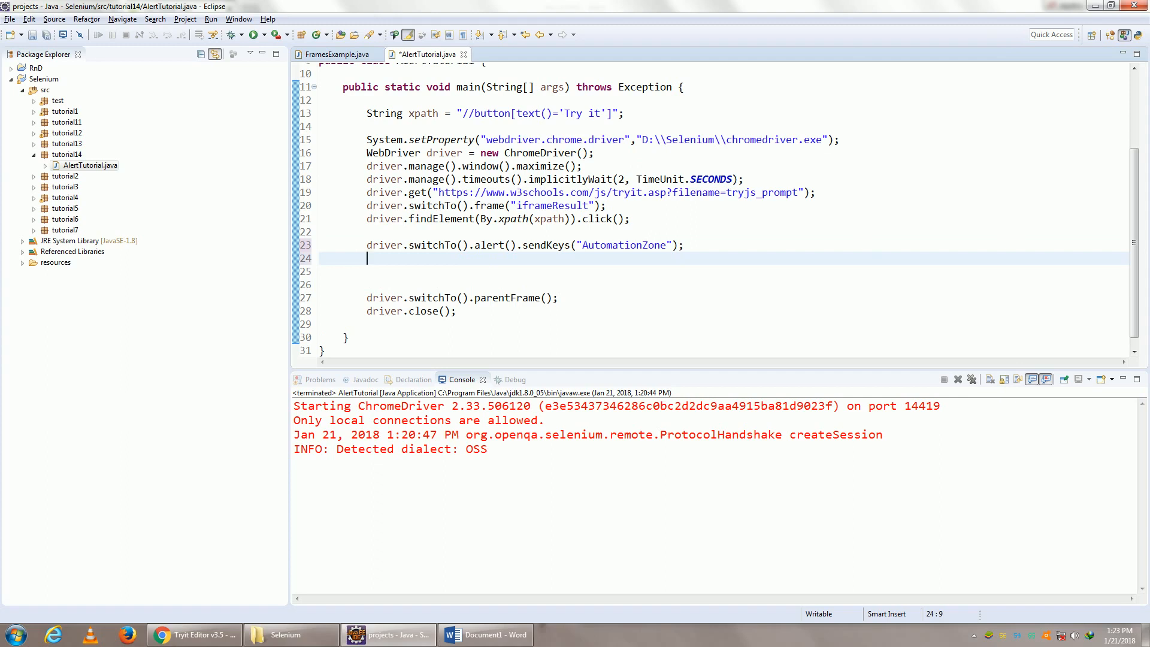
Add driver.switchTo().alert().accept() to accept the prompt
text(driver.)
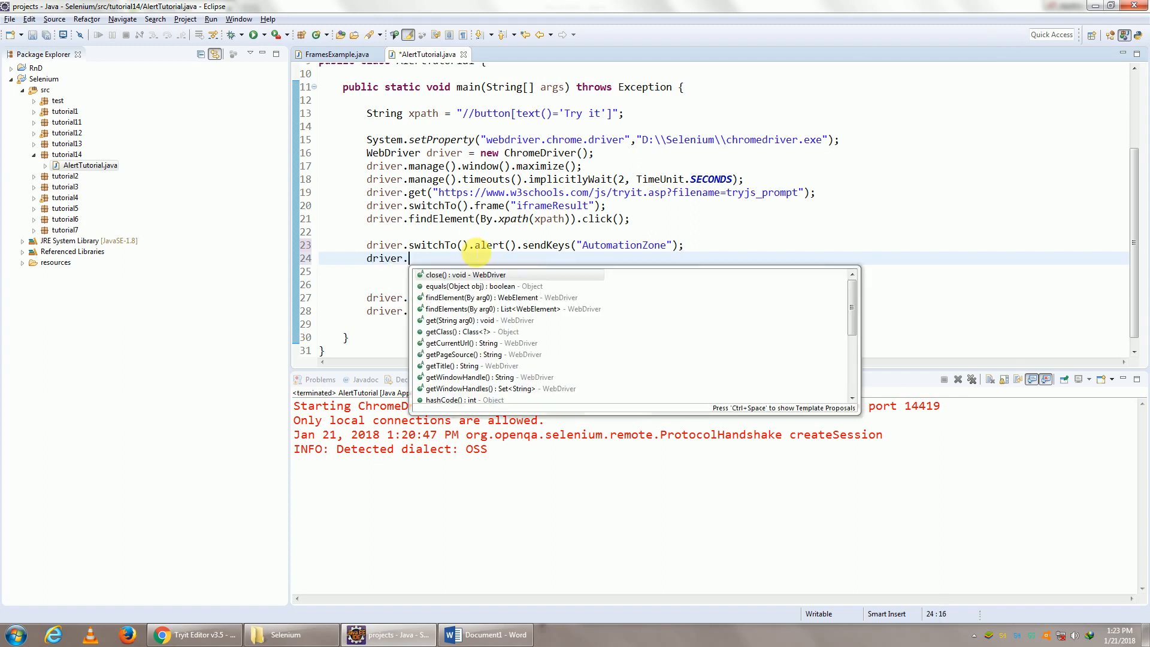
text(a)
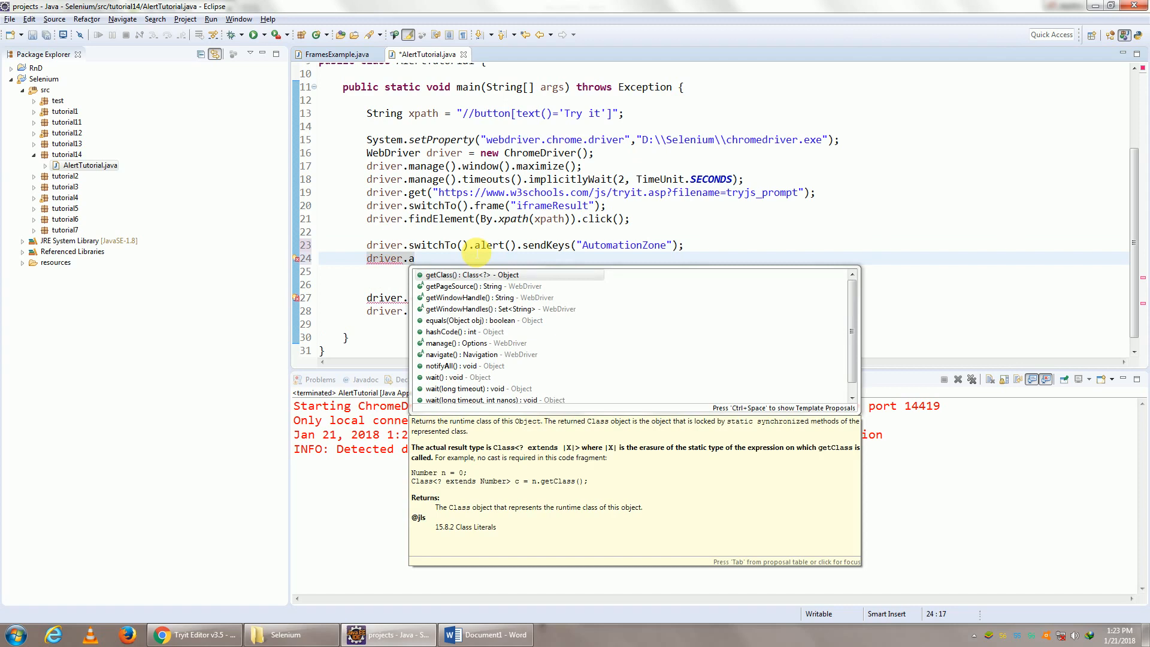
text(switchTo().)
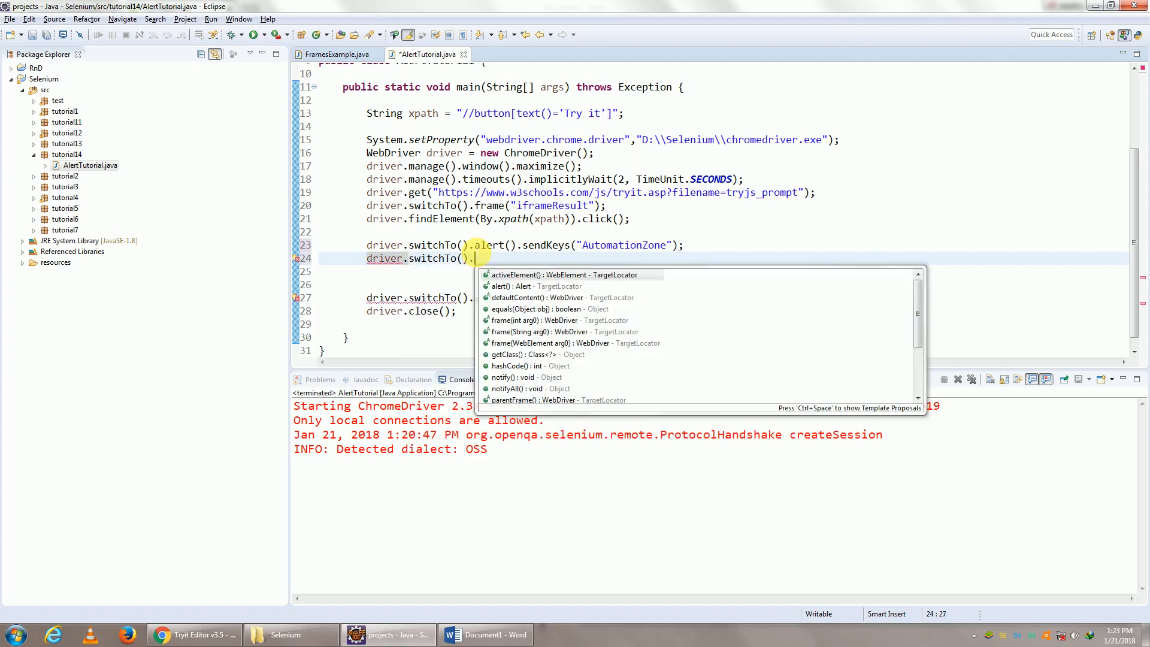
click(520, 285)
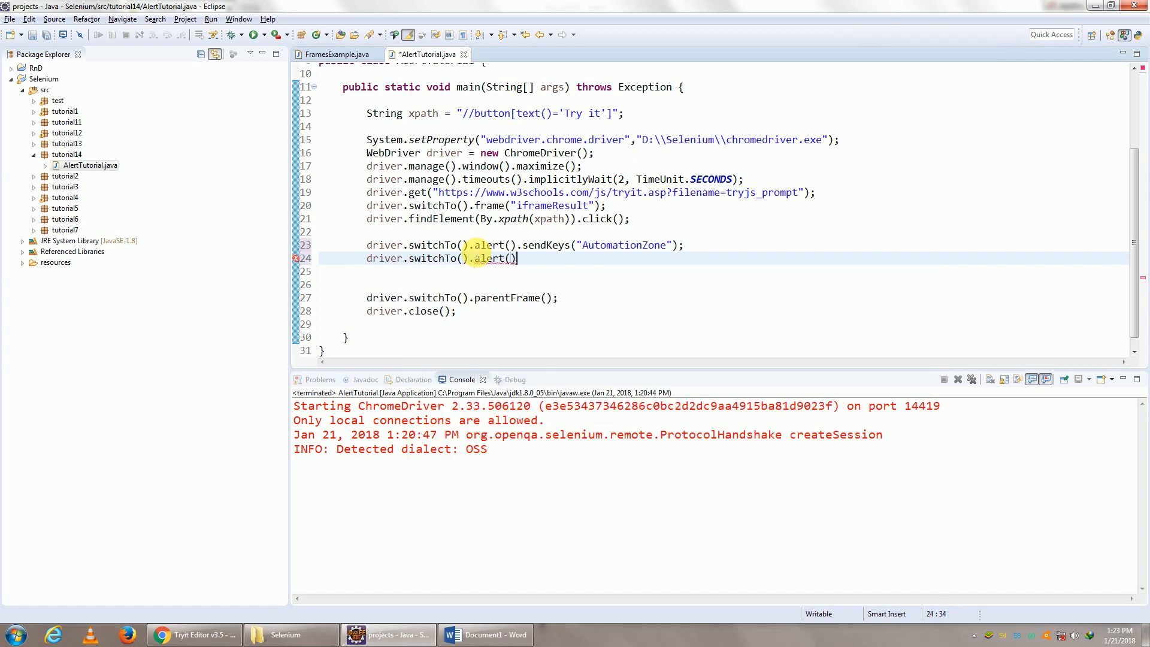
text(.accept();)
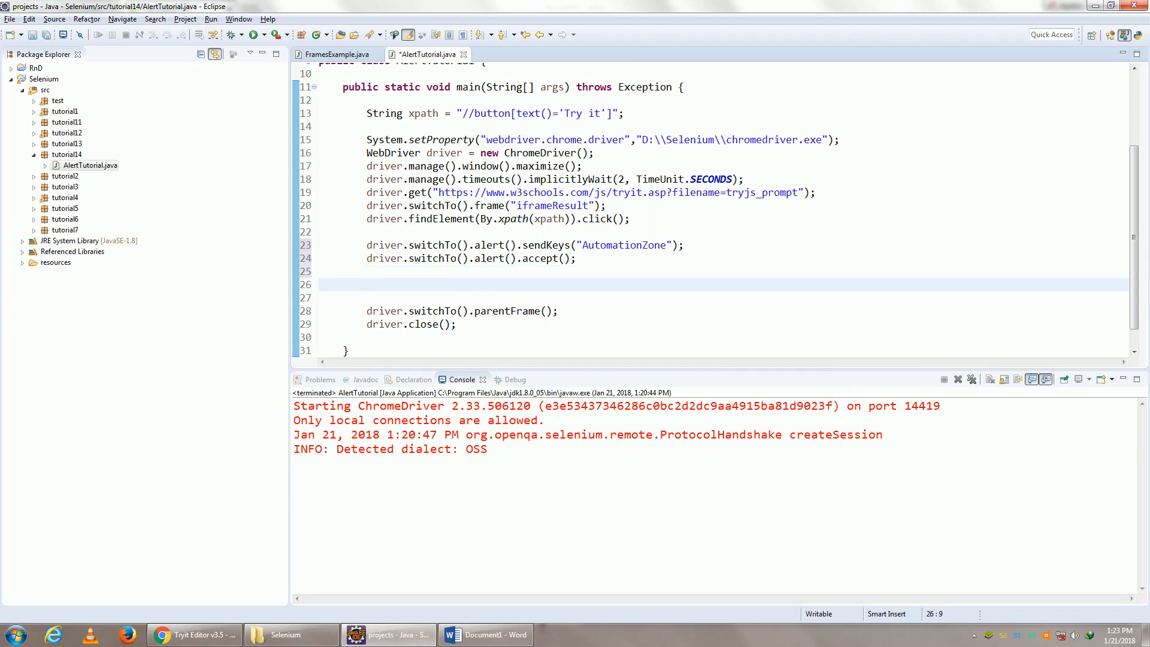
Add Thread.sleep(5000) to pause before switching back and closing
text(S)
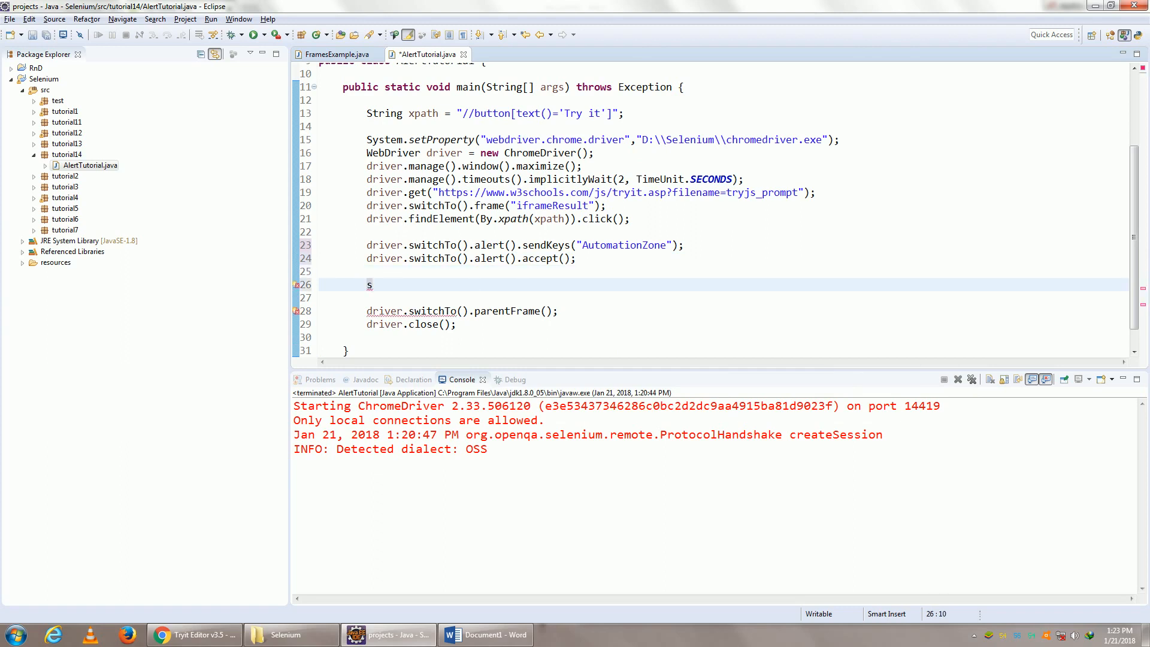
text(hrea)
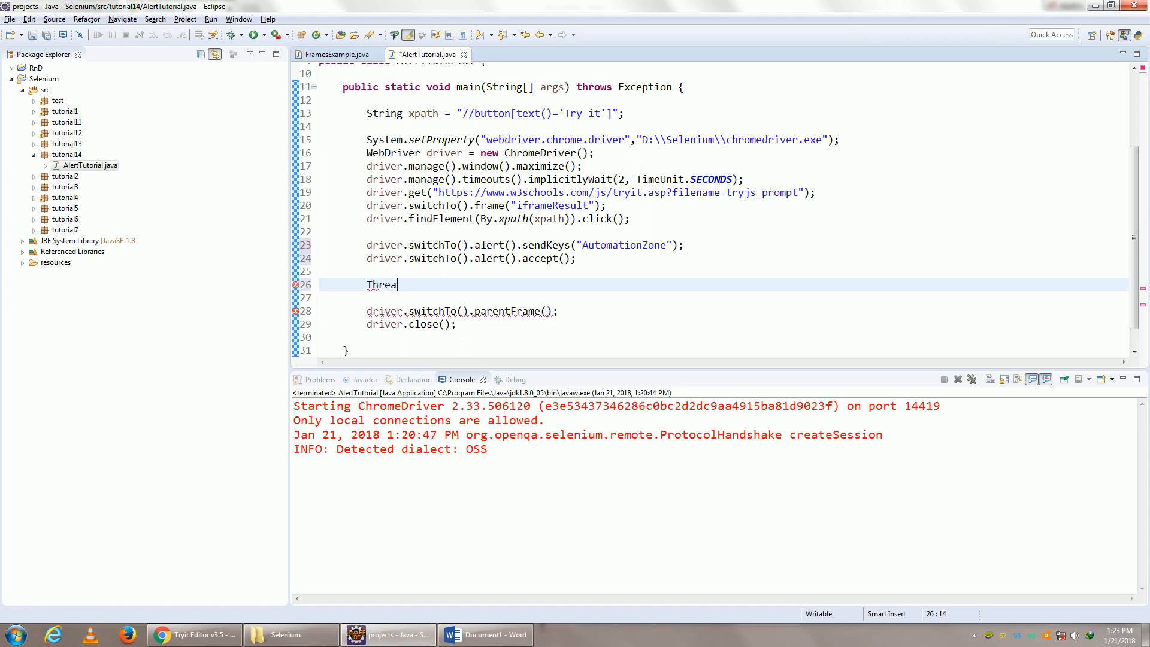
text(.sleep(millis, nanos);)
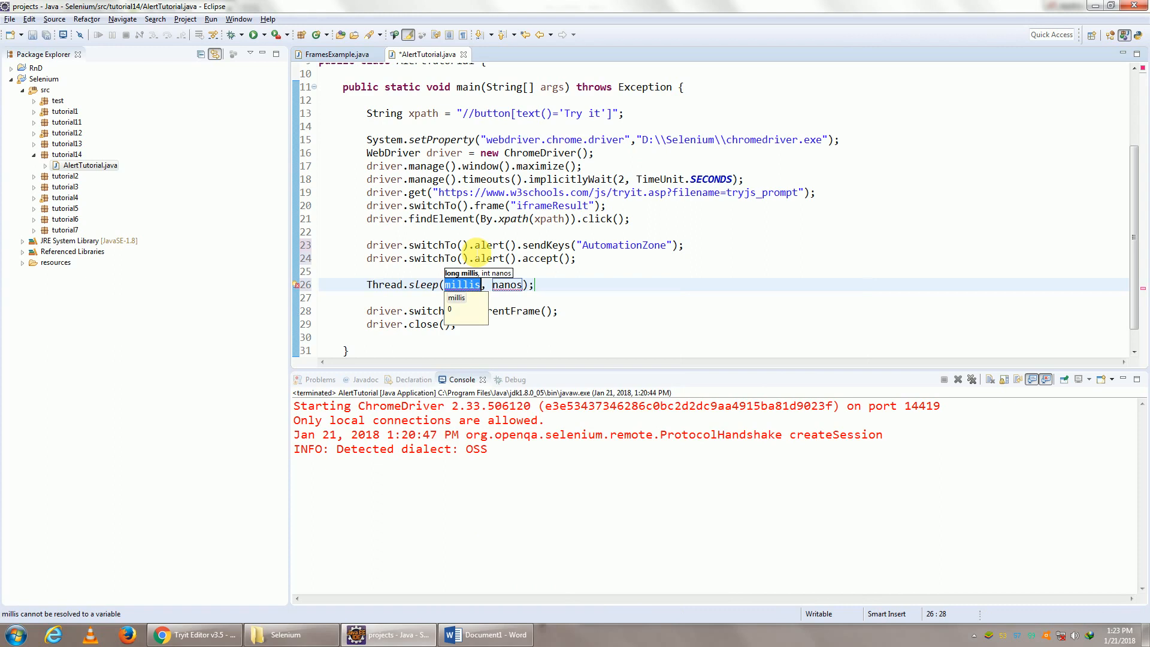
text(0s)
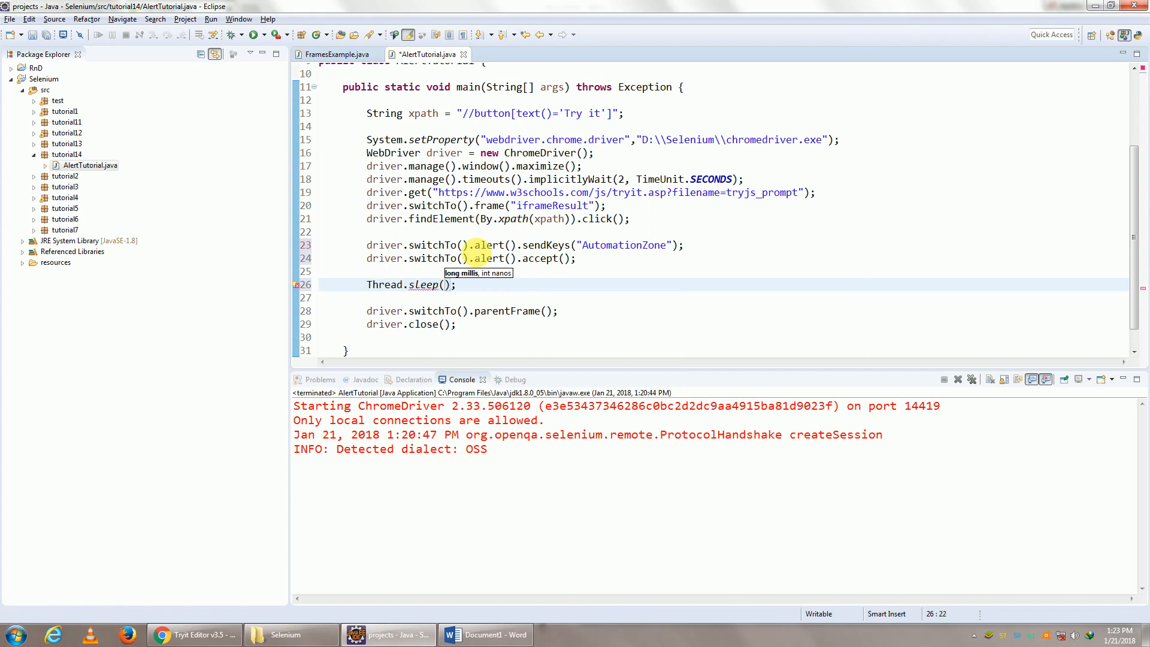
text(5000)
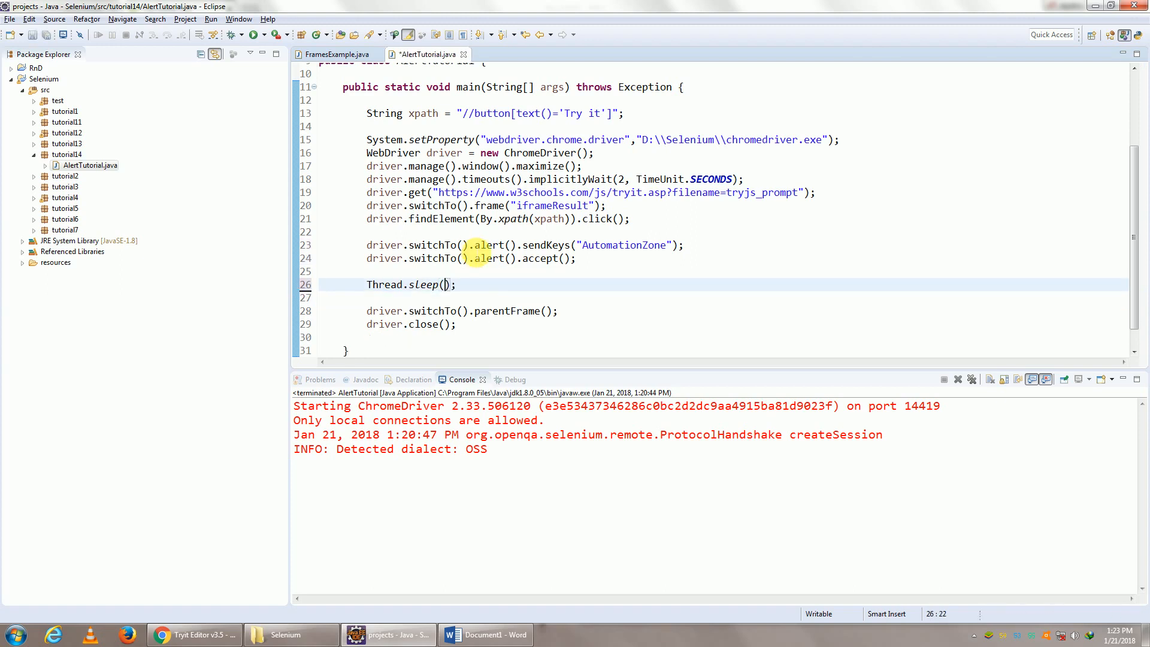
text(5000)
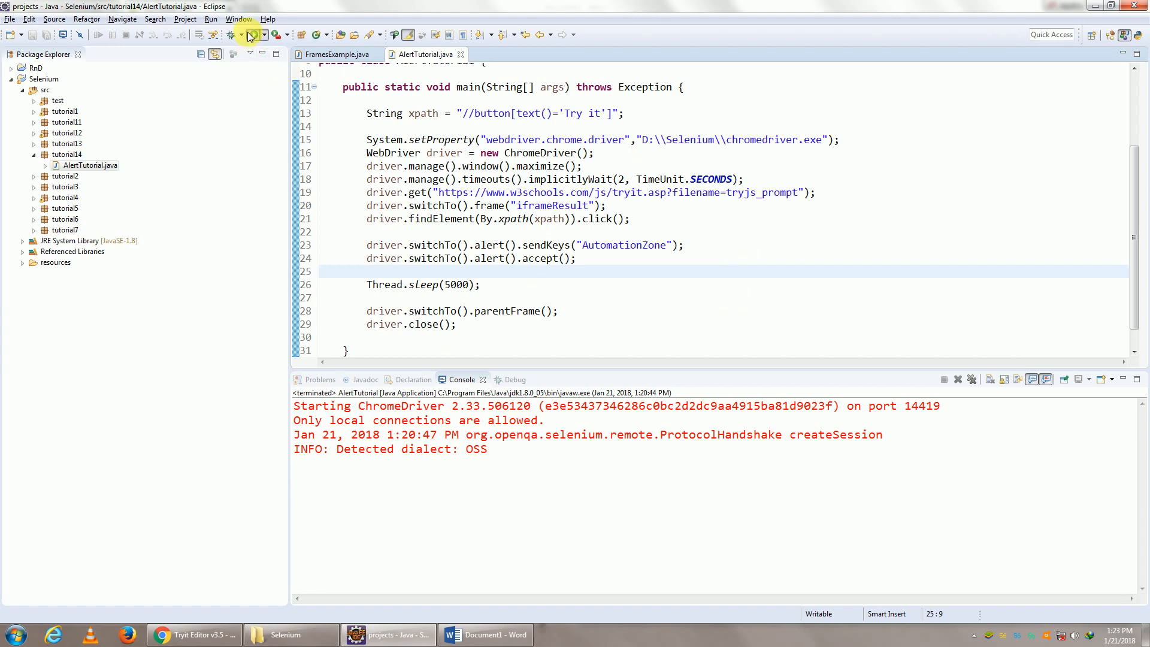
Run AlertTutorial and check Chrome greets 'Hello AutomationZone! How are you today?'
click(231, 35)
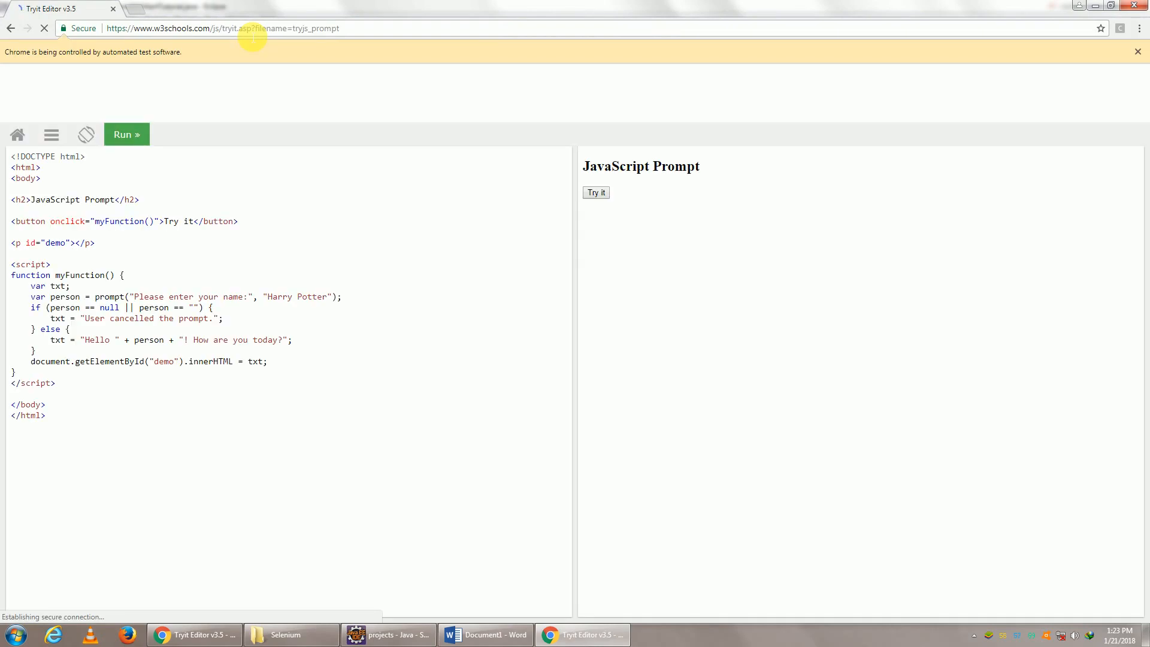
click(595, 192)
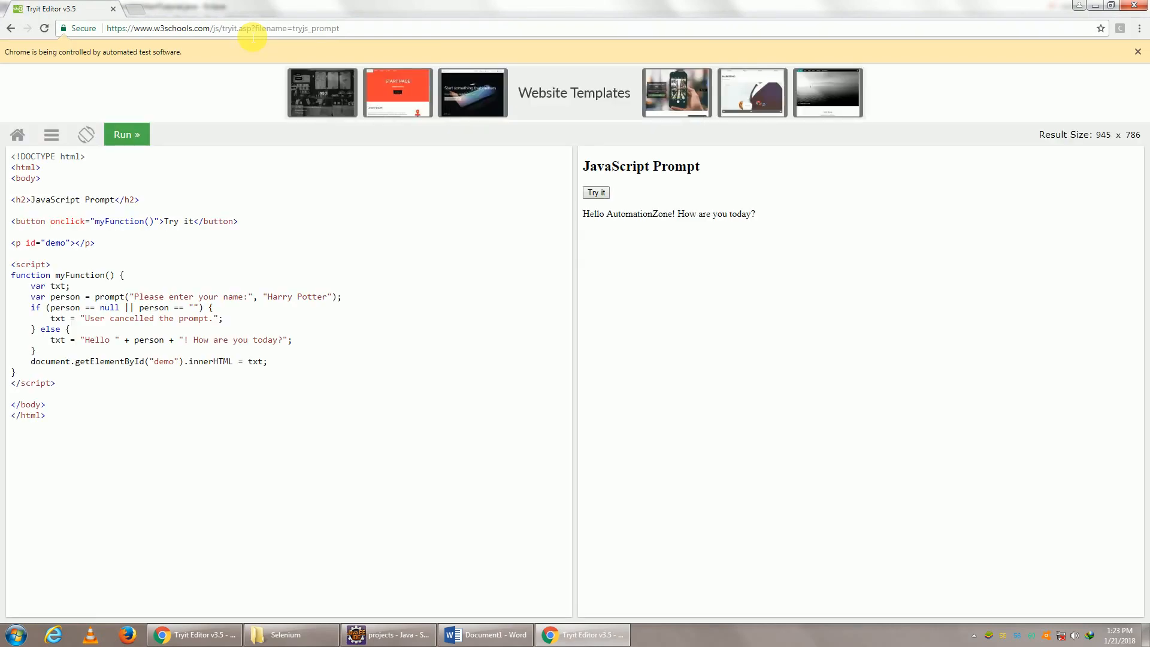
mouse_move(484, 170)
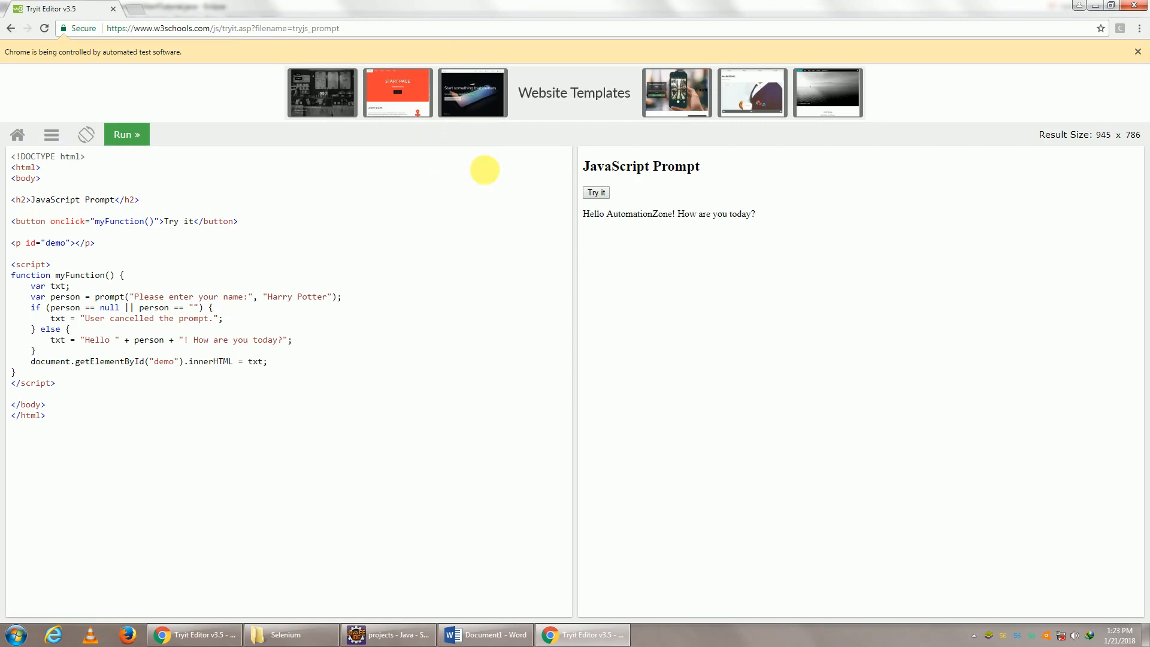
double_click(641, 213)
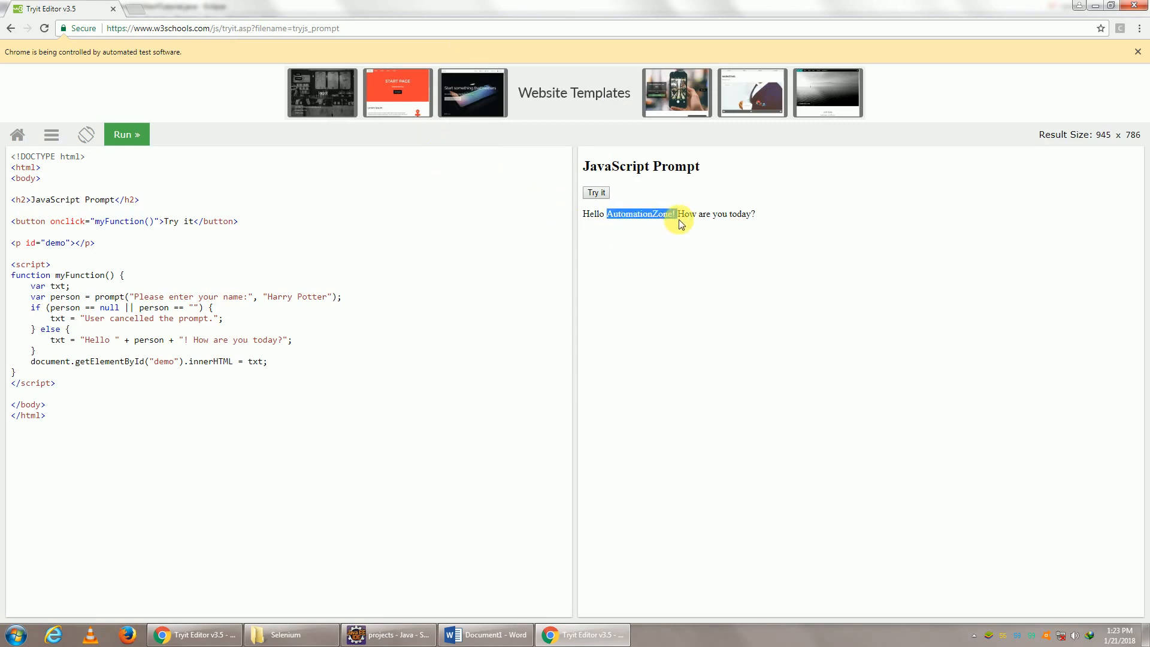
Compare the sendKeys AutomationZone line with the manual tryjs_prompt demo page
click(386, 635)
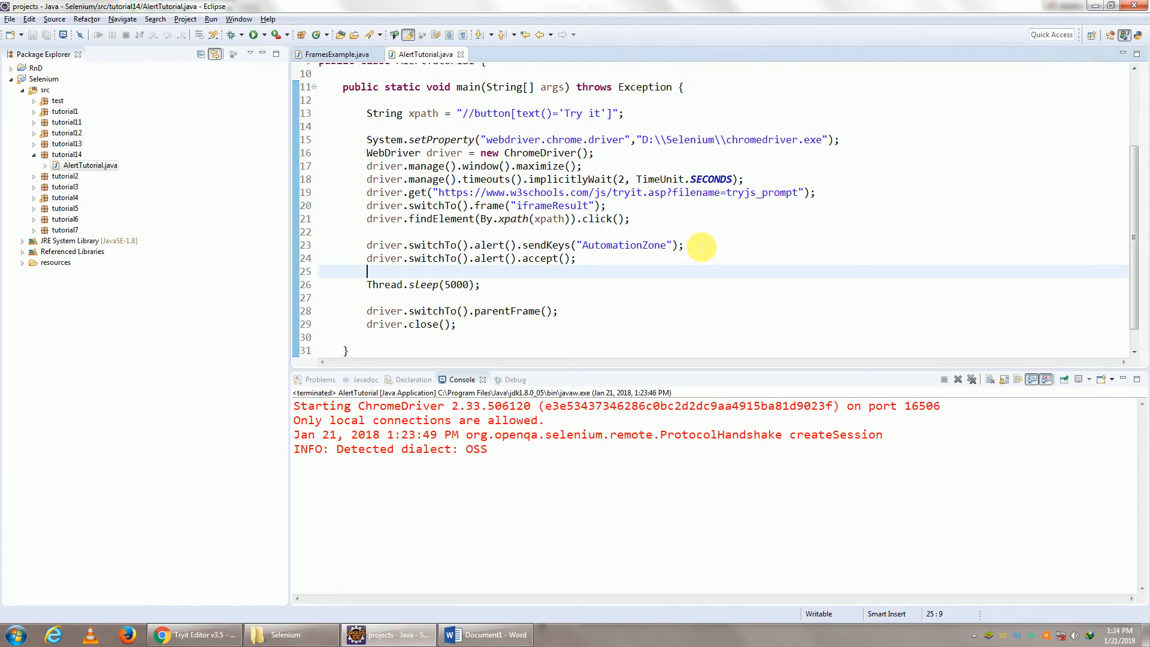
click(686, 244)
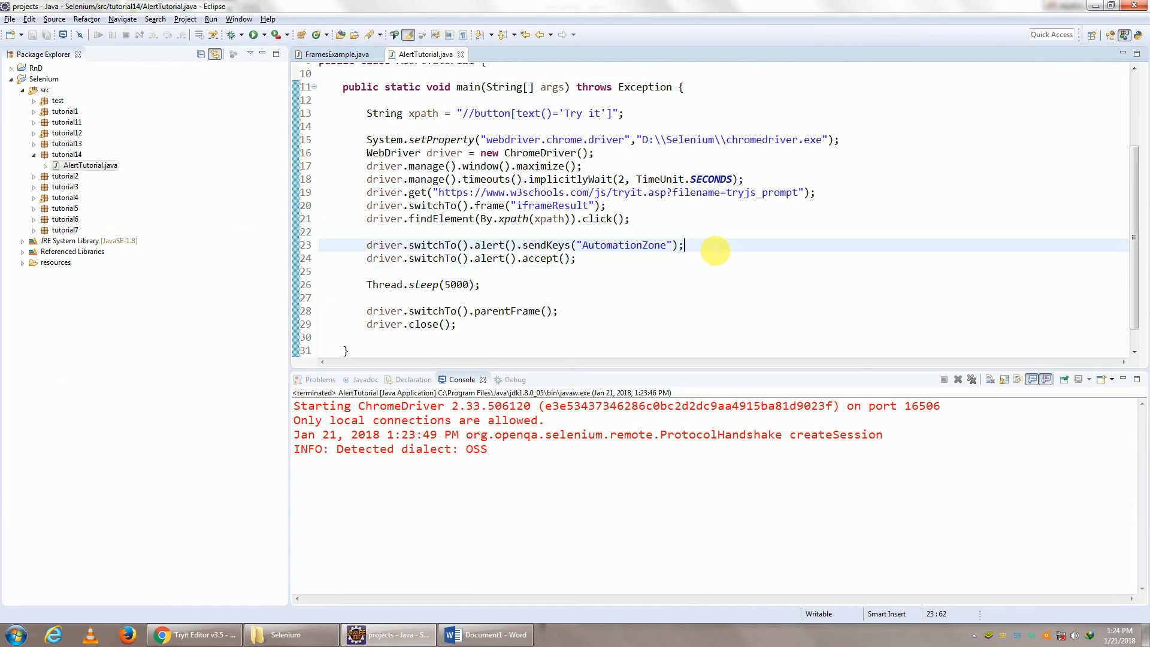
click(194, 634)
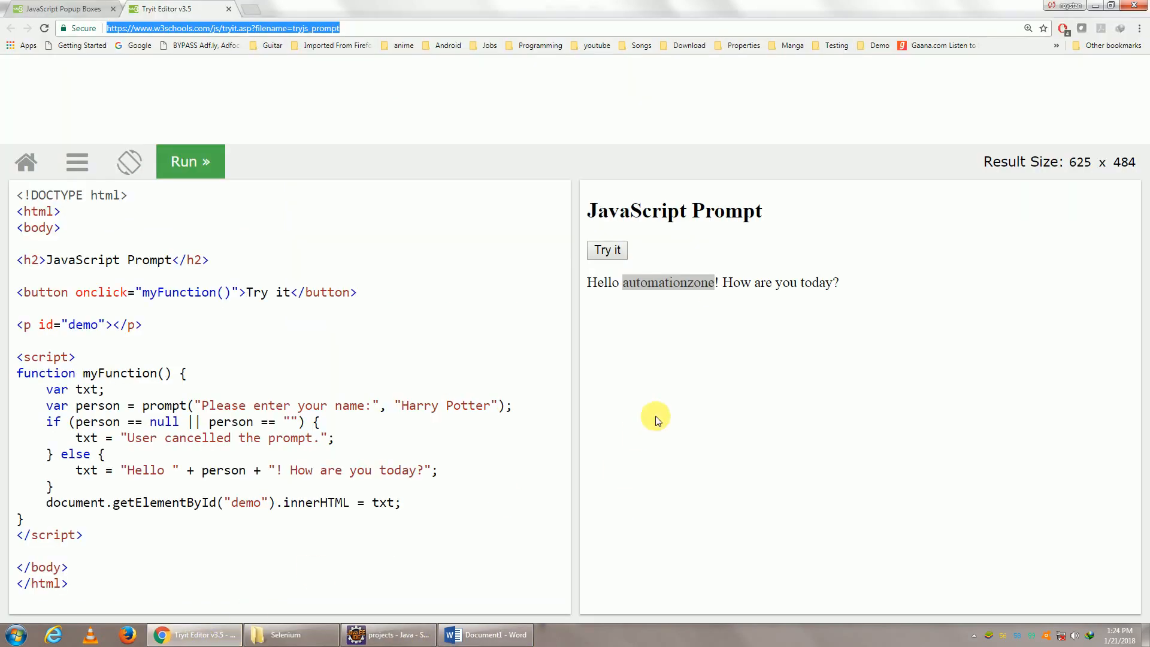
Trigger the demo's name prompt prefilled with Harry Potter, then return to AlertTutorial
click(607, 250)
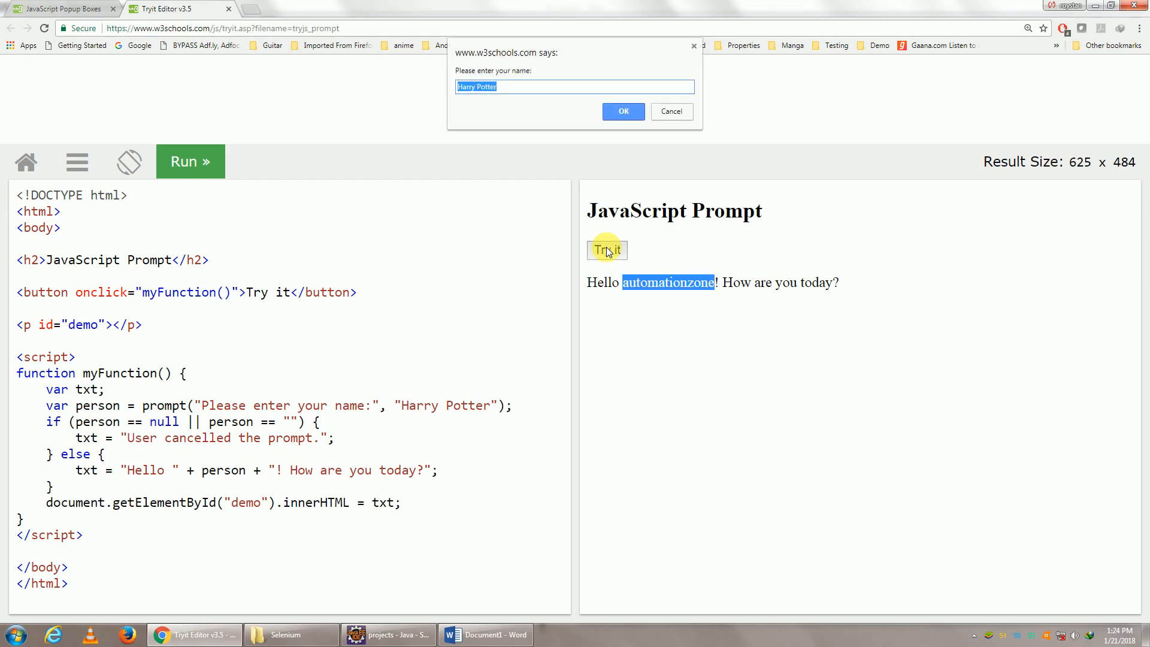
mouse_move(480, 97)
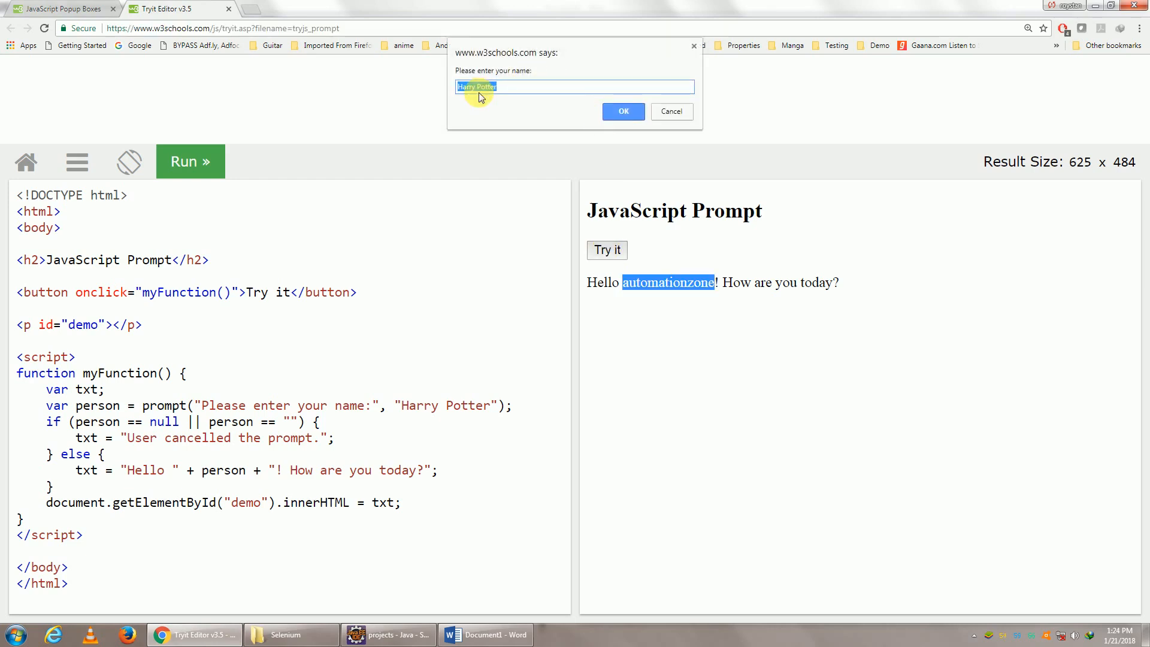
mouse_move(458, 143)
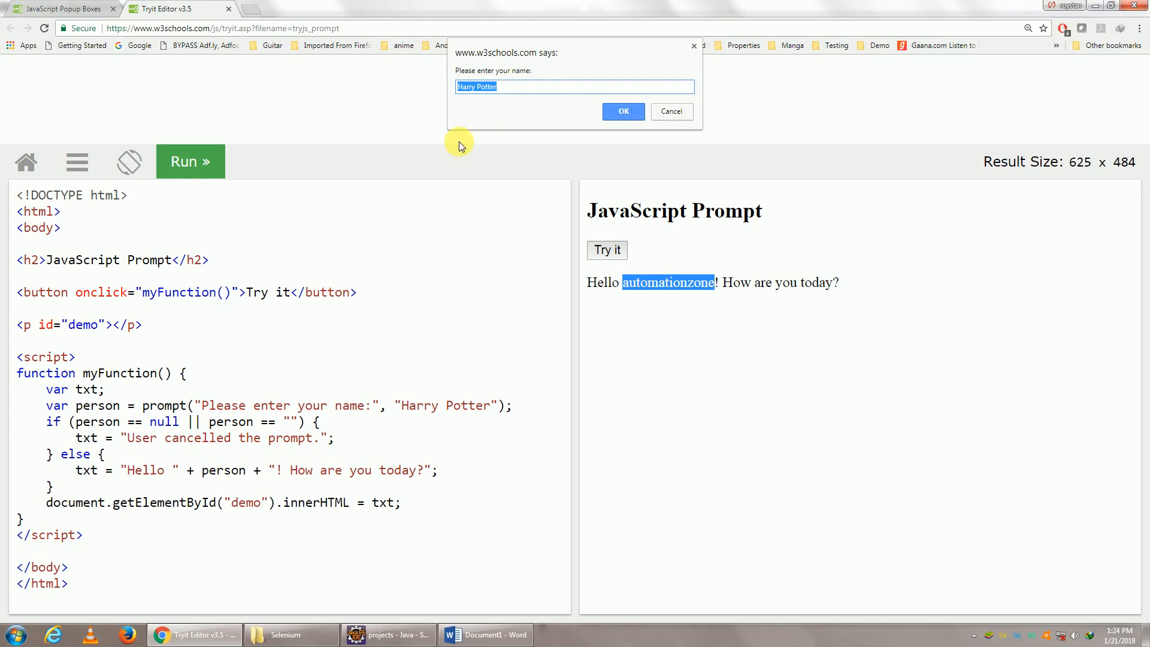
mouse_move(527, 128)
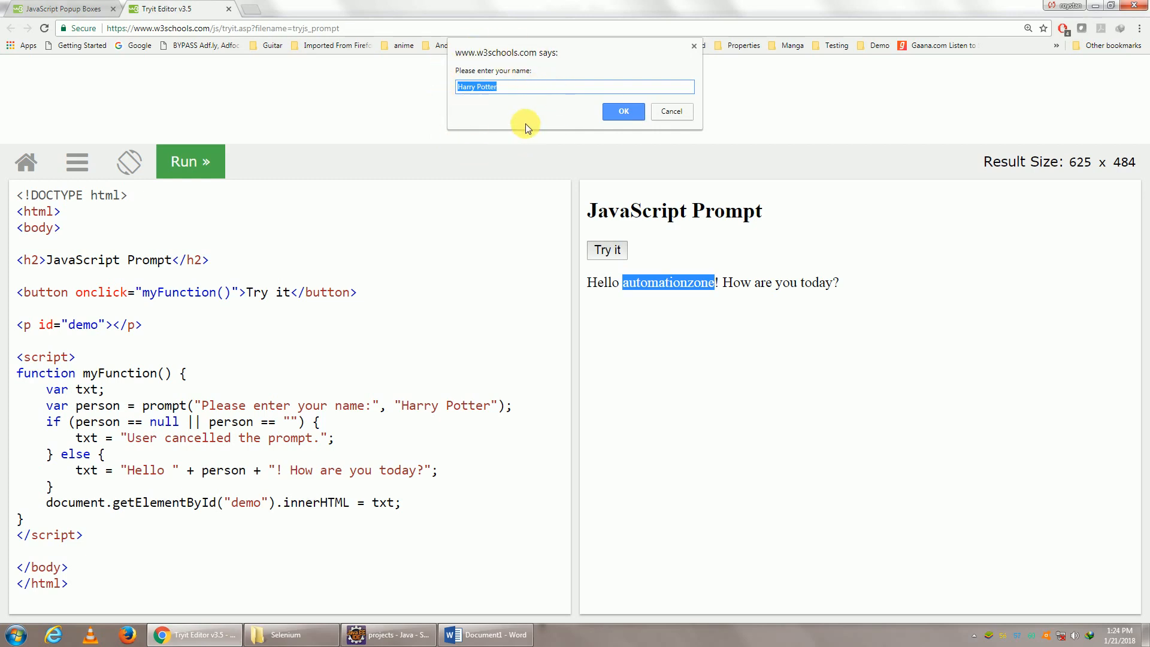
mouse_move(514, 66)
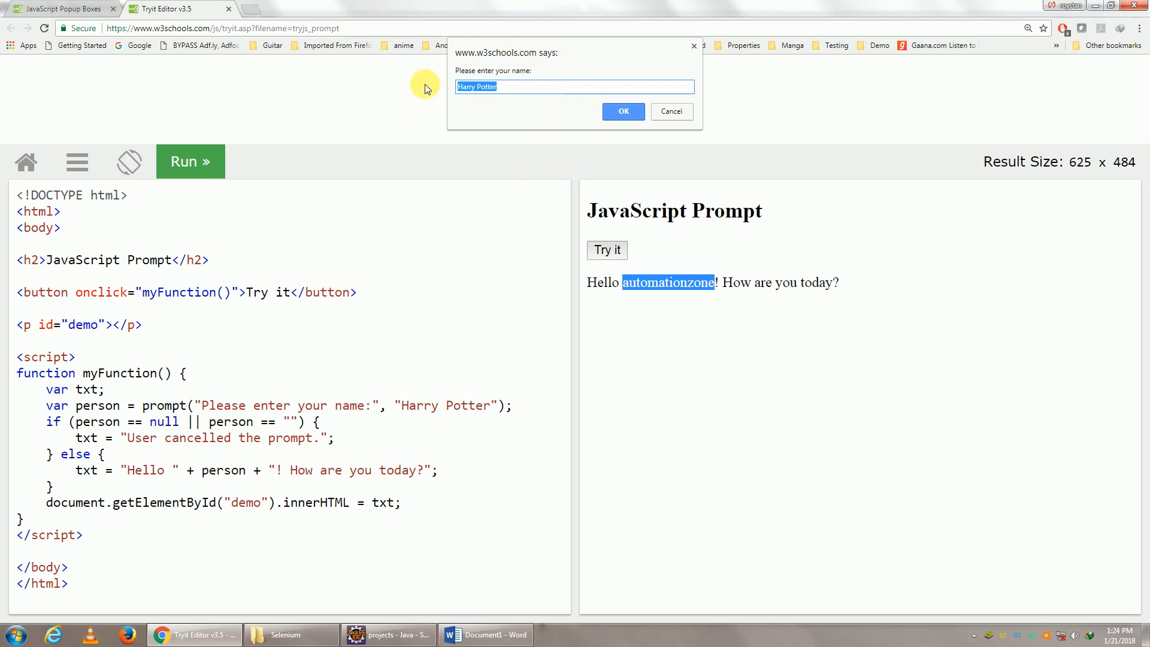
mouse_move(552, 174)
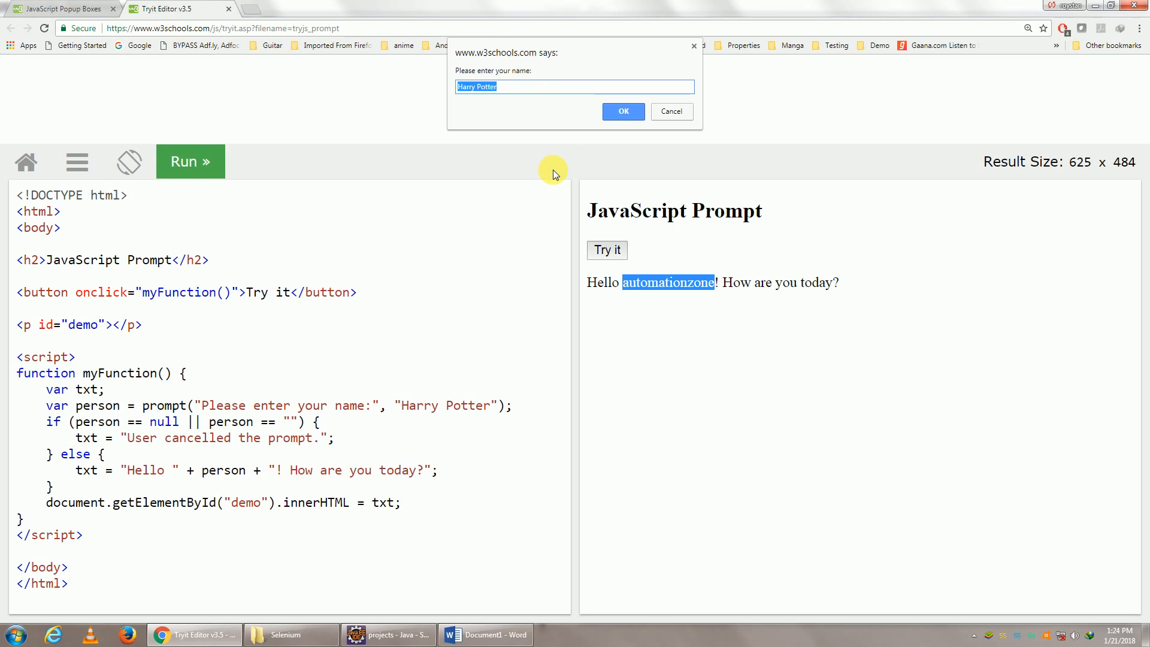
mouse_move(453, 107)
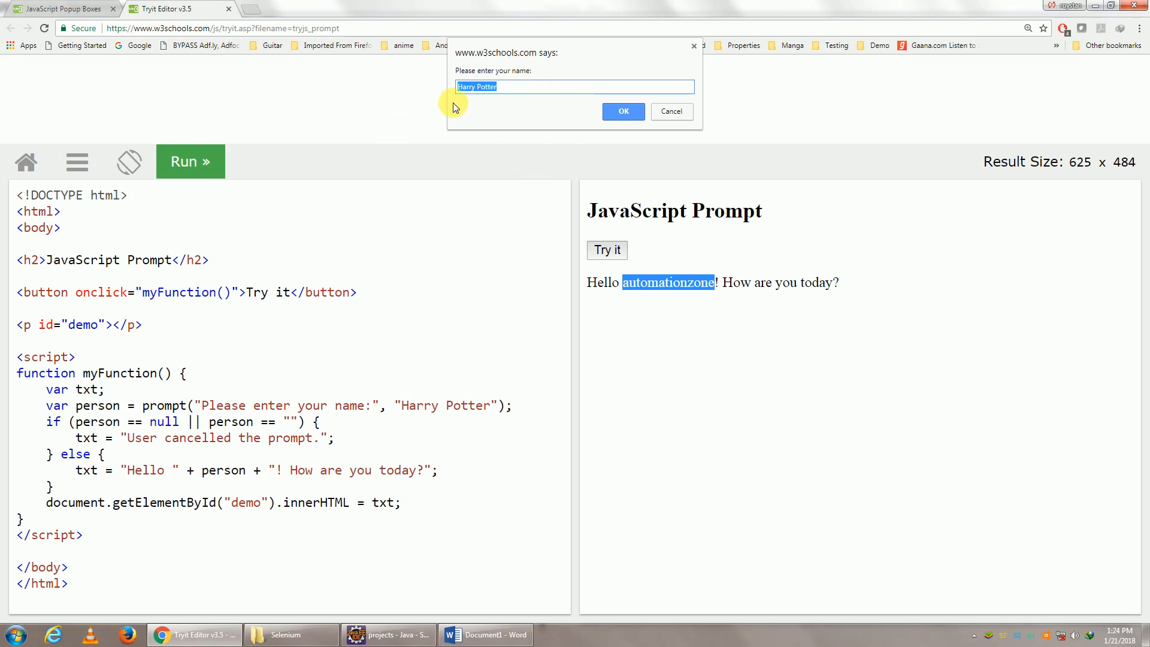
mouse_move(667, 284)
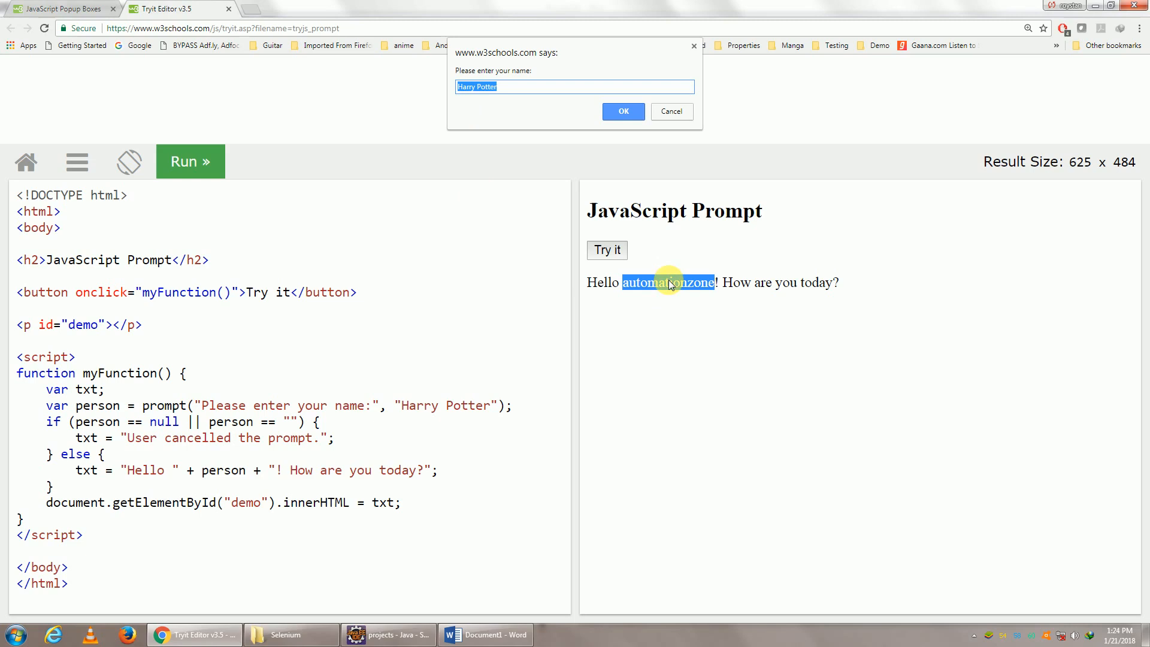
mouse_move(382, 594)
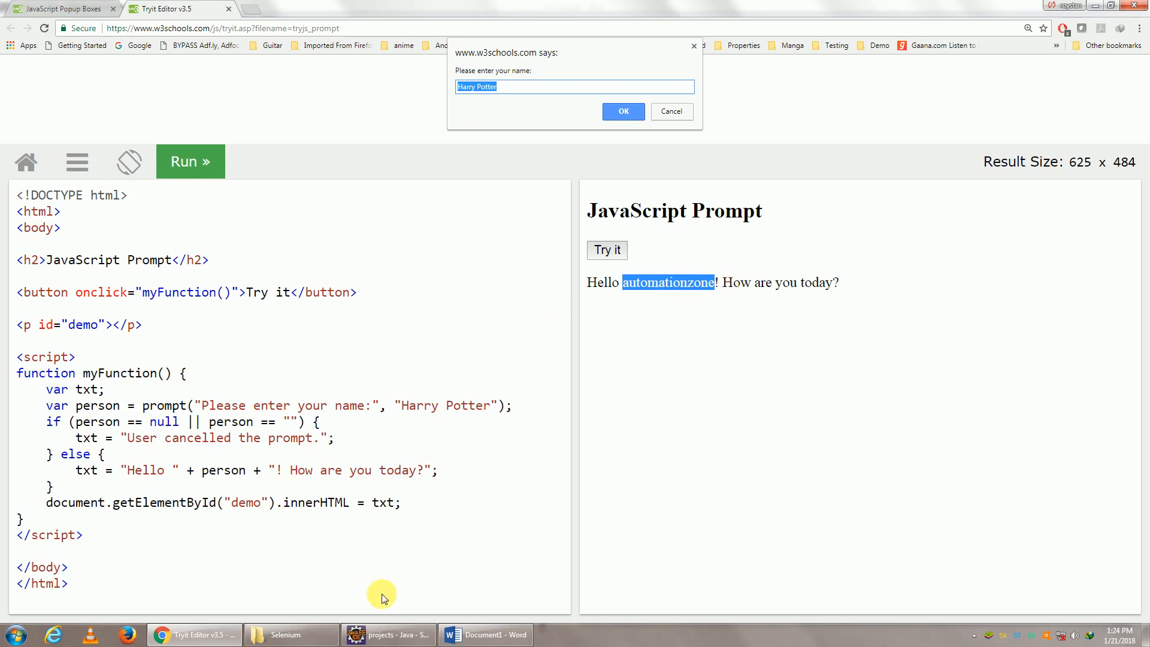
click(387, 634)
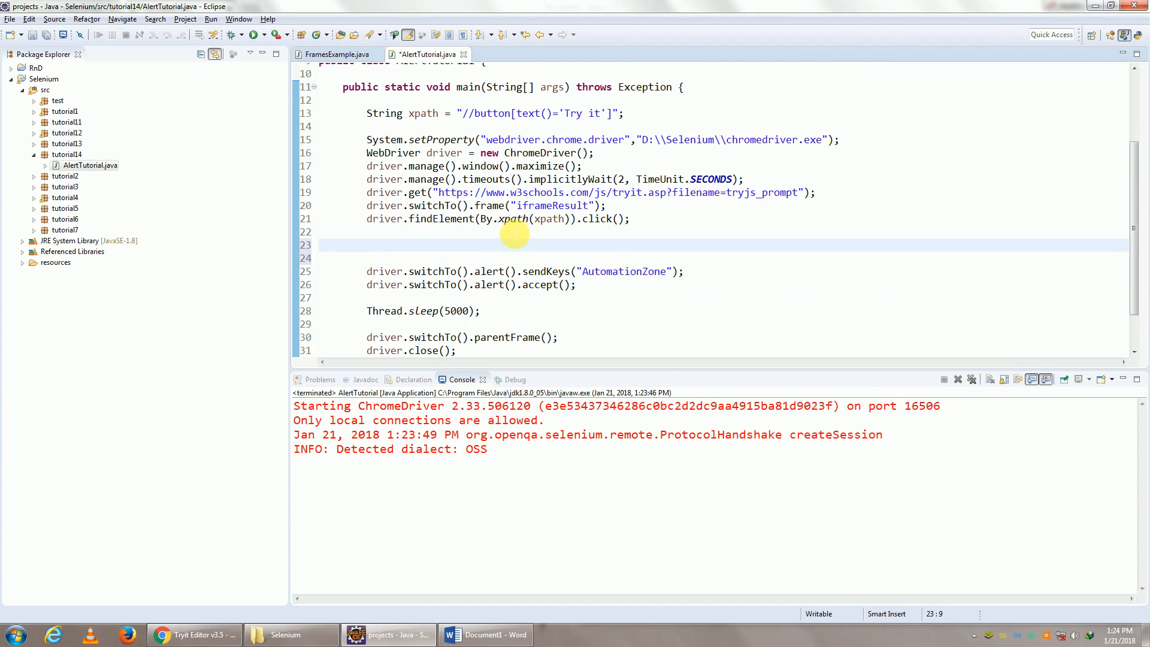
Declare Alert alert = driver.switchTo().alert(); and call sendKeys and accept on alert
text(Ale)
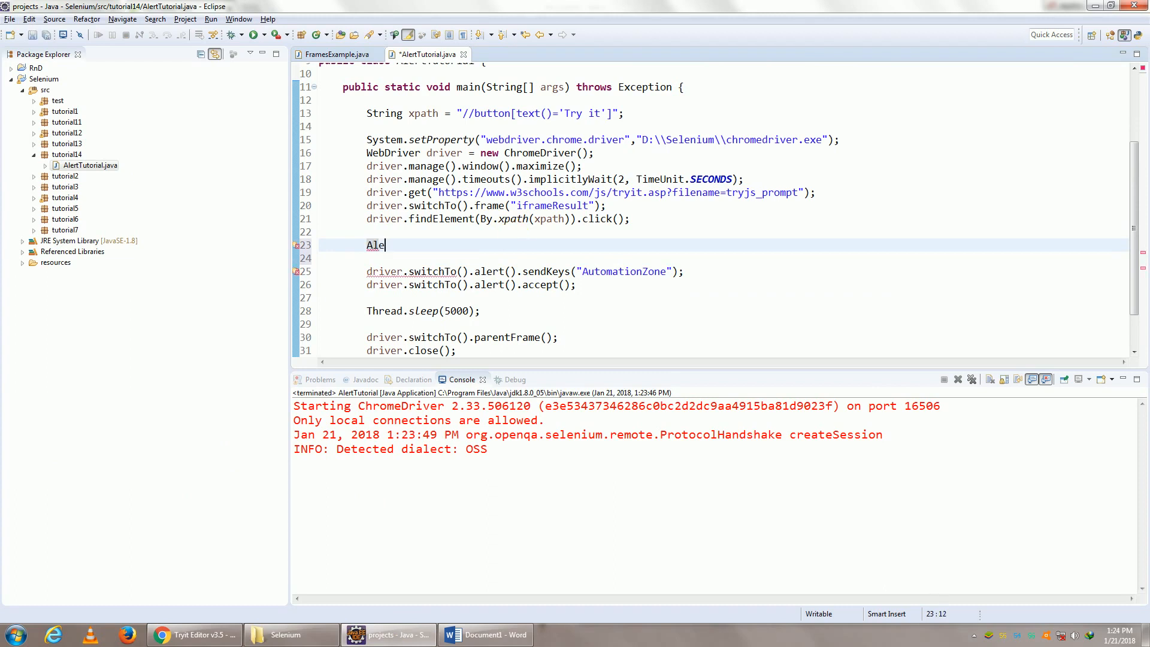
text(rt)
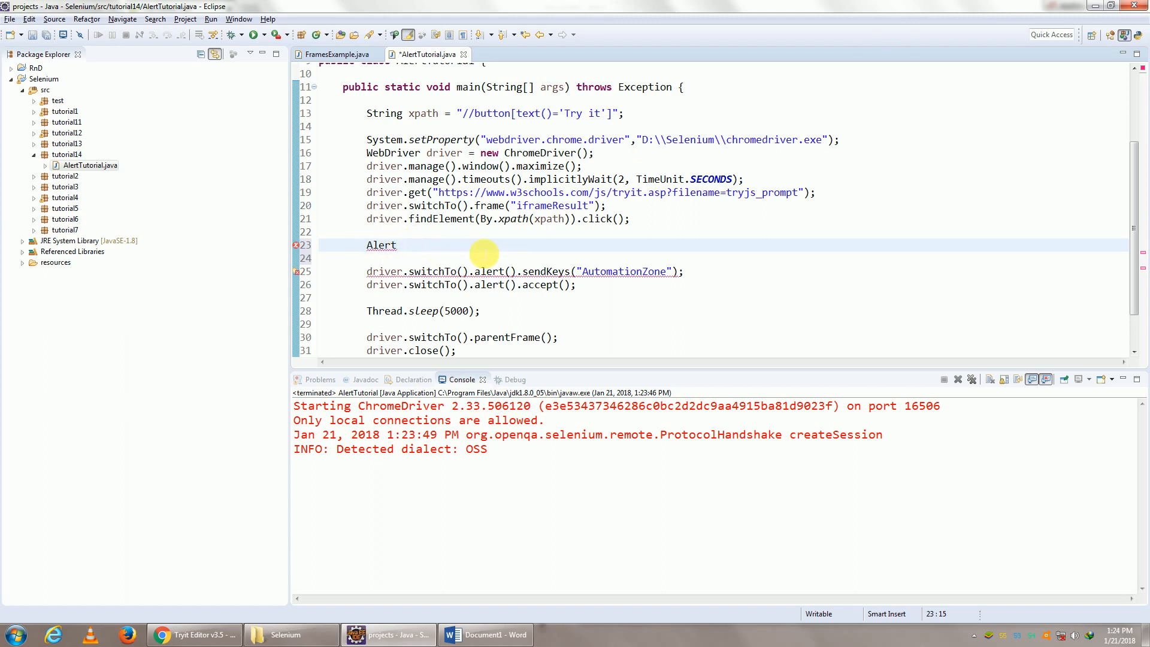
text(alert)
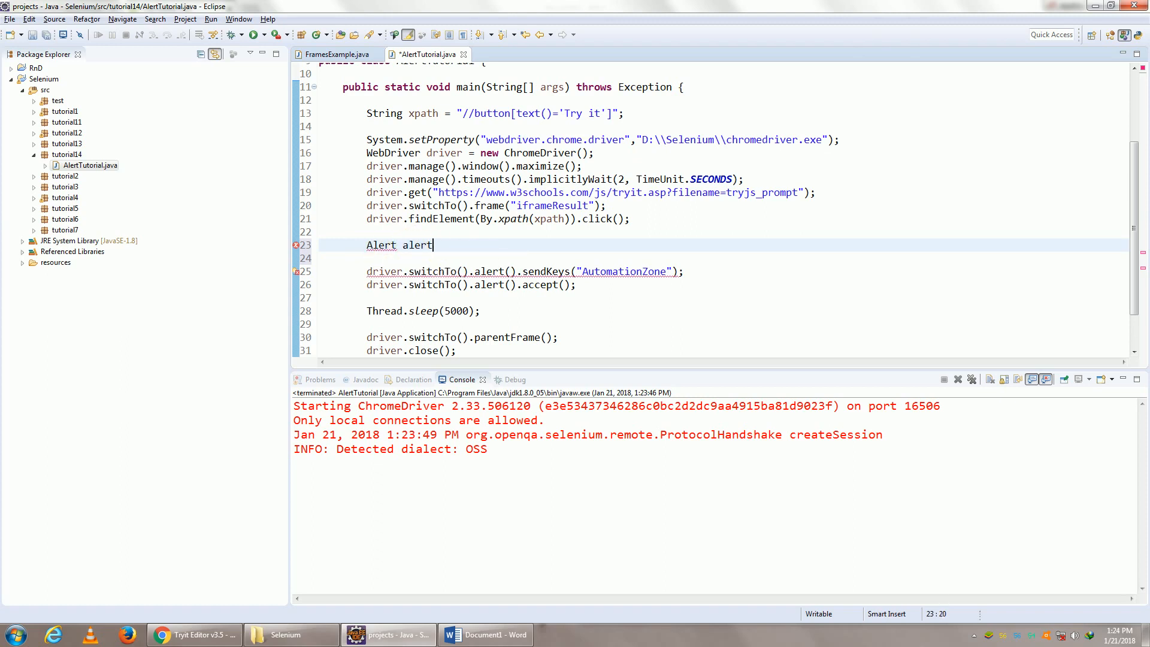
text(=)
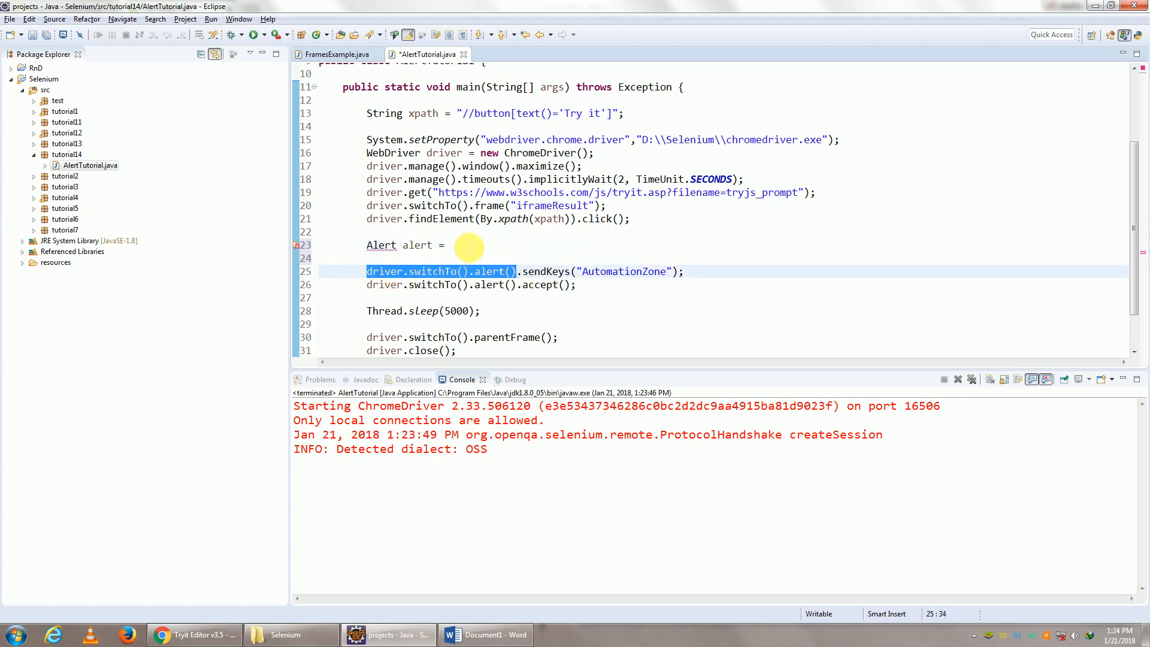
text(driver.switchTo().alert();)
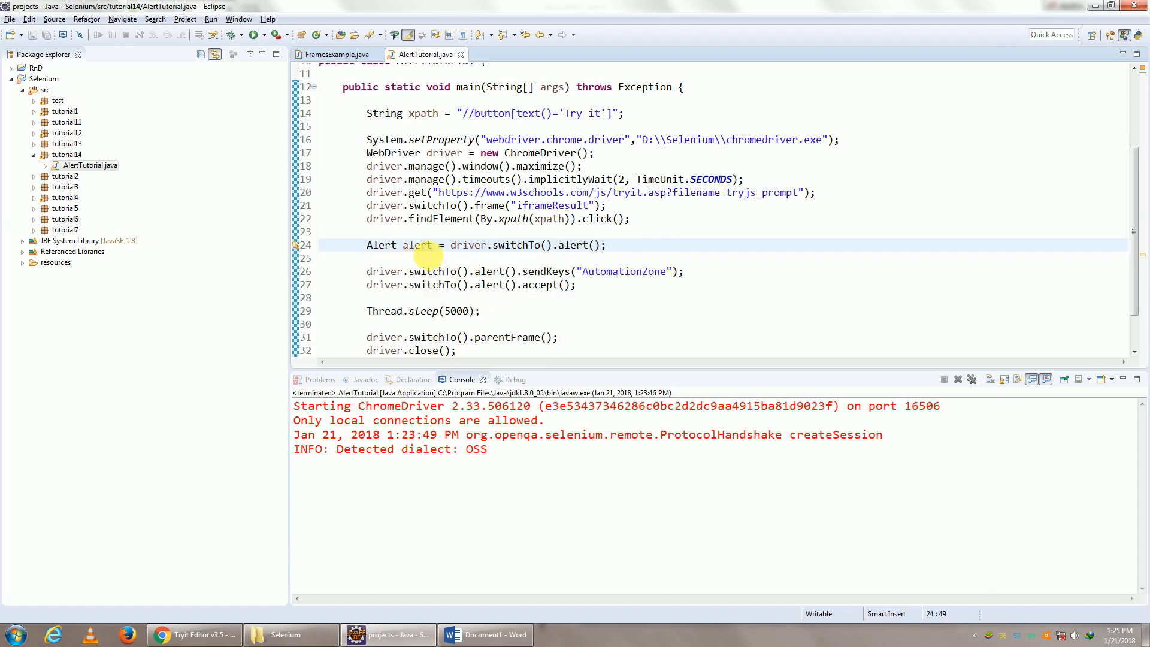
double_click(417, 245)
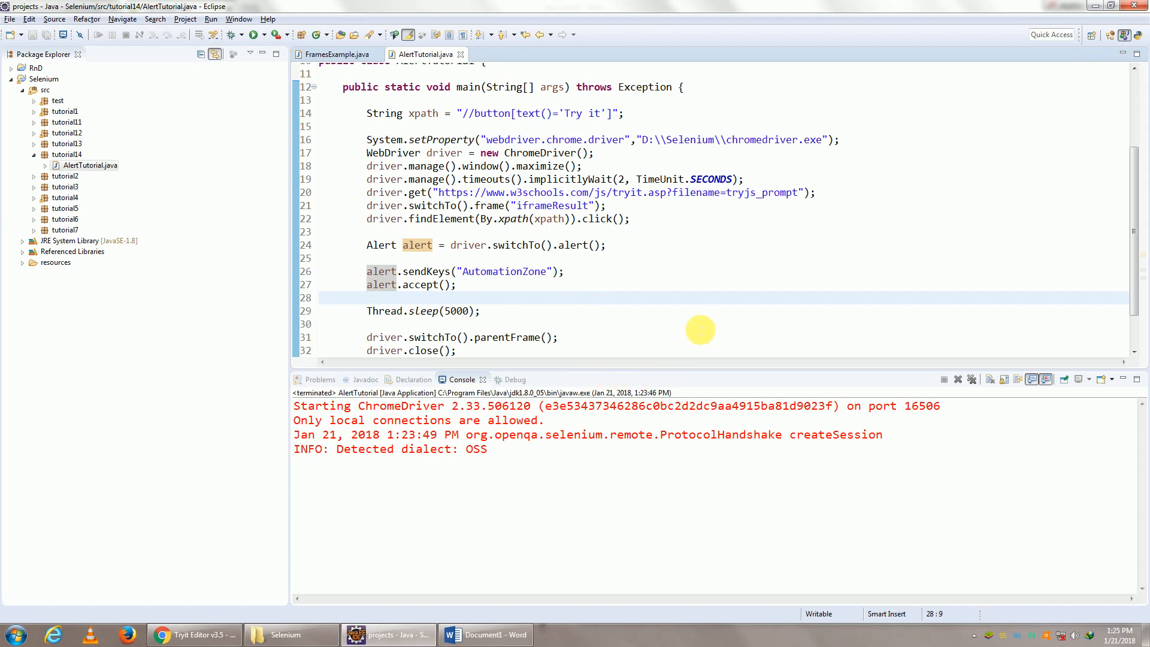
click(367, 297)
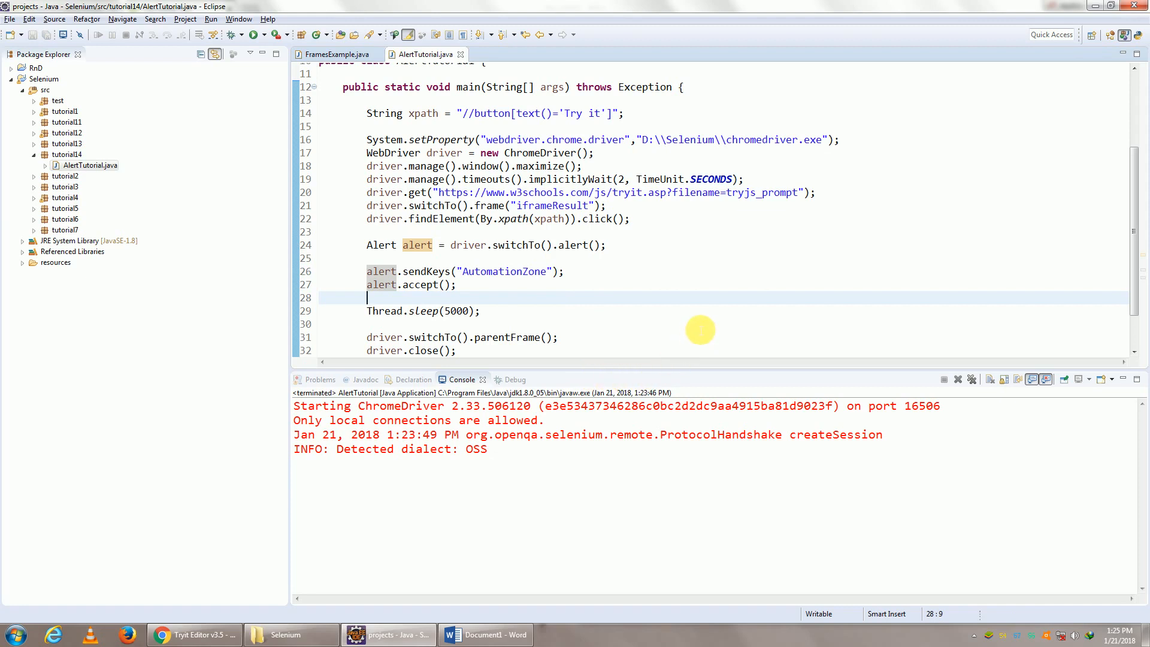